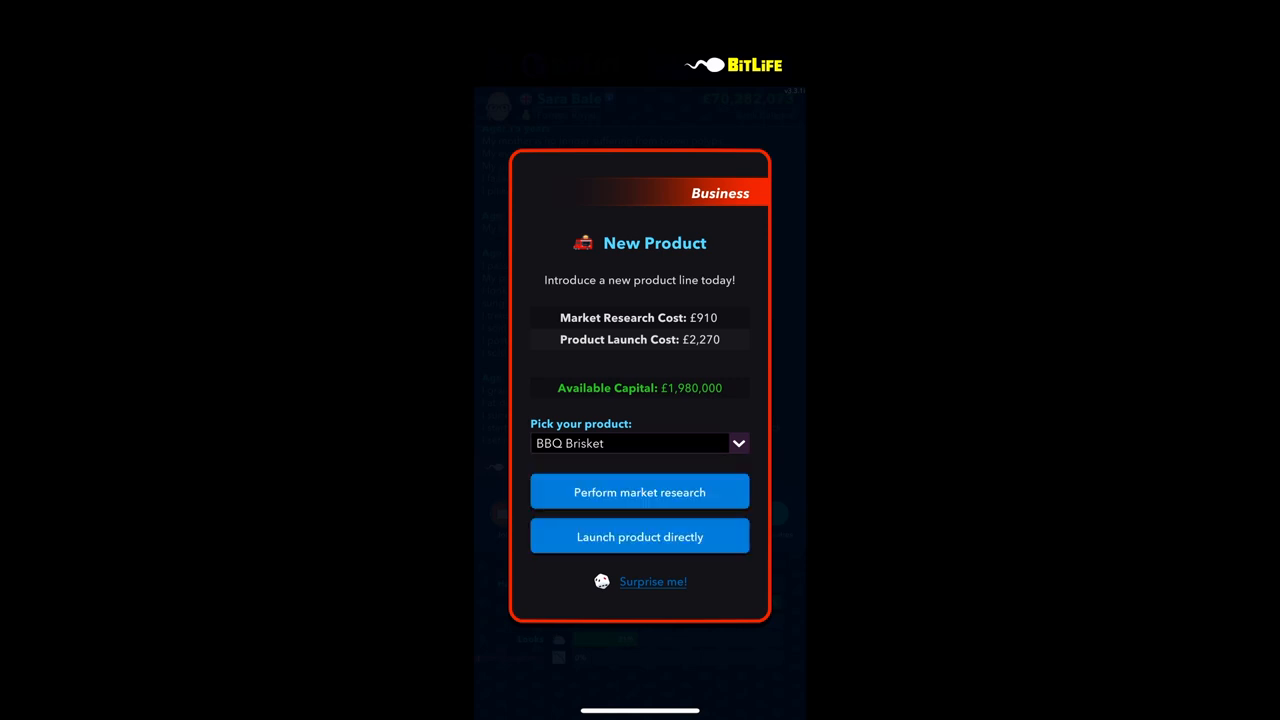
Run market research on BBQ Brisket and Bulgogi Burrito, then back out to other products
click(640, 492)
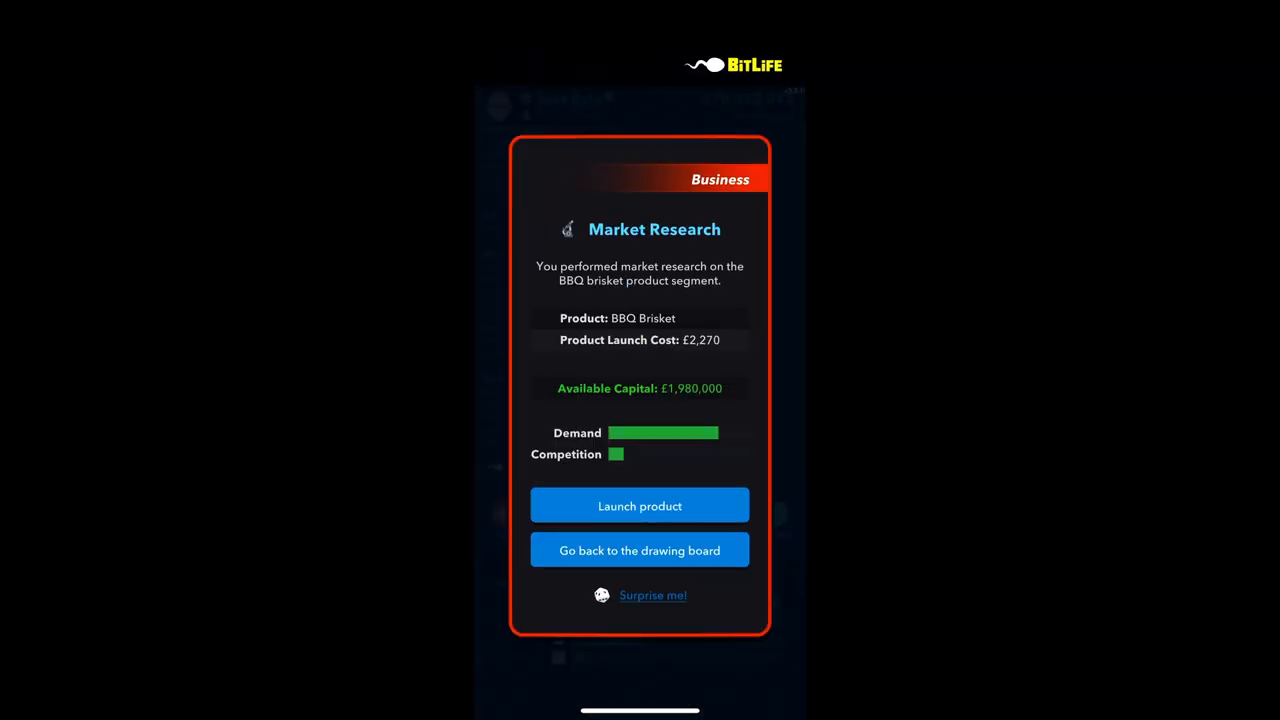
click(640, 504)
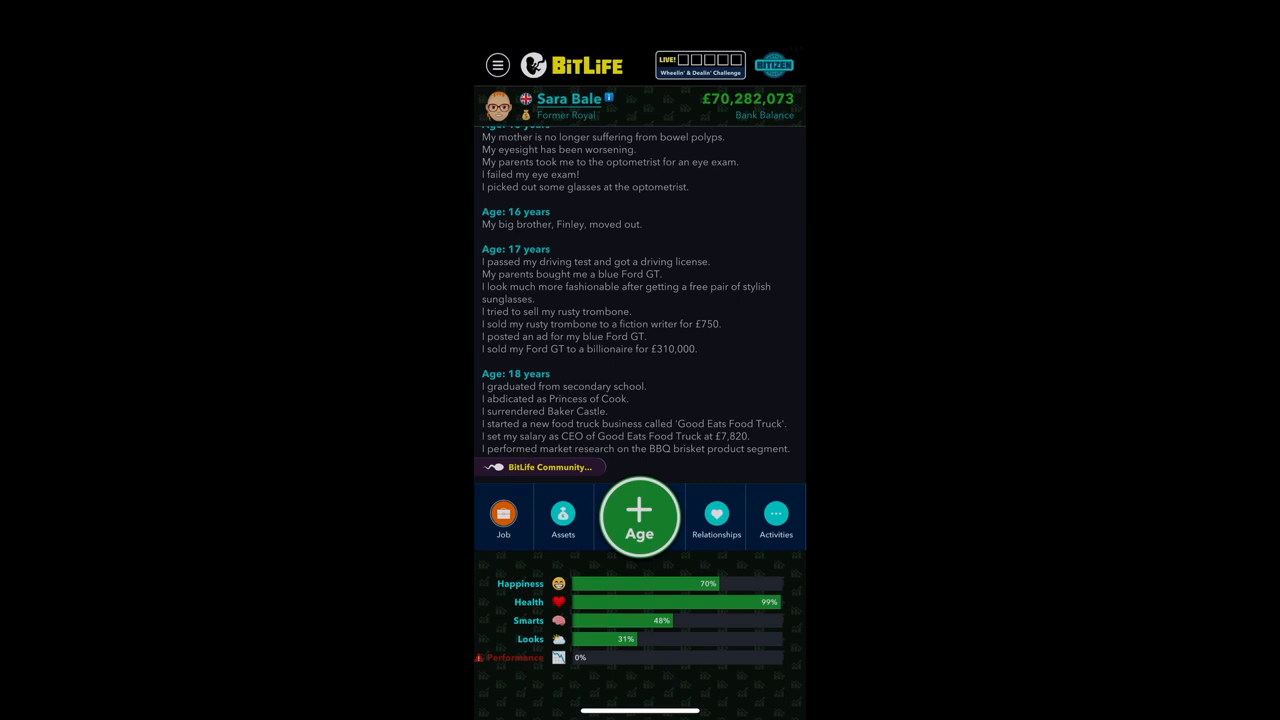
scroll(down, 3)
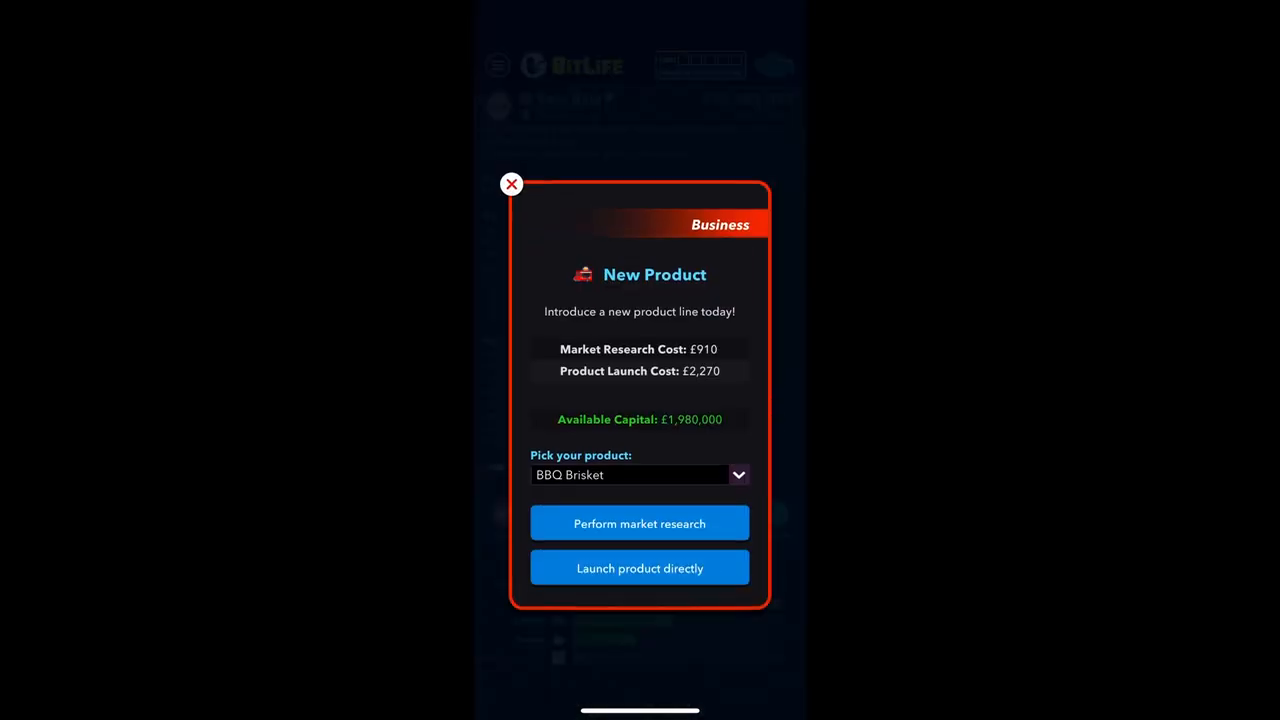
click(640, 524)
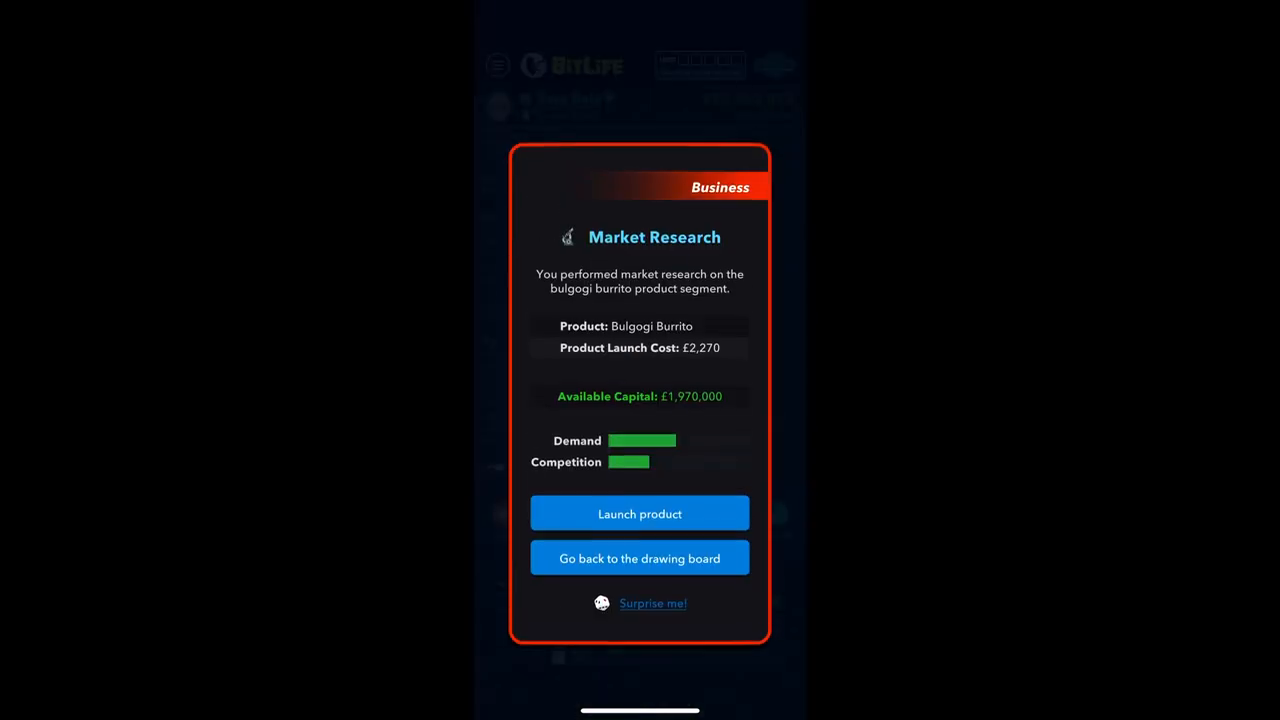
click(640, 556)
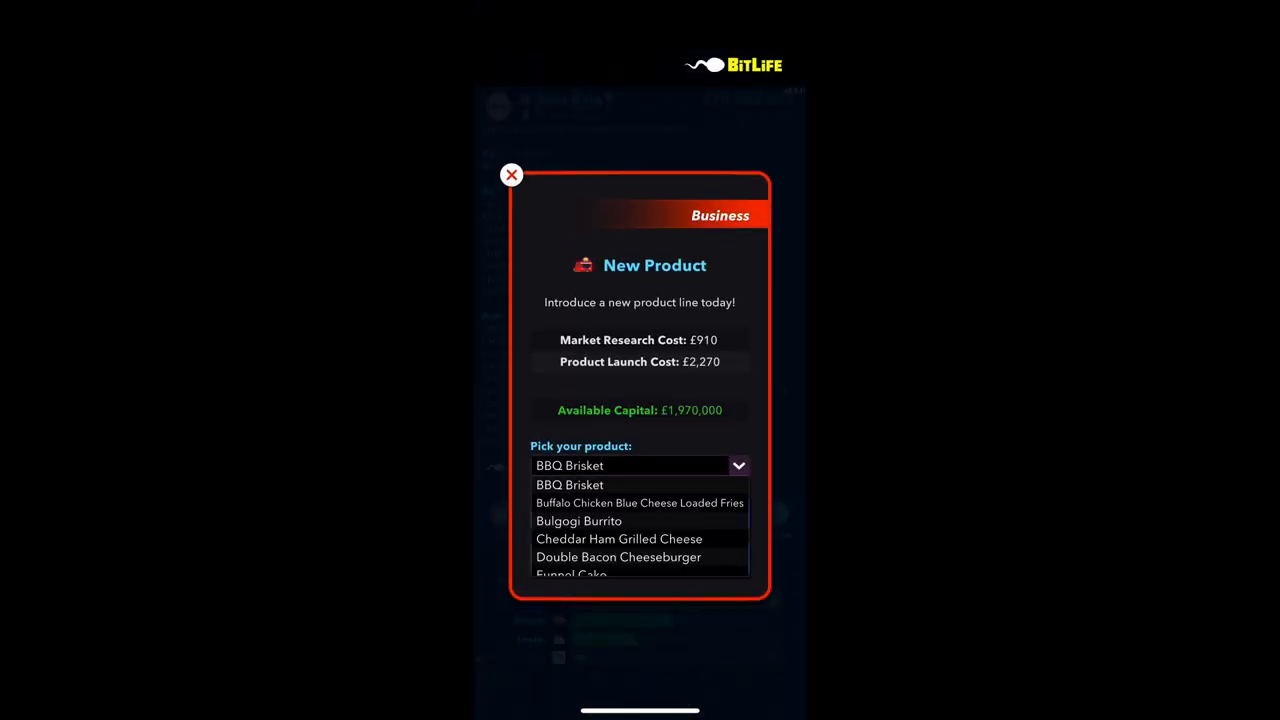
Research and launch Double Bacon Cheeseburger as a new product named Bale's Burger
click(570, 484)
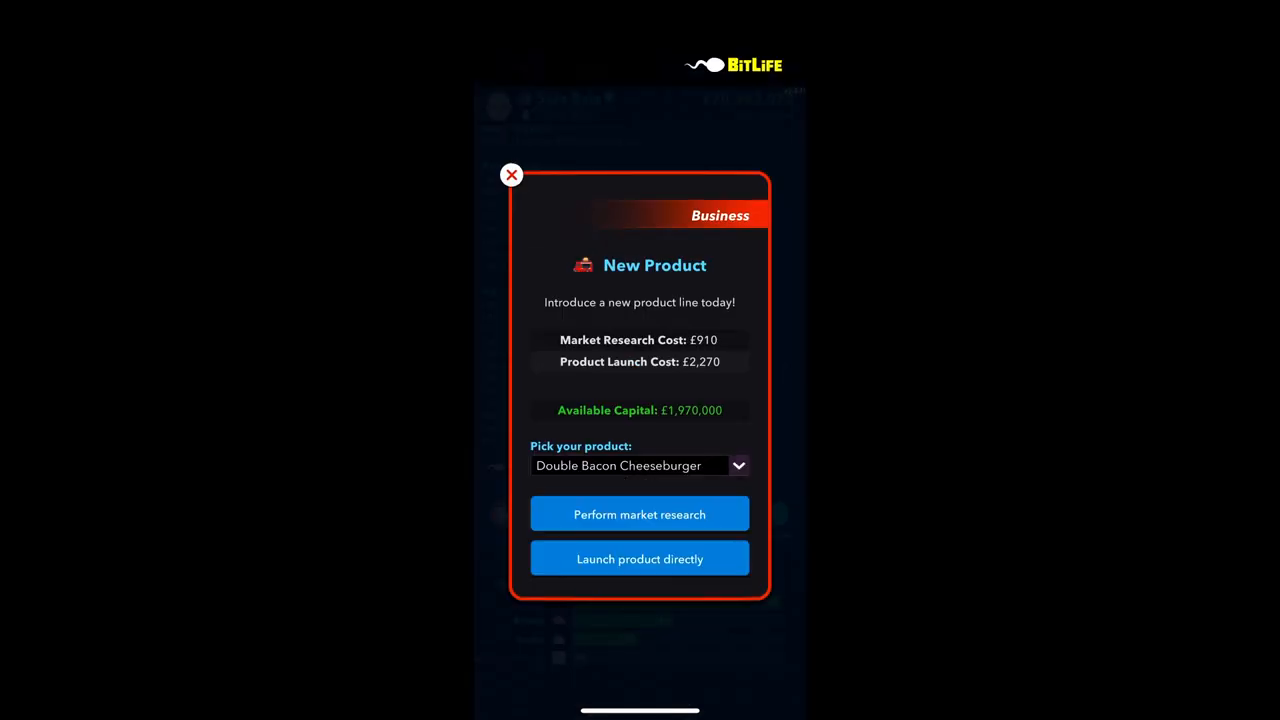
click(640, 514)
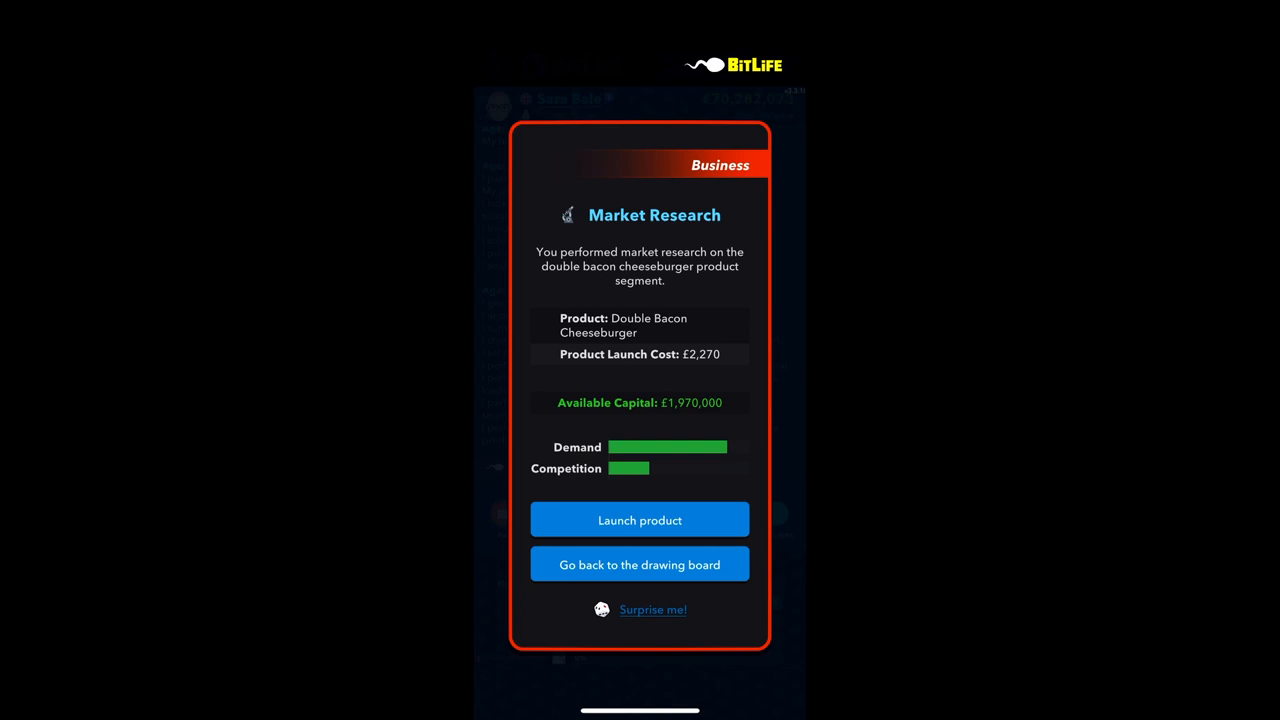
click(640, 520)
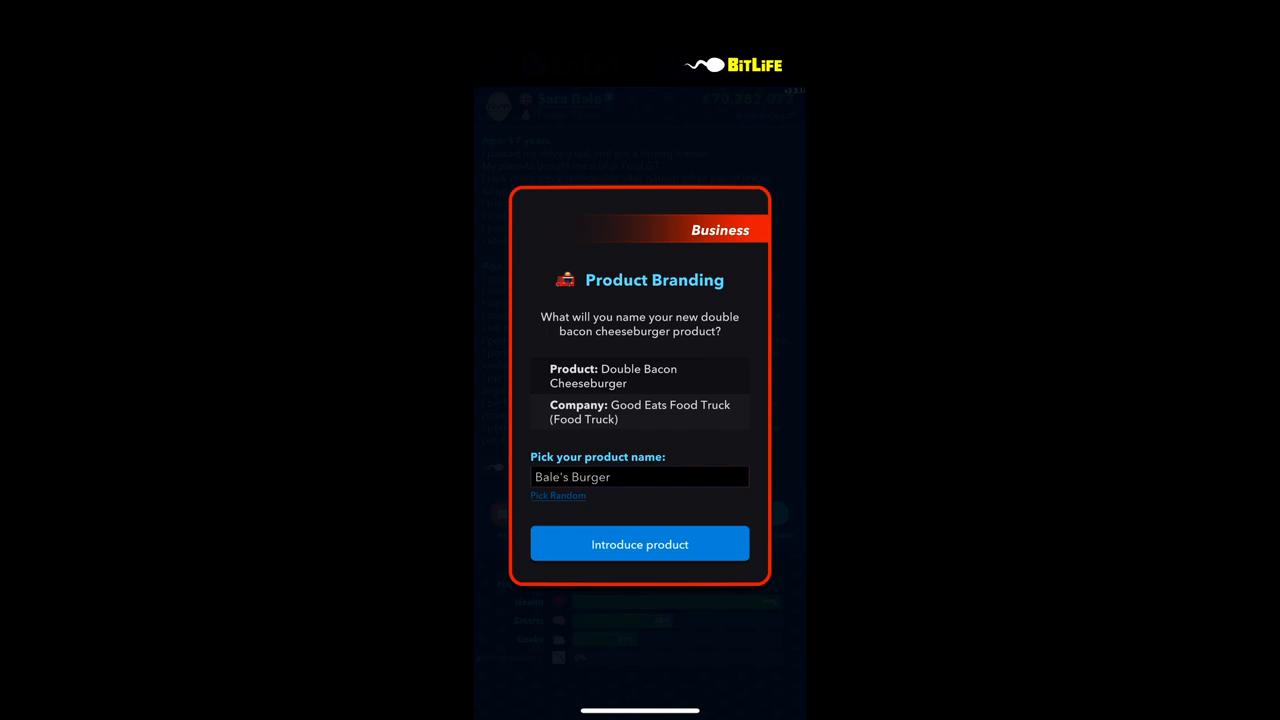
click(640, 544)
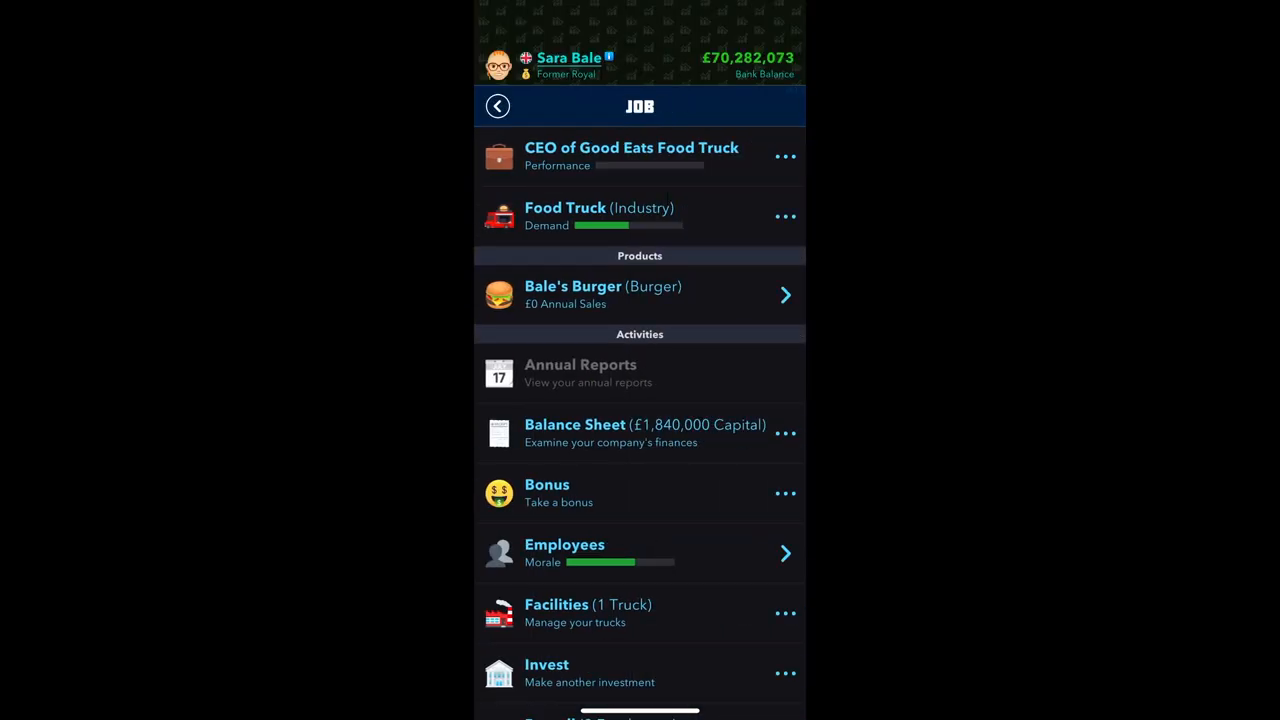
Browse the team building activity options without choosing one
scroll(down, 3)
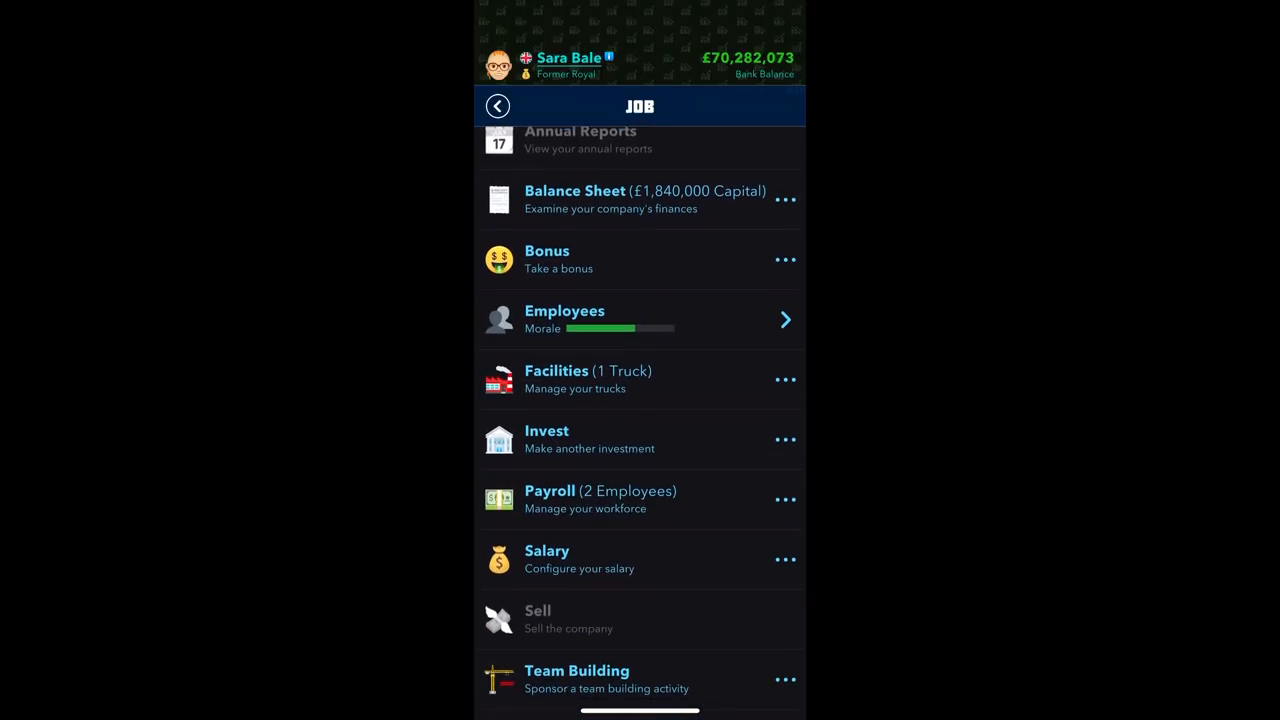
scroll(down, 3)
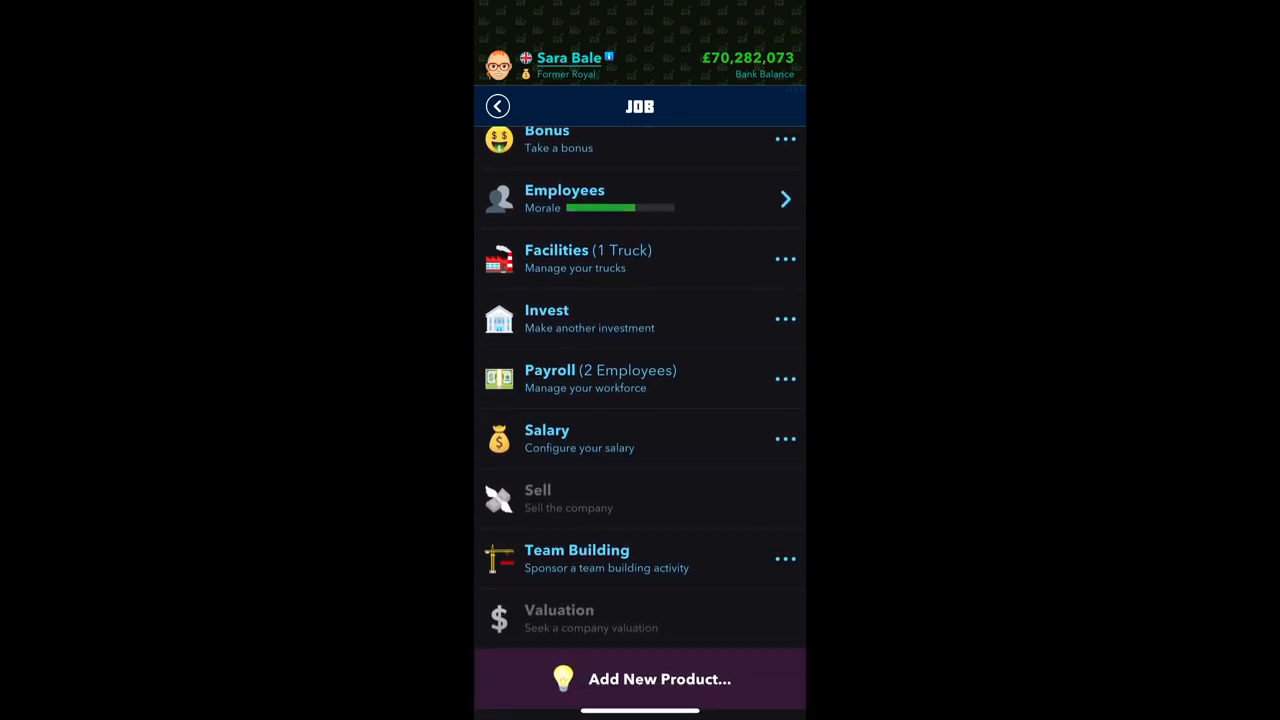
click(576, 558)
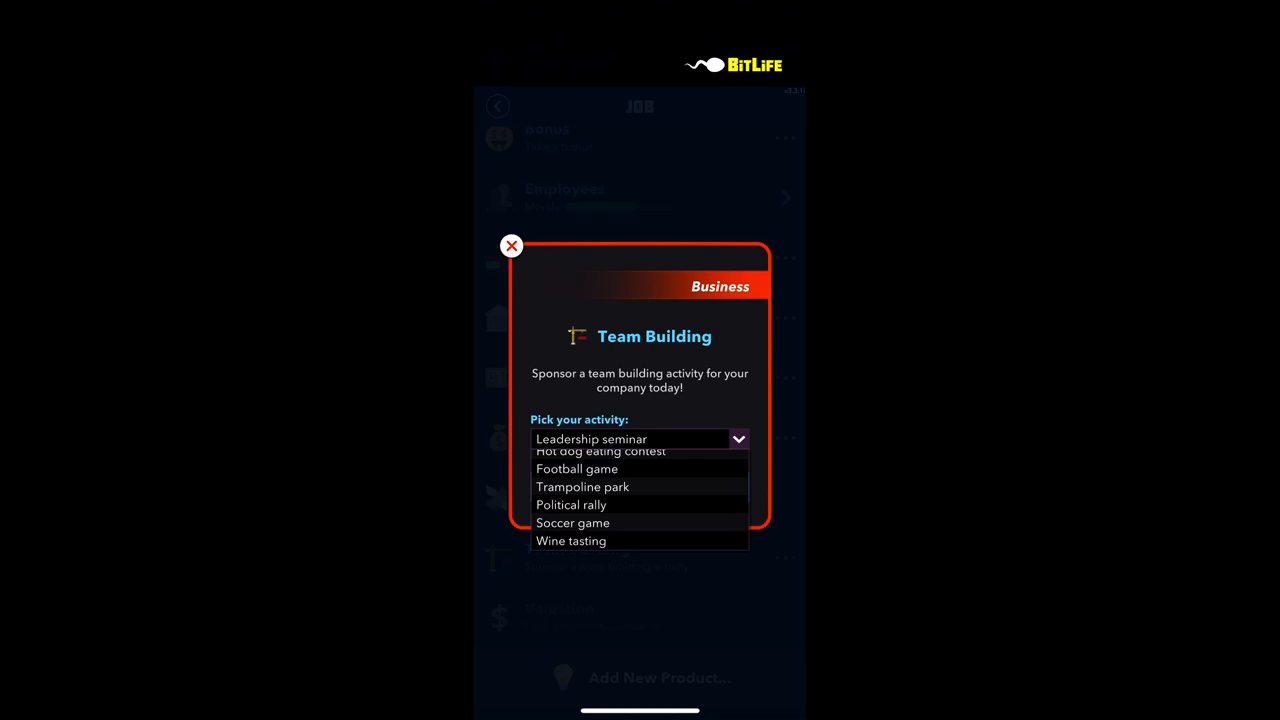
click(572, 540)
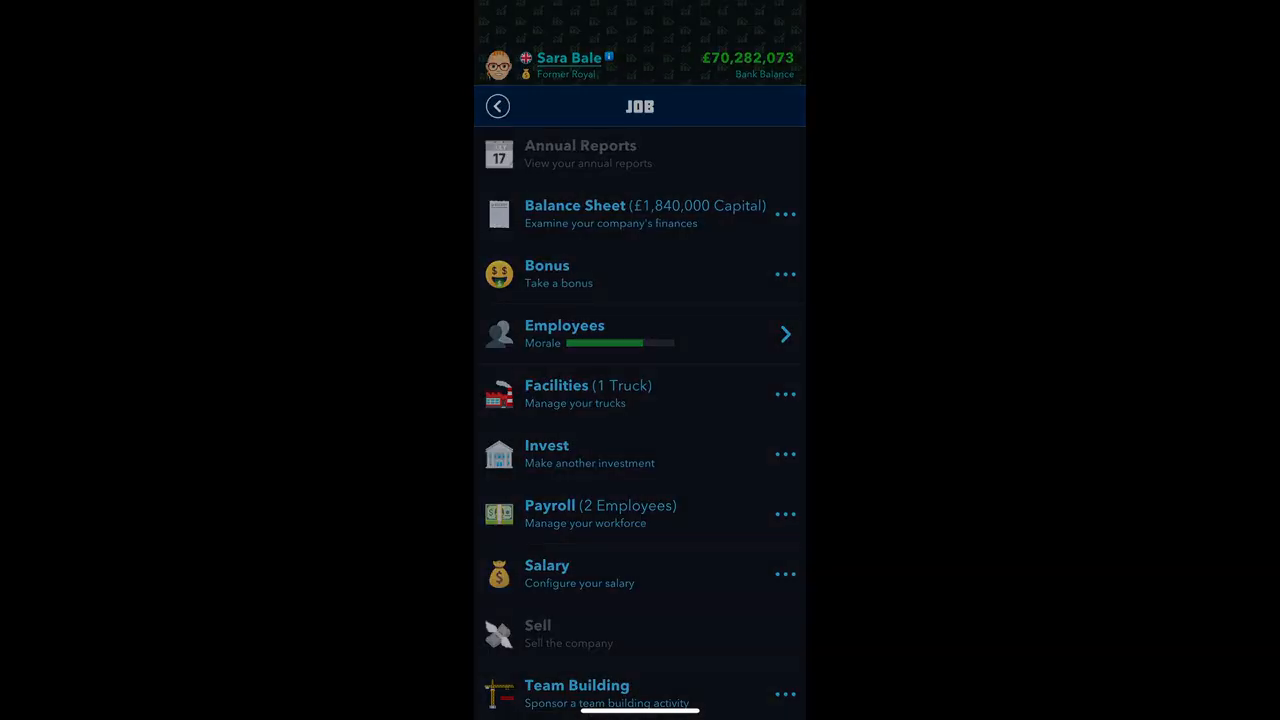
Raise the payroll headcount to 5 employees and save it
click(550, 504)
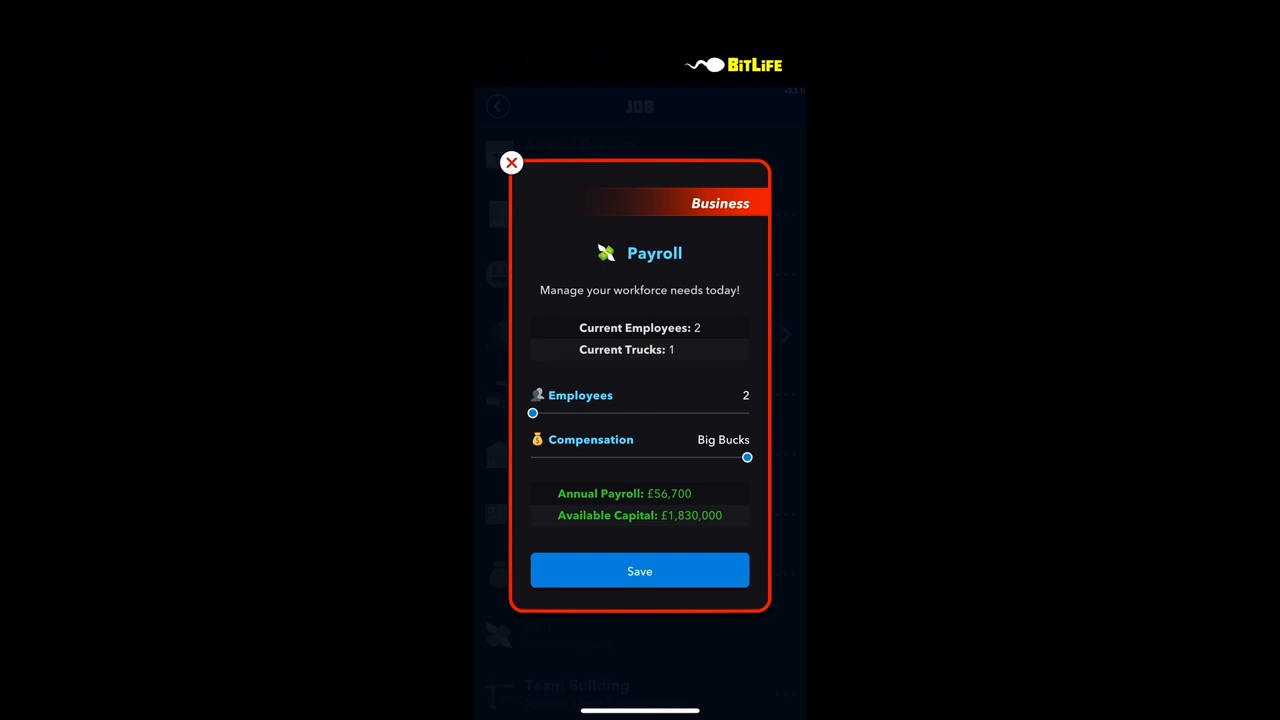
drag(532, 412, 748, 412)
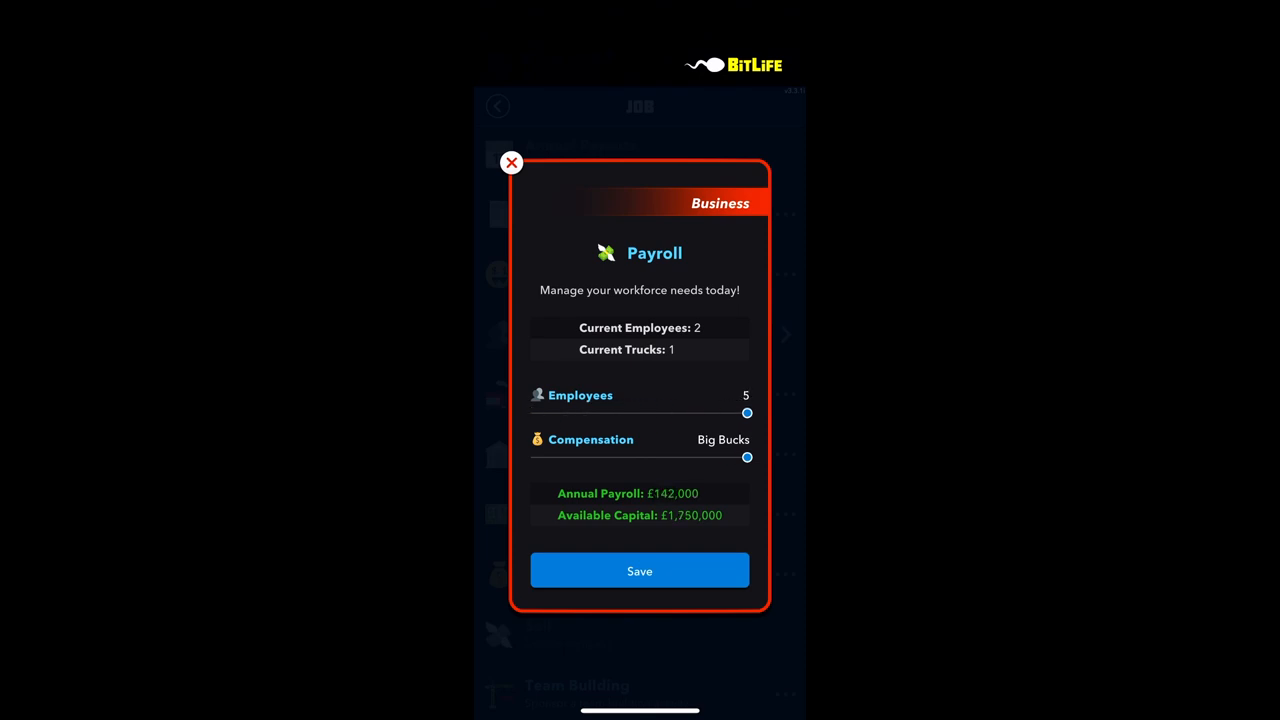
click(640, 570)
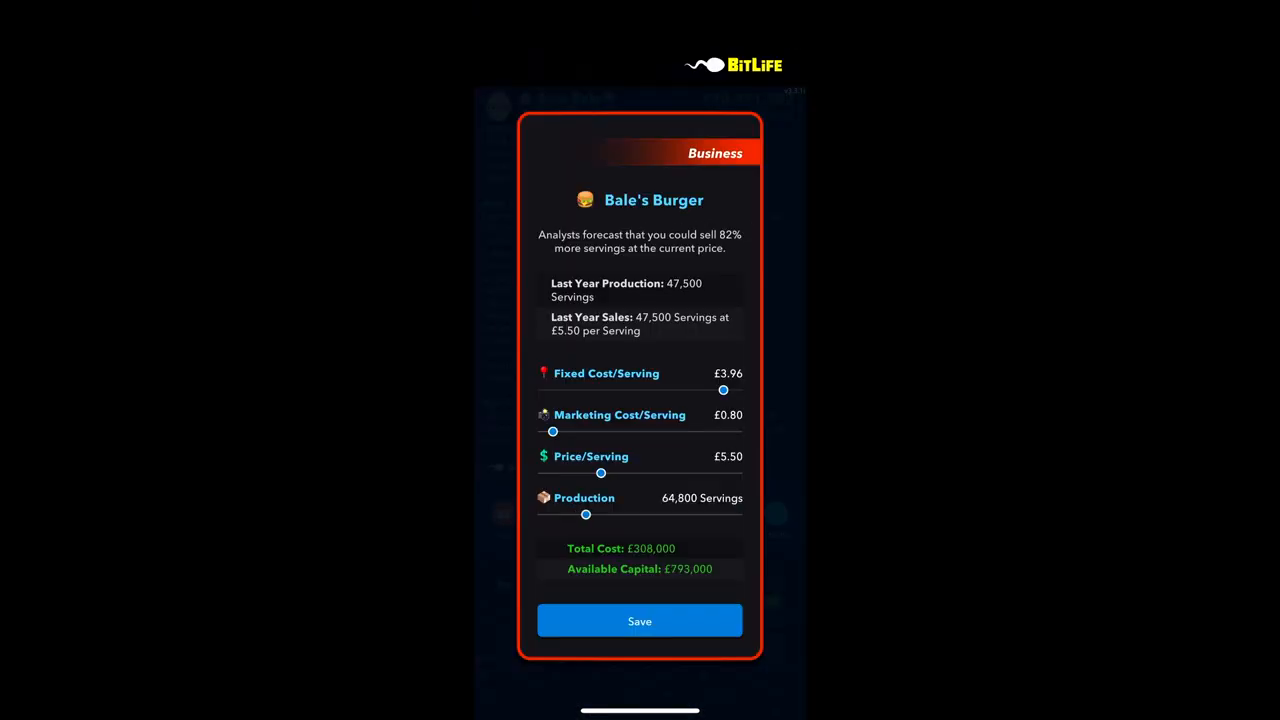
Save Bale's Burger at 85,700 servings priced £6.75 per serving
drag(586, 514, 600, 514)
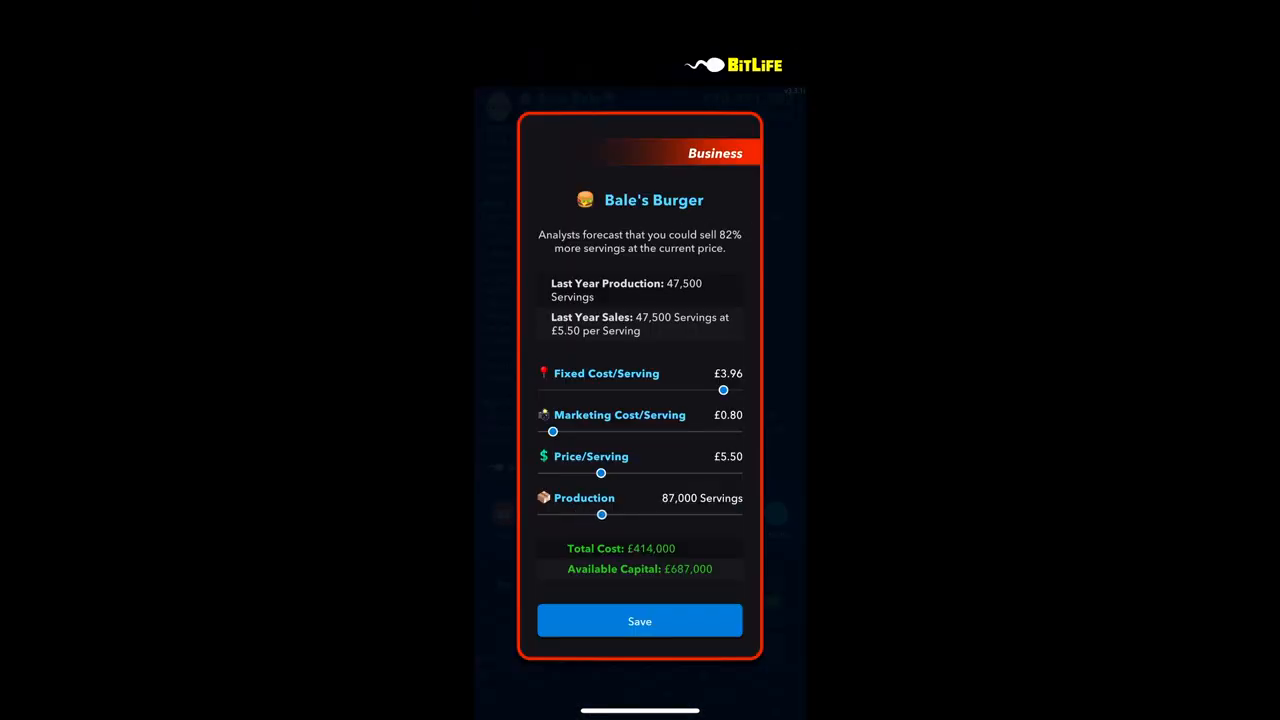
drag(600, 514, 596, 514)
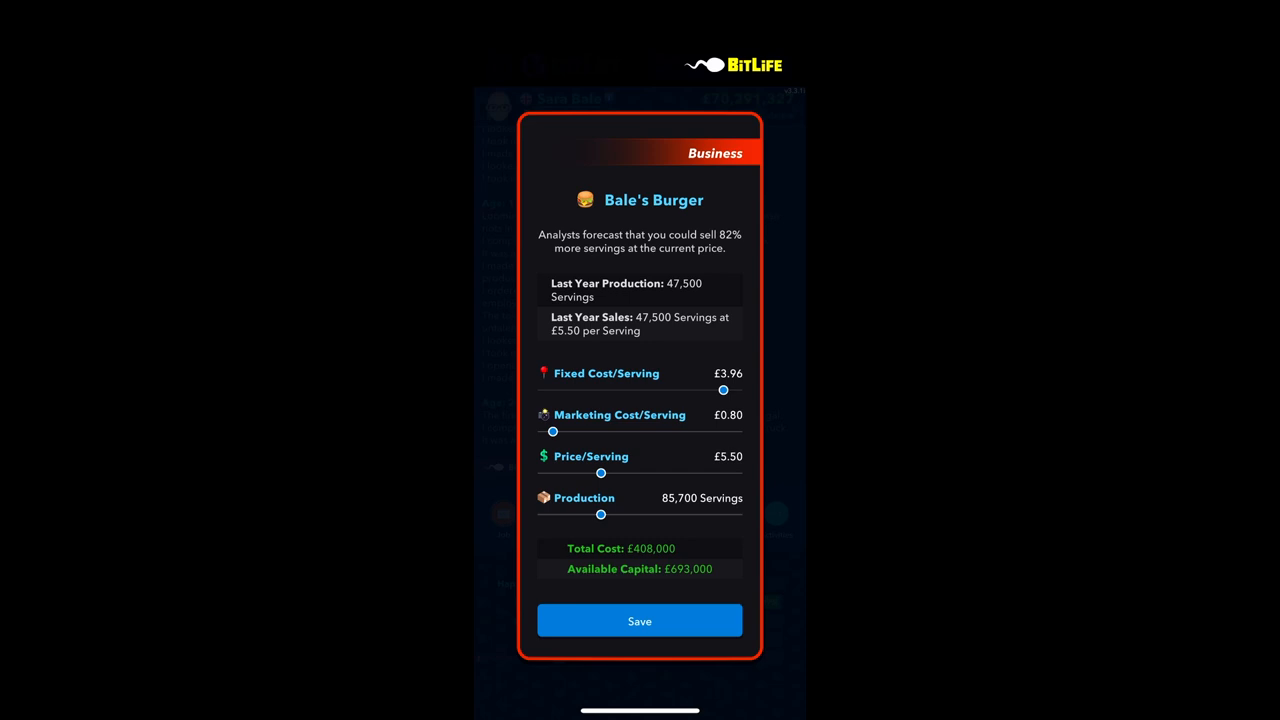
drag(600, 472, 632, 472)
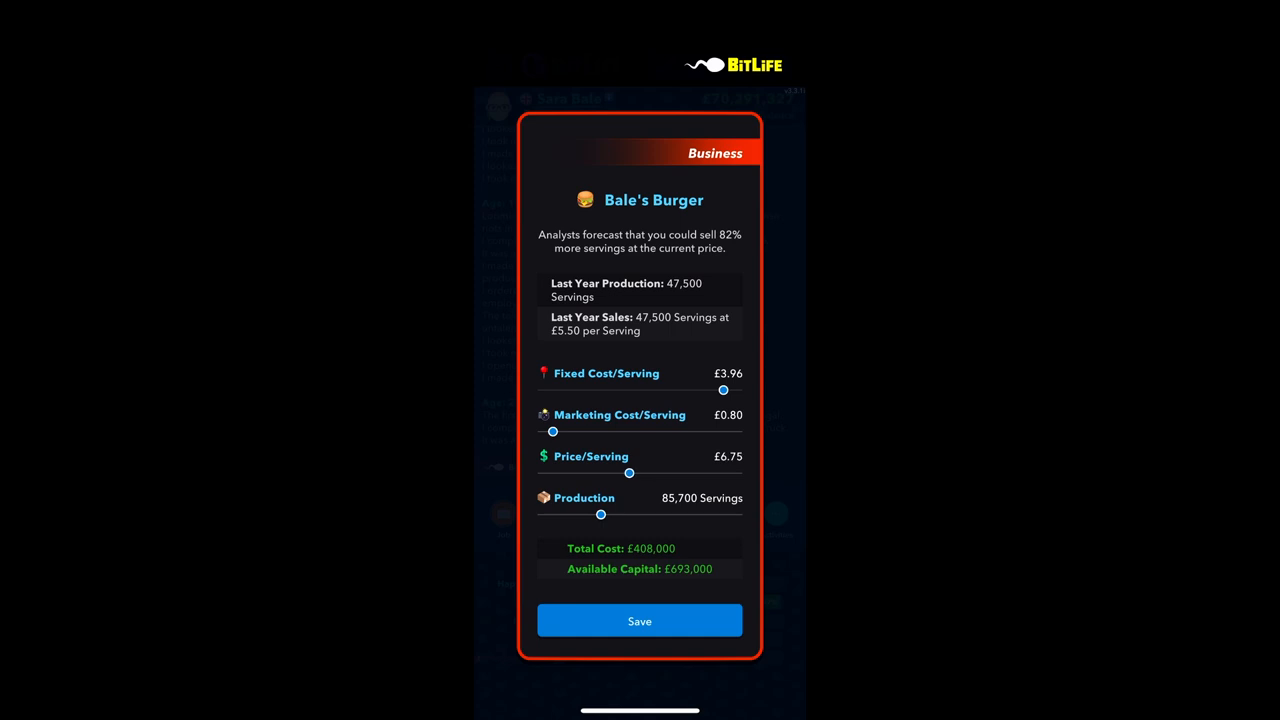
click(640, 620)
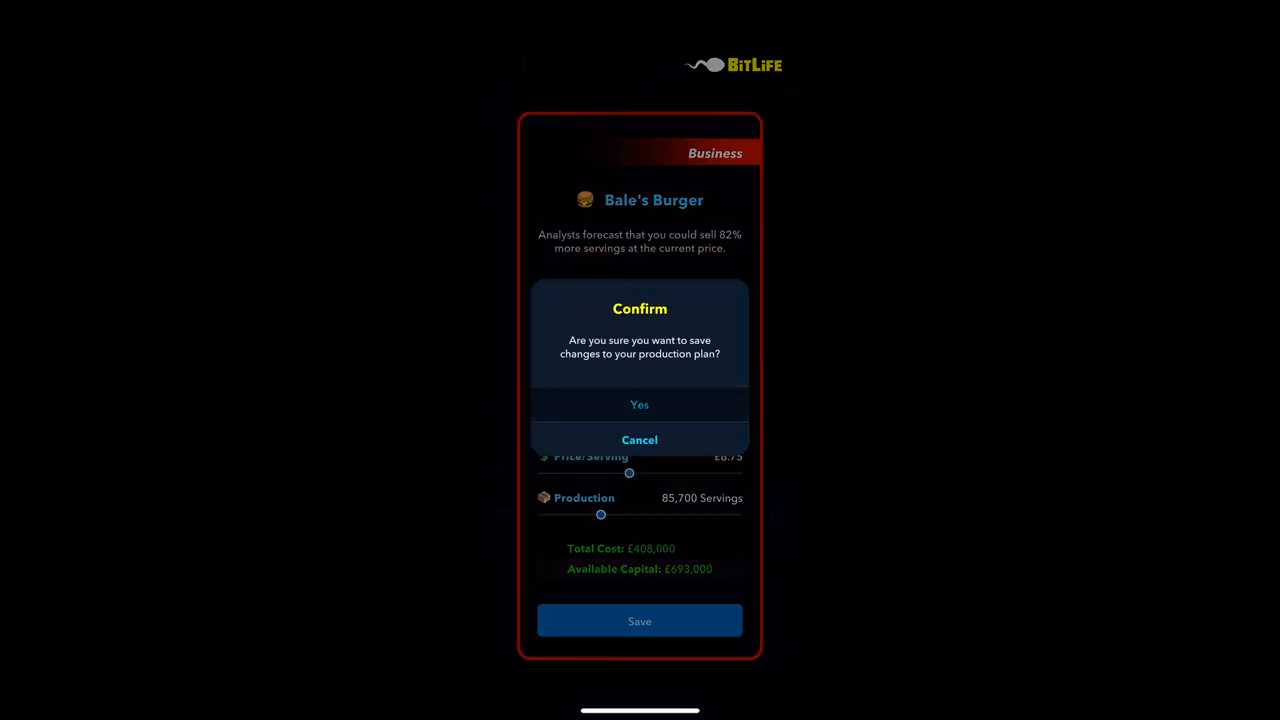
click(640, 404)
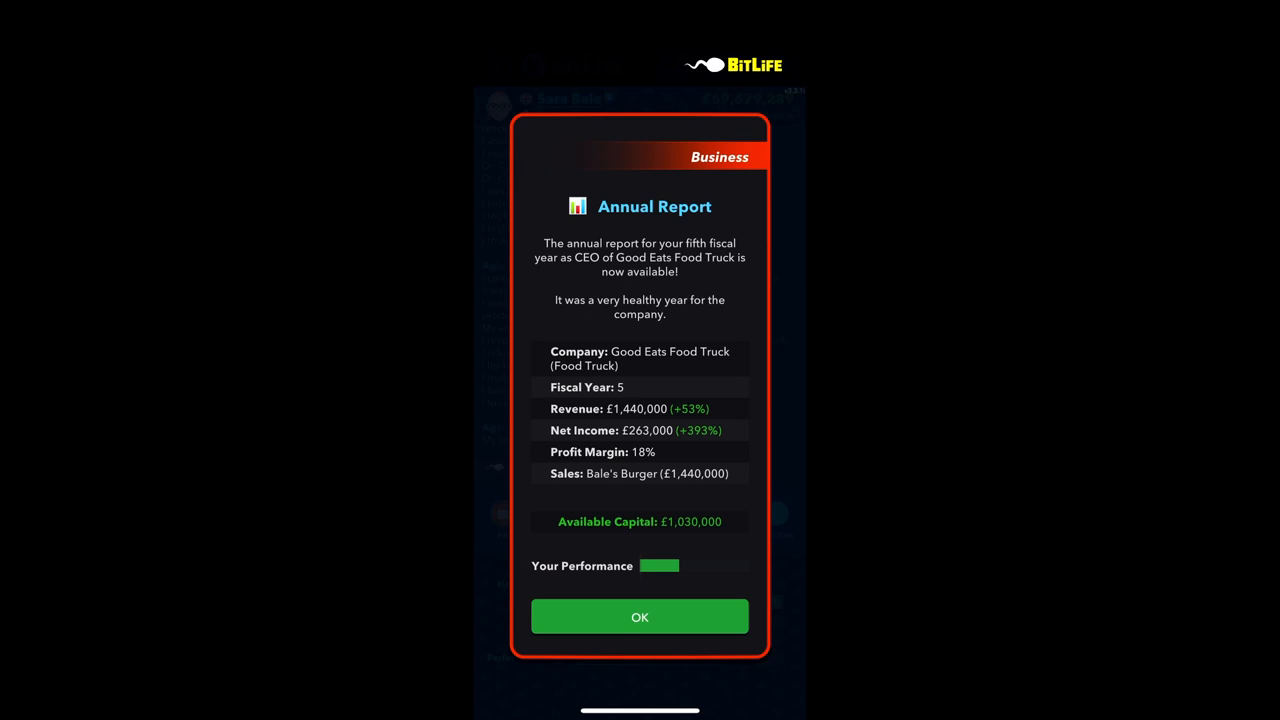
After the annual report, save Bale's Burger at 187,000 servings, join the jamming employee, and view challenge progress
click(640, 616)
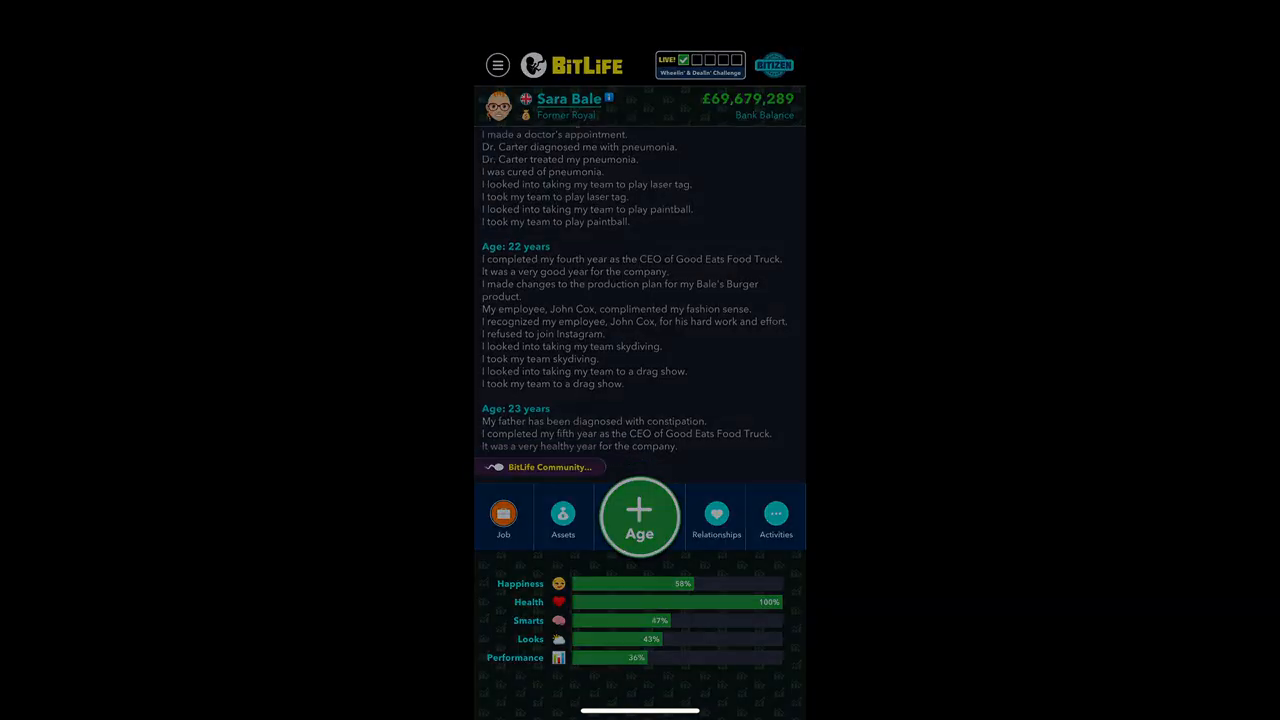
click(640, 516)
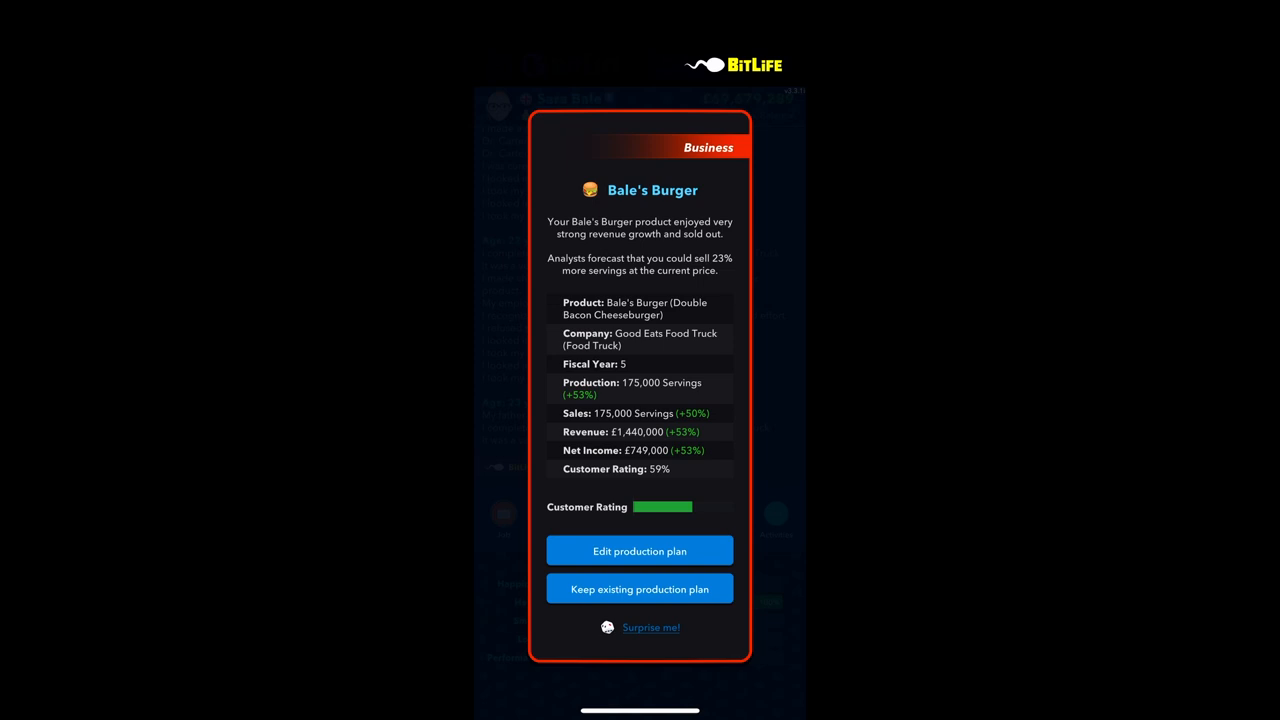
click(640, 552)
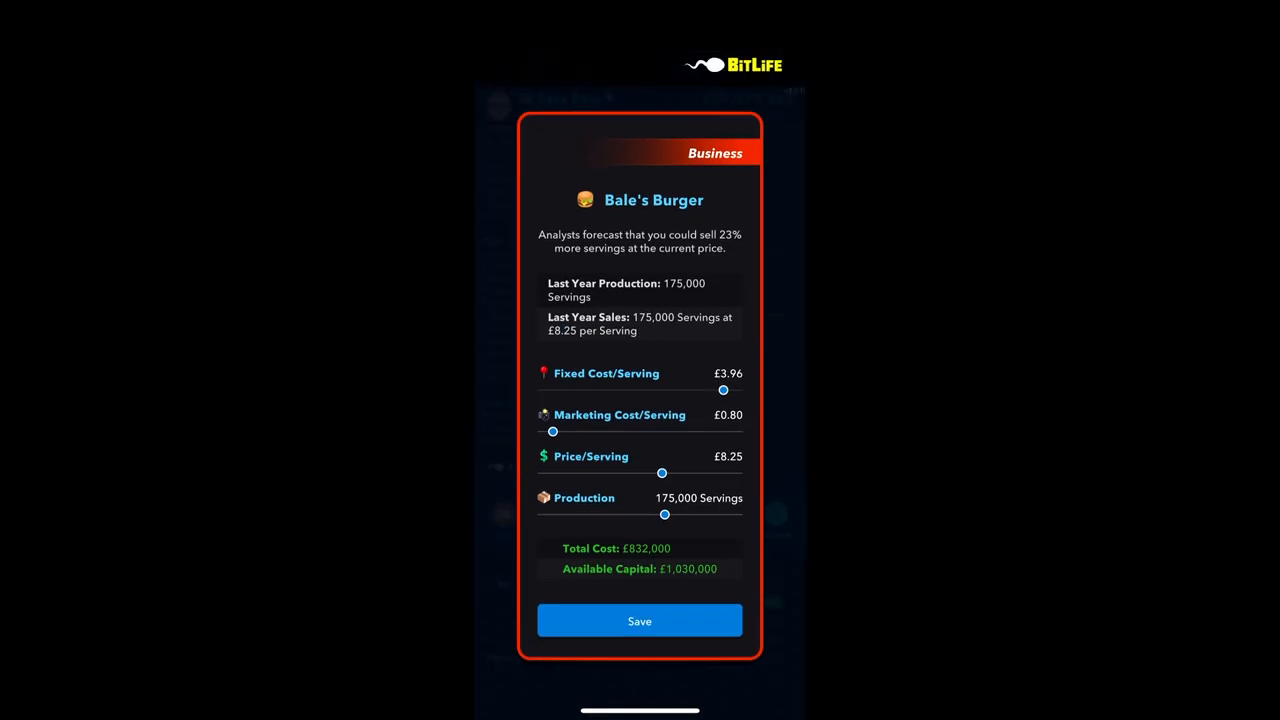
click(640, 620)
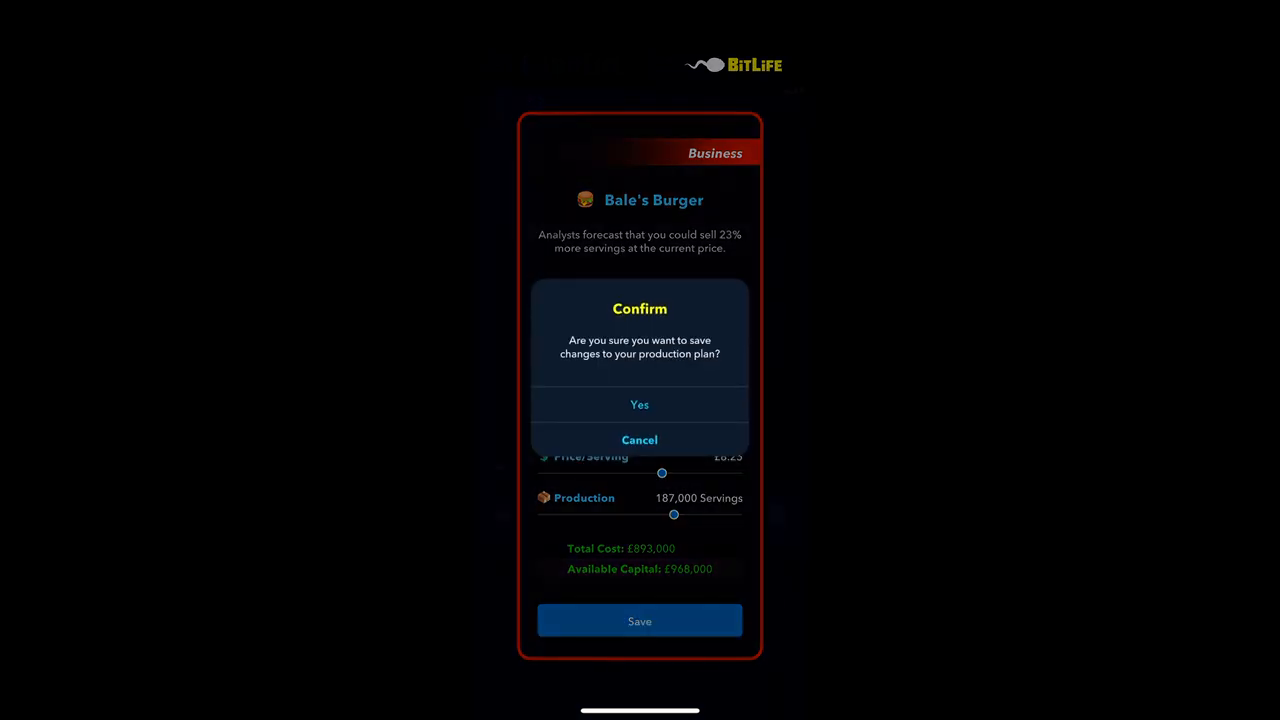
click(640, 404)
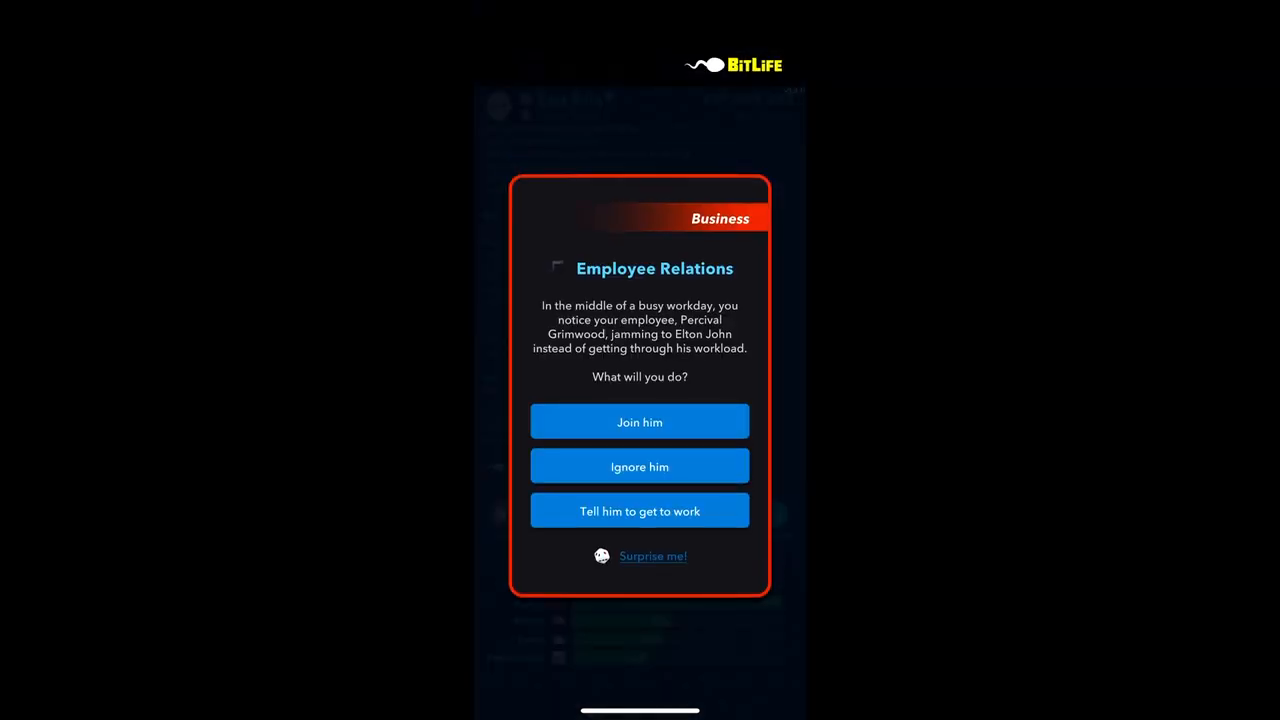
click(640, 420)
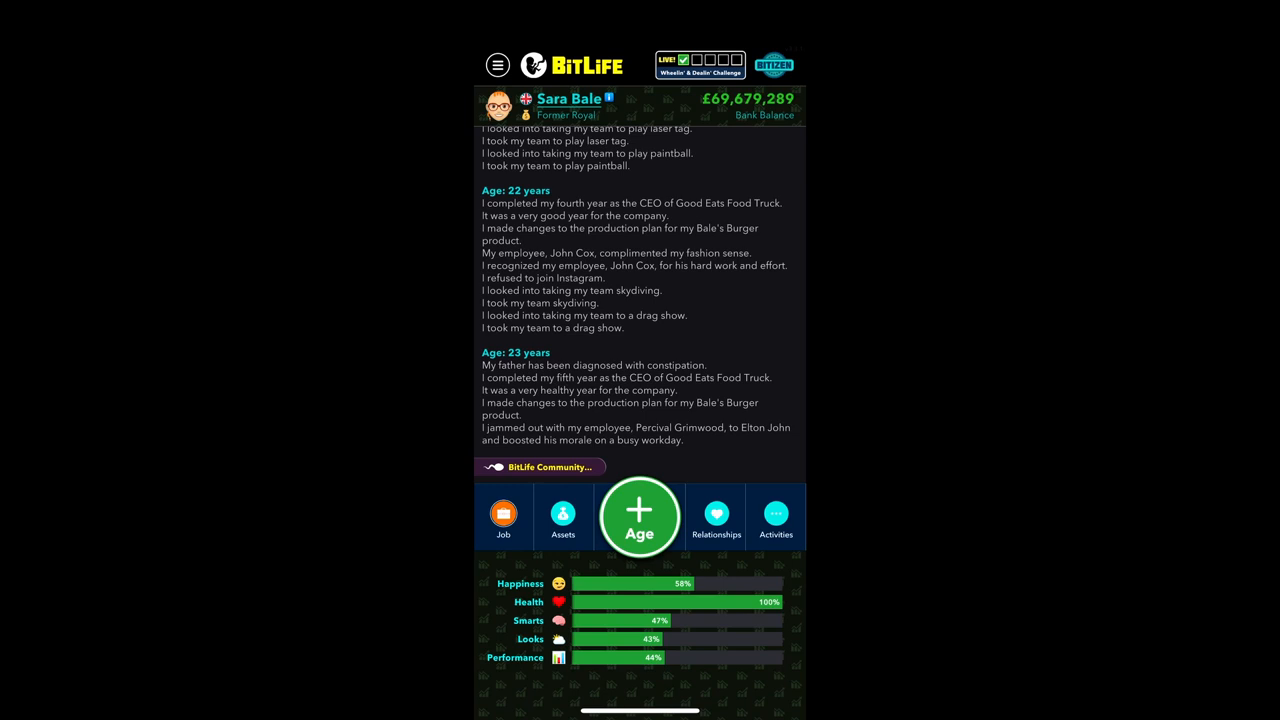
click(700, 64)
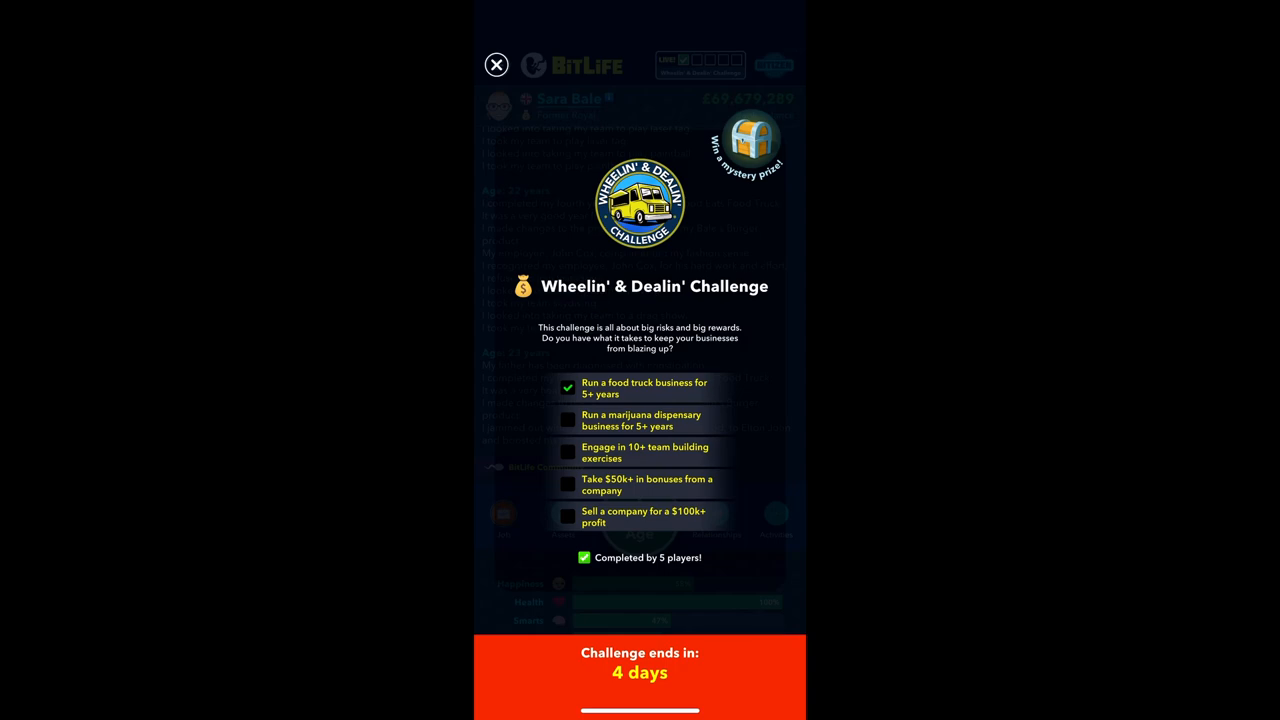
Go into management of the Good Eats Food Truck company from the Job menu
click(496, 64)
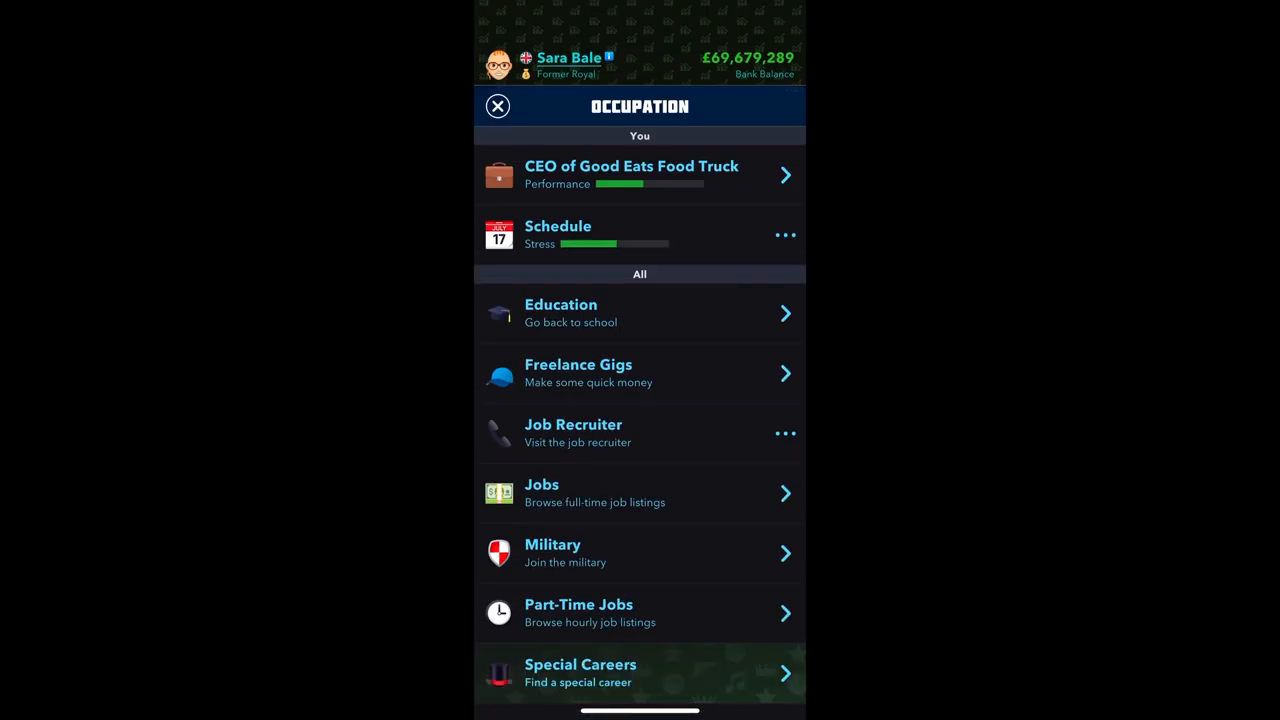
click(632, 174)
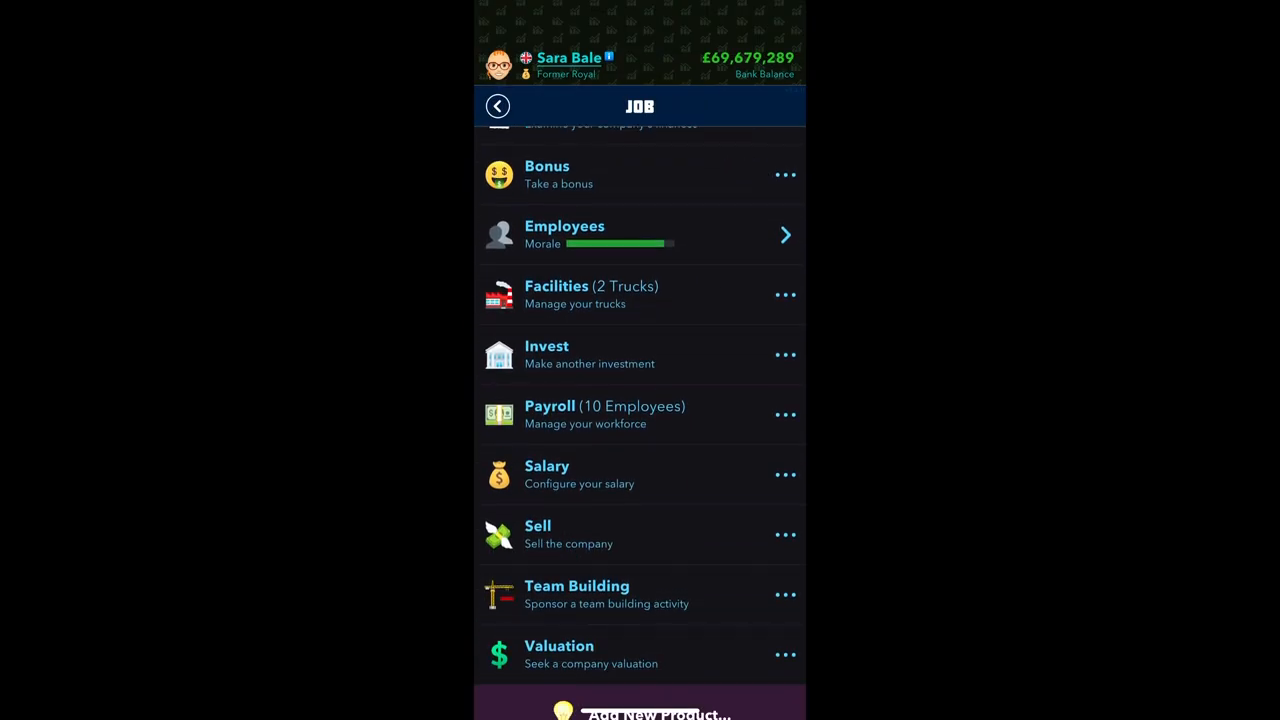
click(560, 654)
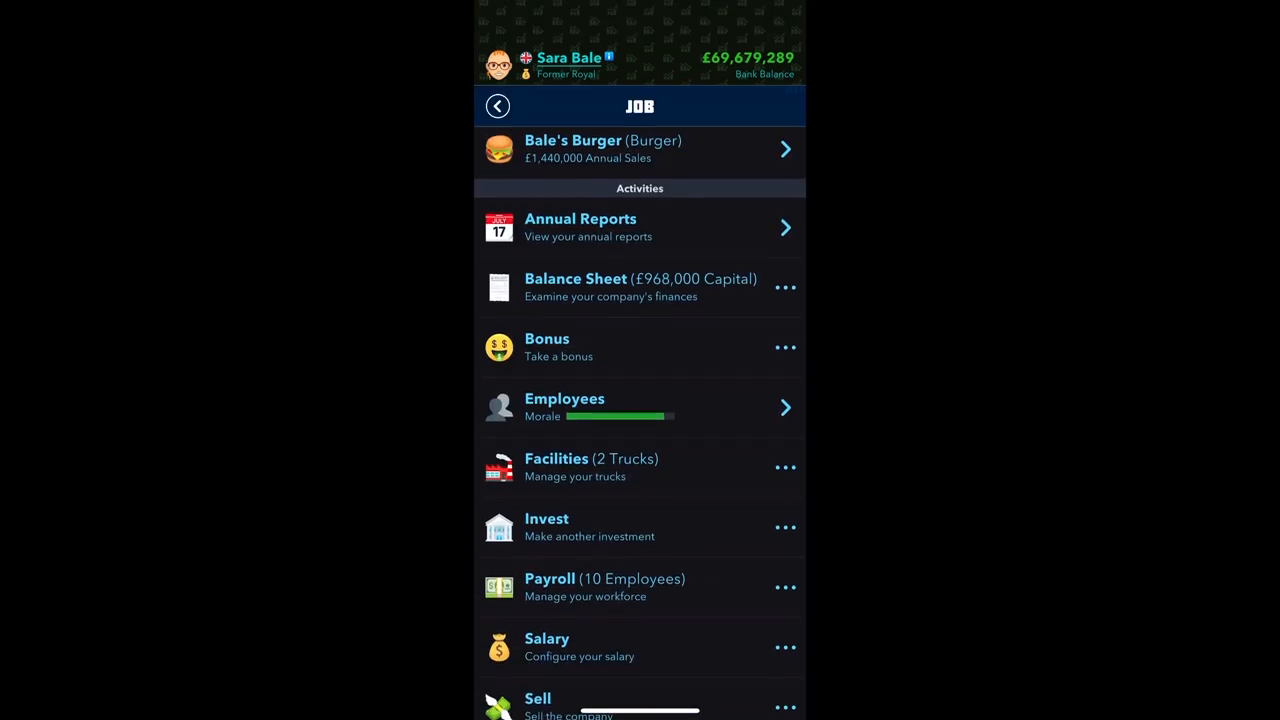
scroll(down, 3)
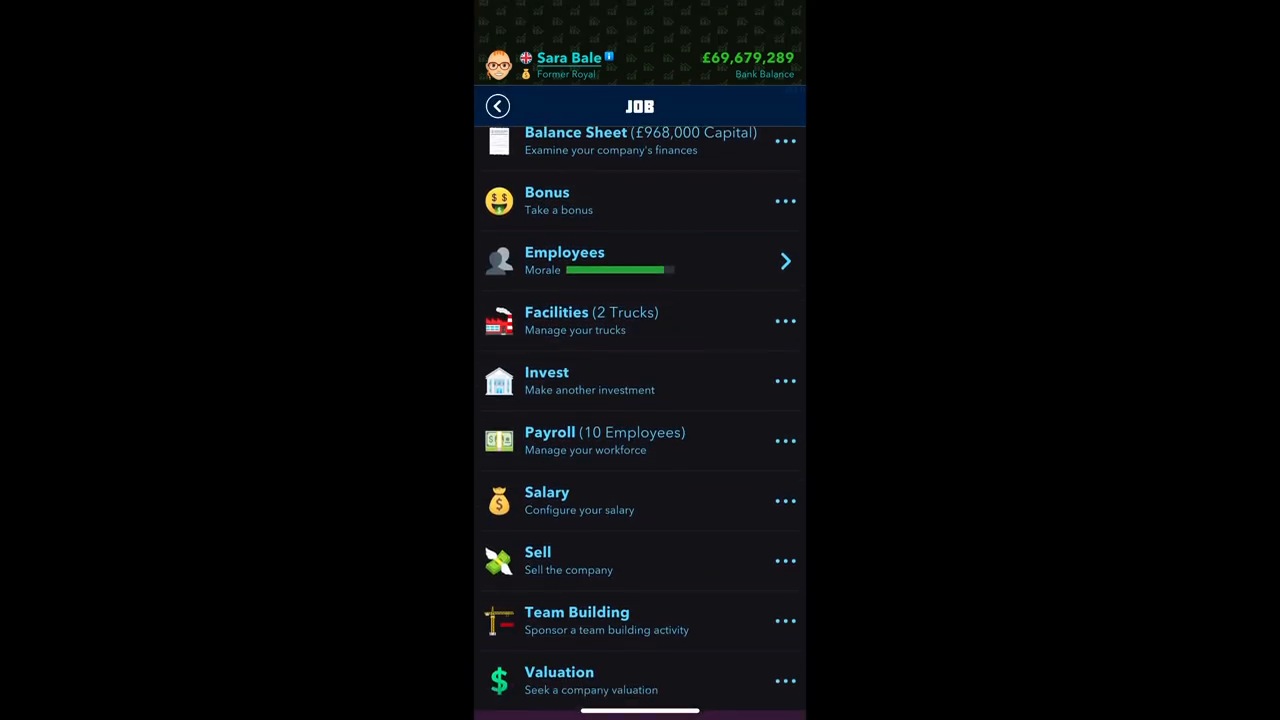
Put the company up for sale at £798,000 and try to find a buyer
click(538, 560)
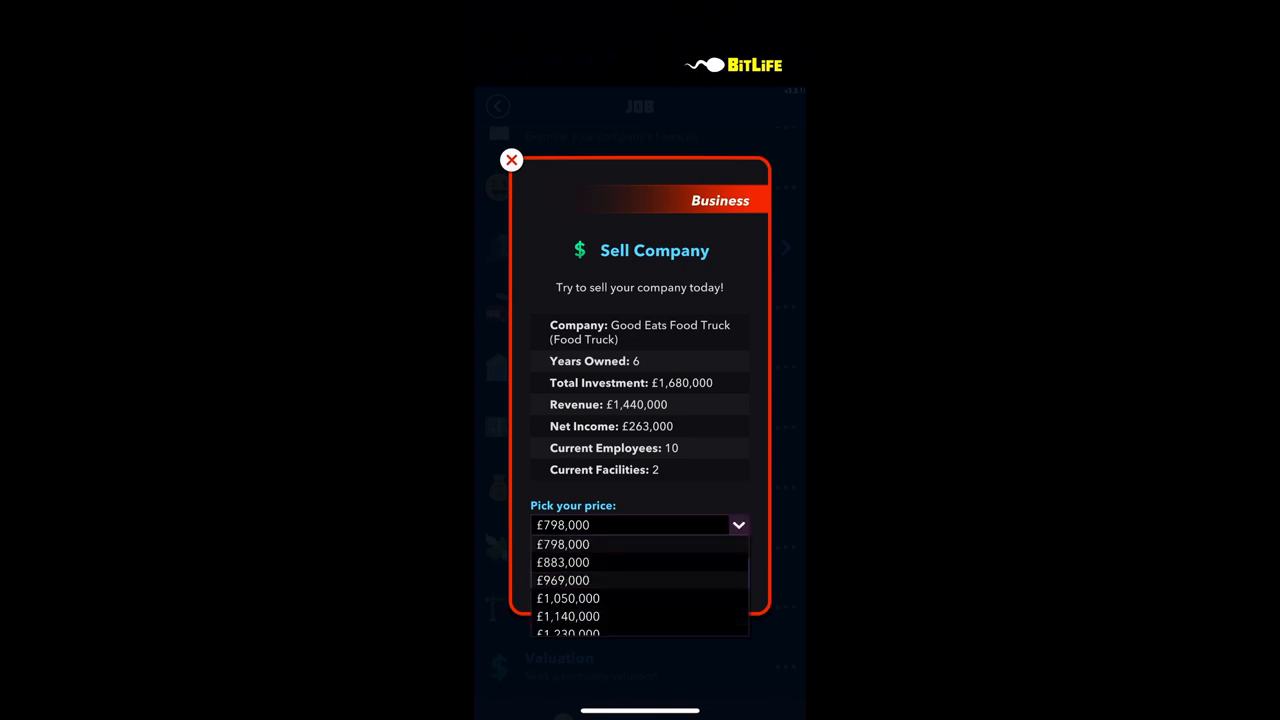
scroll(down, 3)
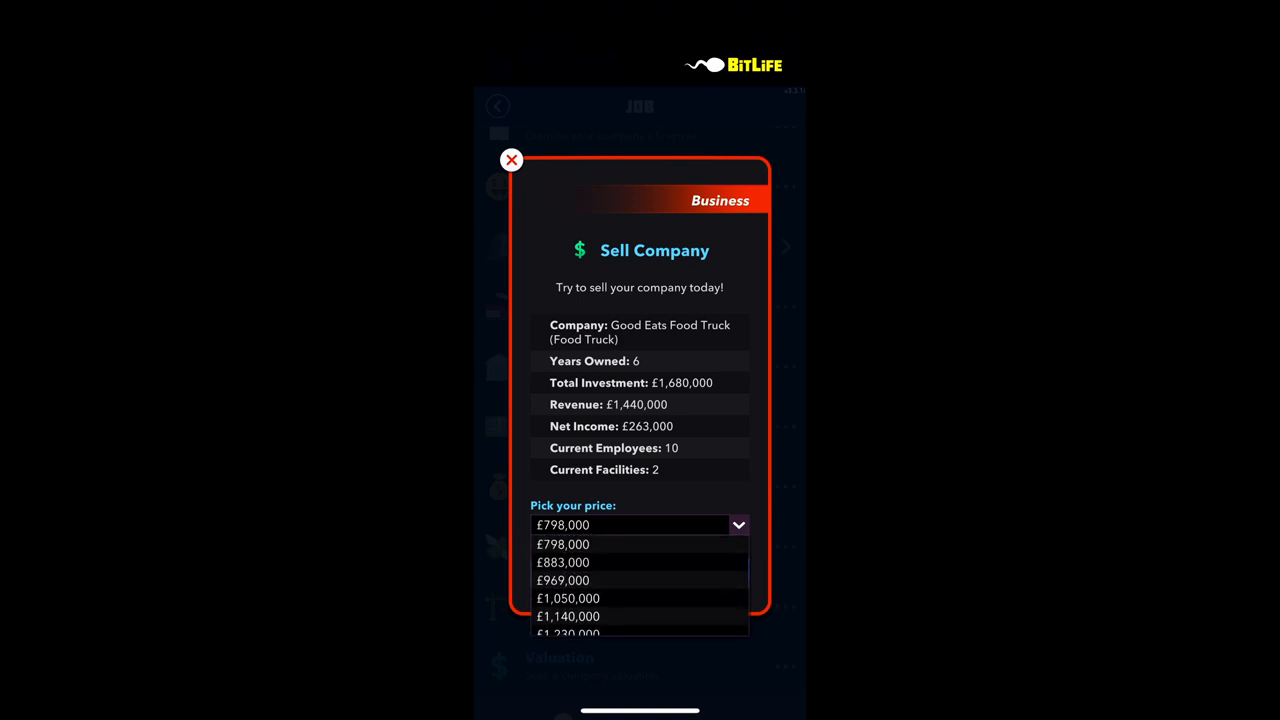
click(564, 544)
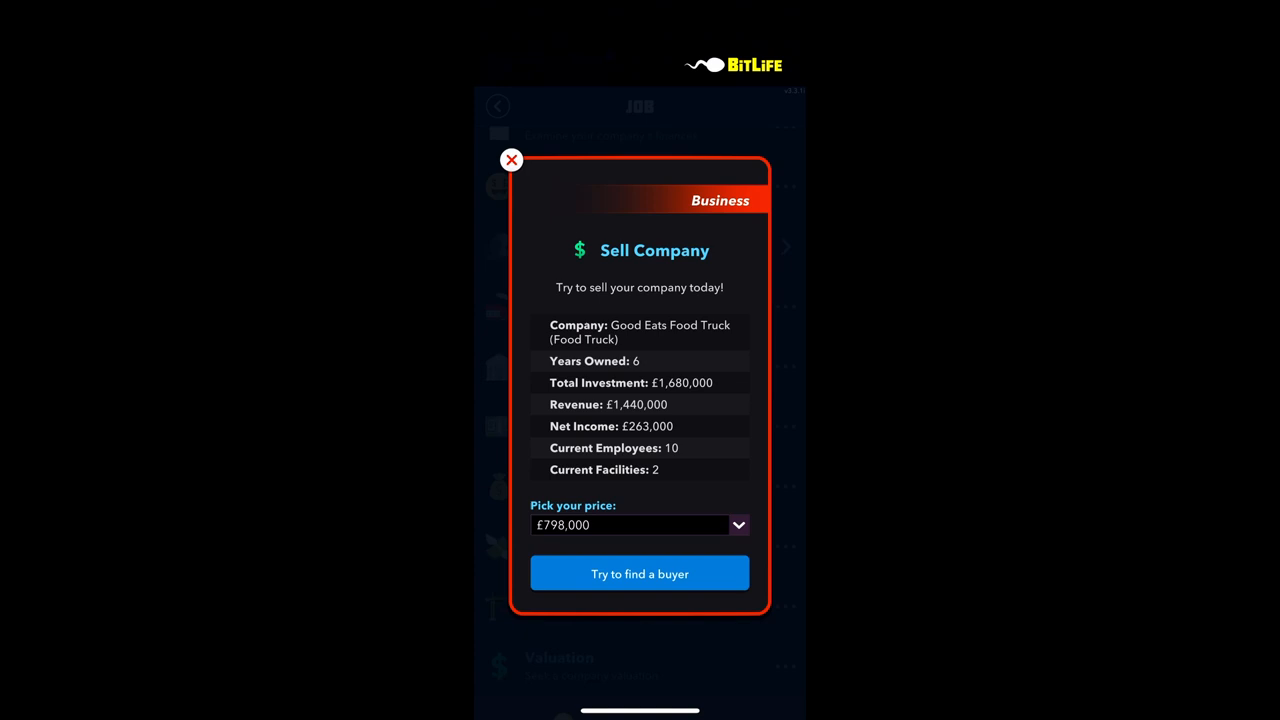
click(512, 160)
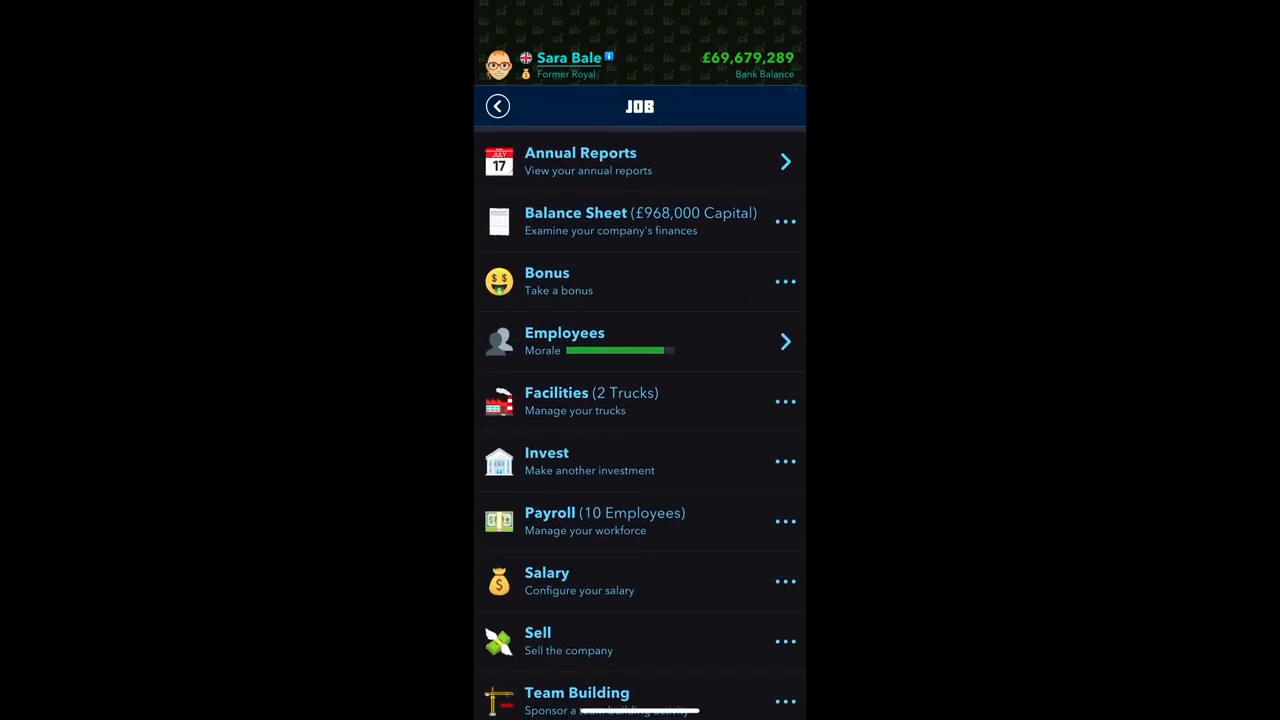
Issue yourself the £48,900 bonus and dismiss the challenge progress
click(548, 280)
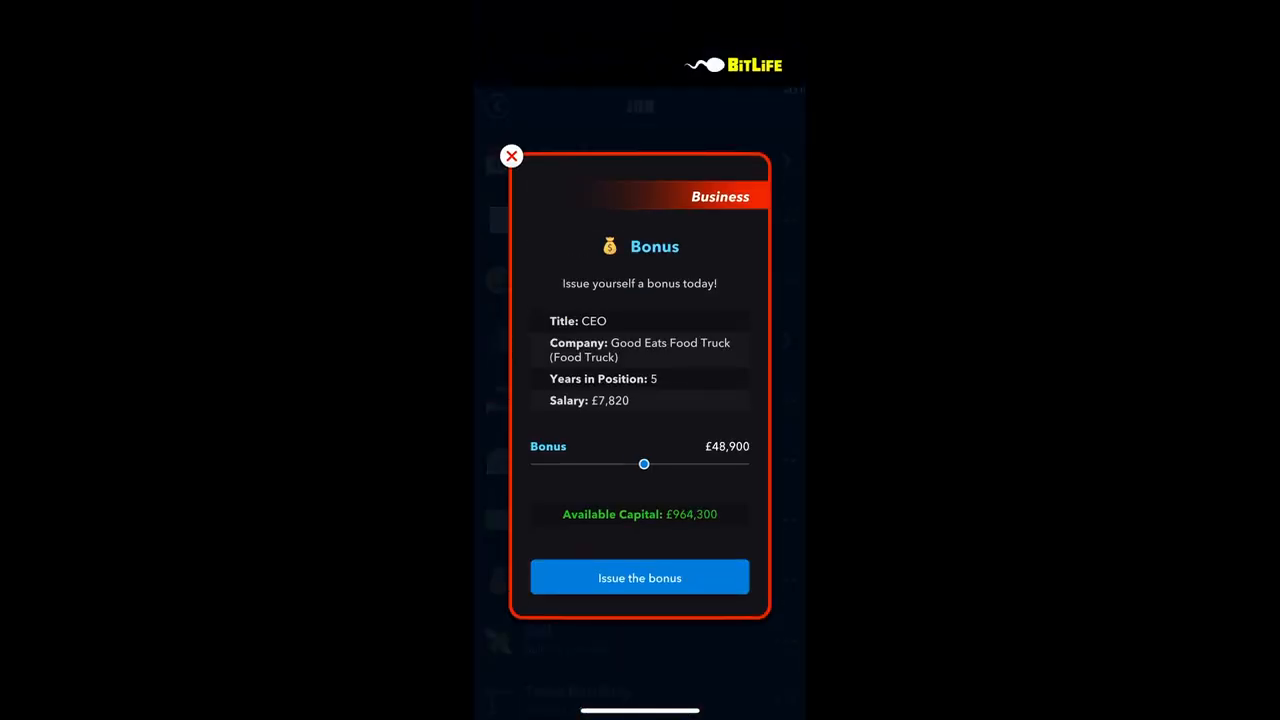
click(640, 576)
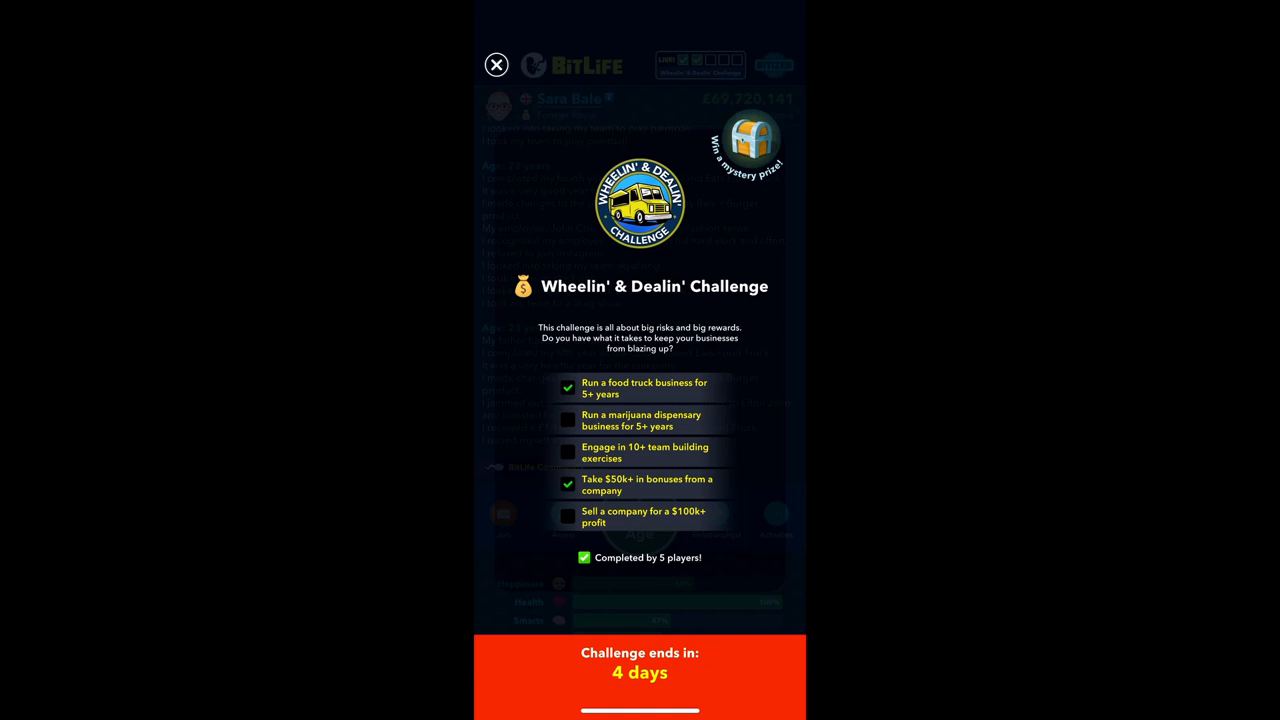
click(496, 64)
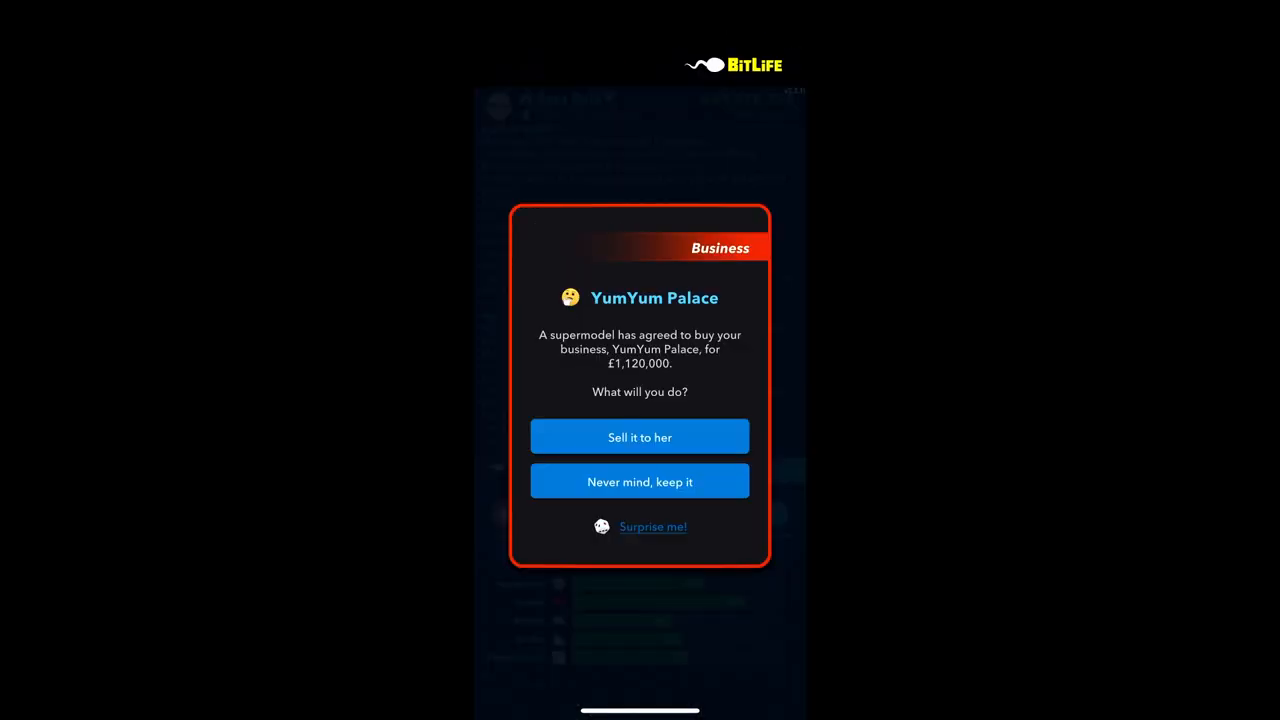
Sell YumYum Palace to the supermodel for £1,120,000 and check challenge progress
click(640, 436)
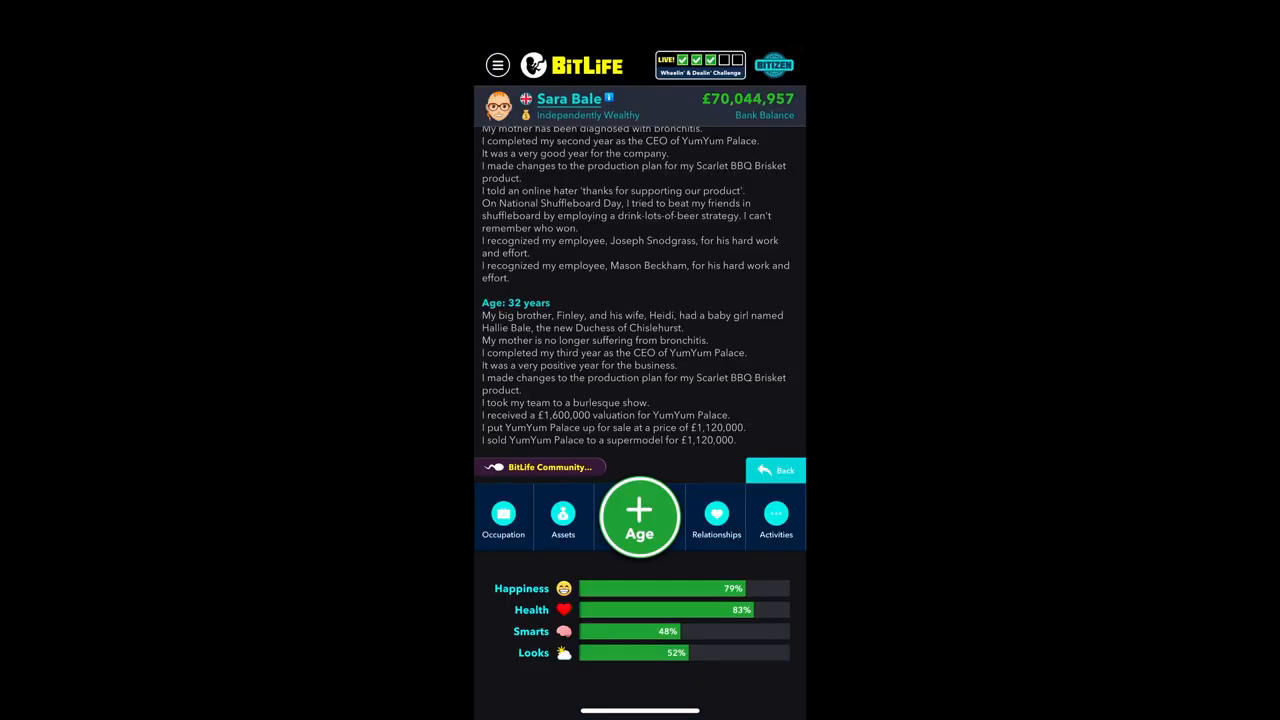
click(698, 64)
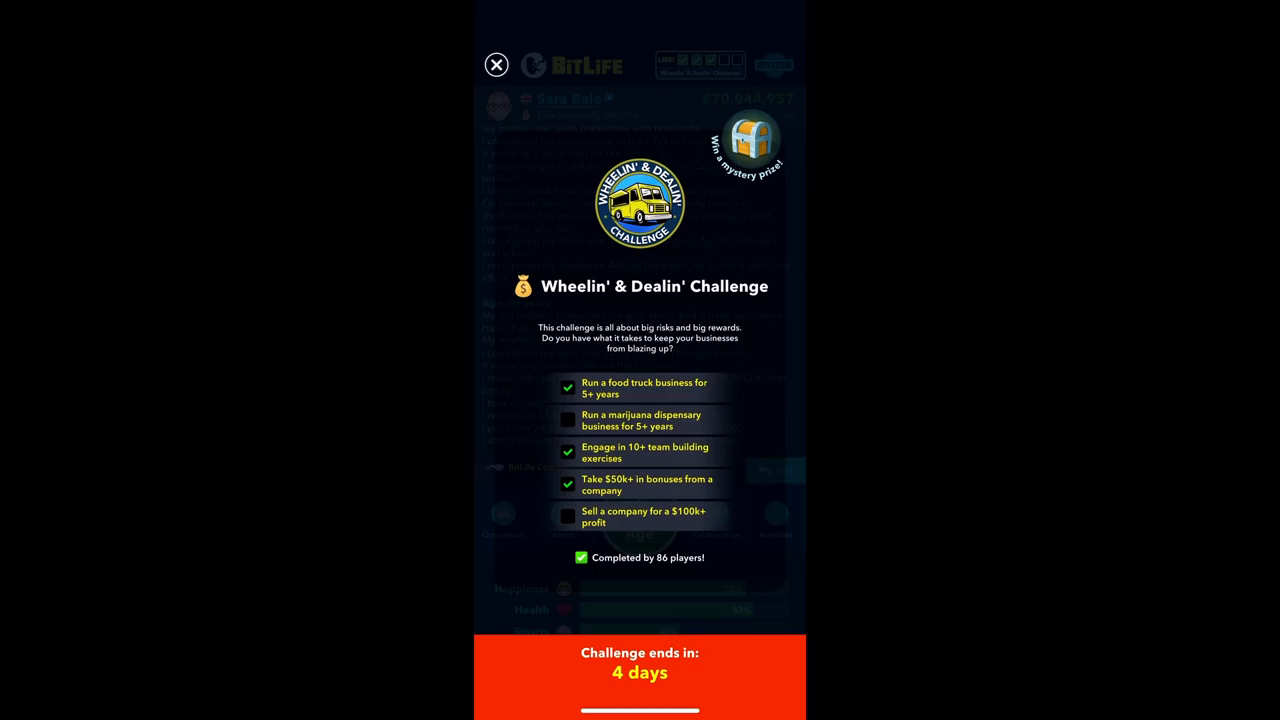
click(496, 64)
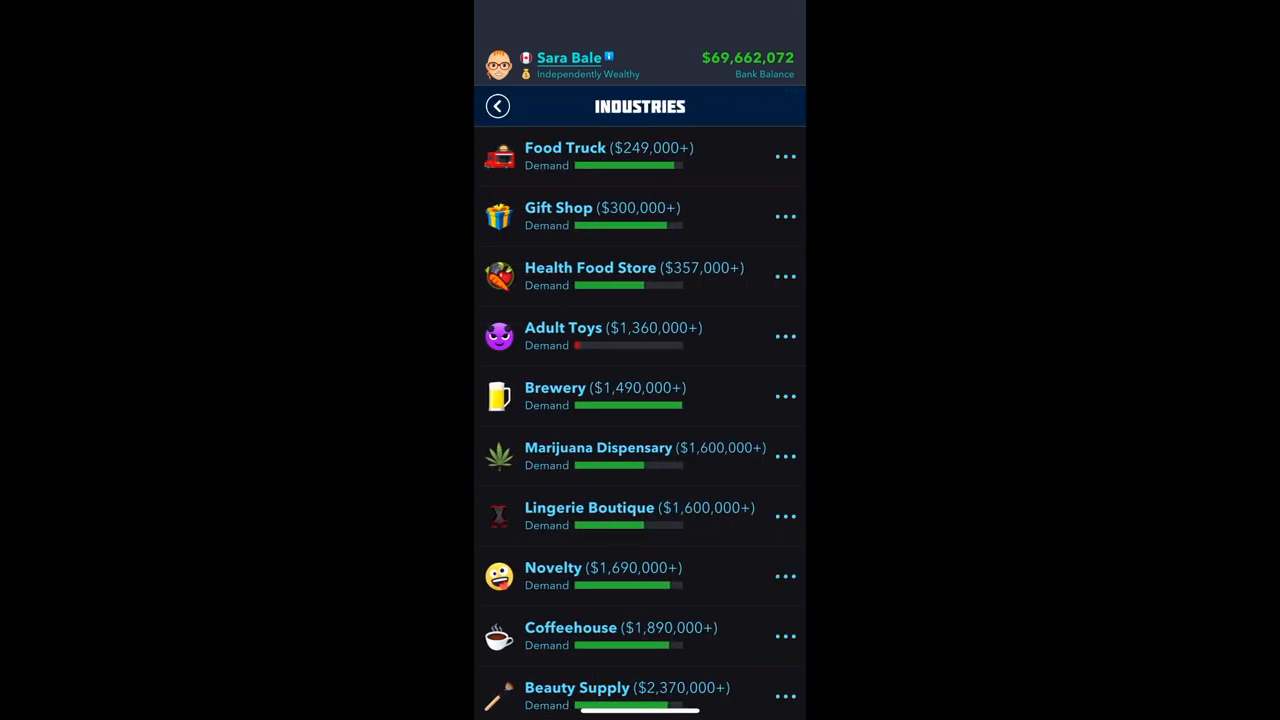
Start a Marijuana Dispensary with about $2.6 million invested
click(596, 448)
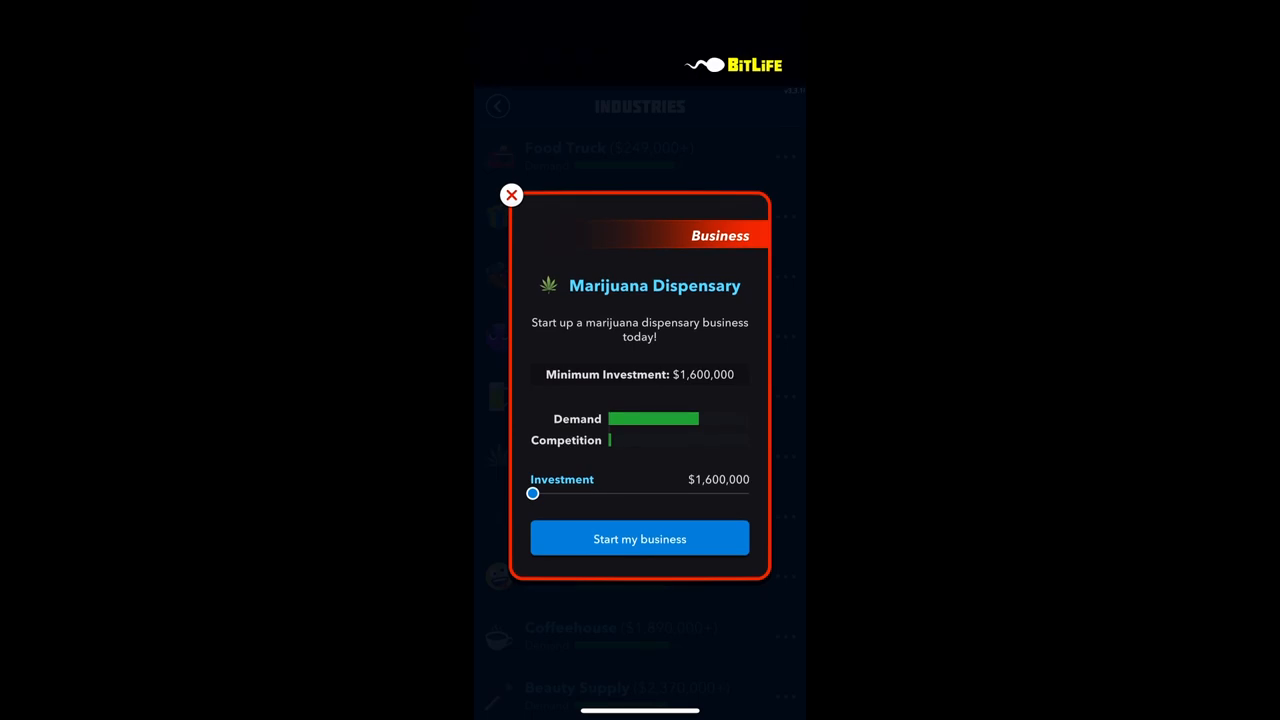
drag(532, 492, 572, 492)
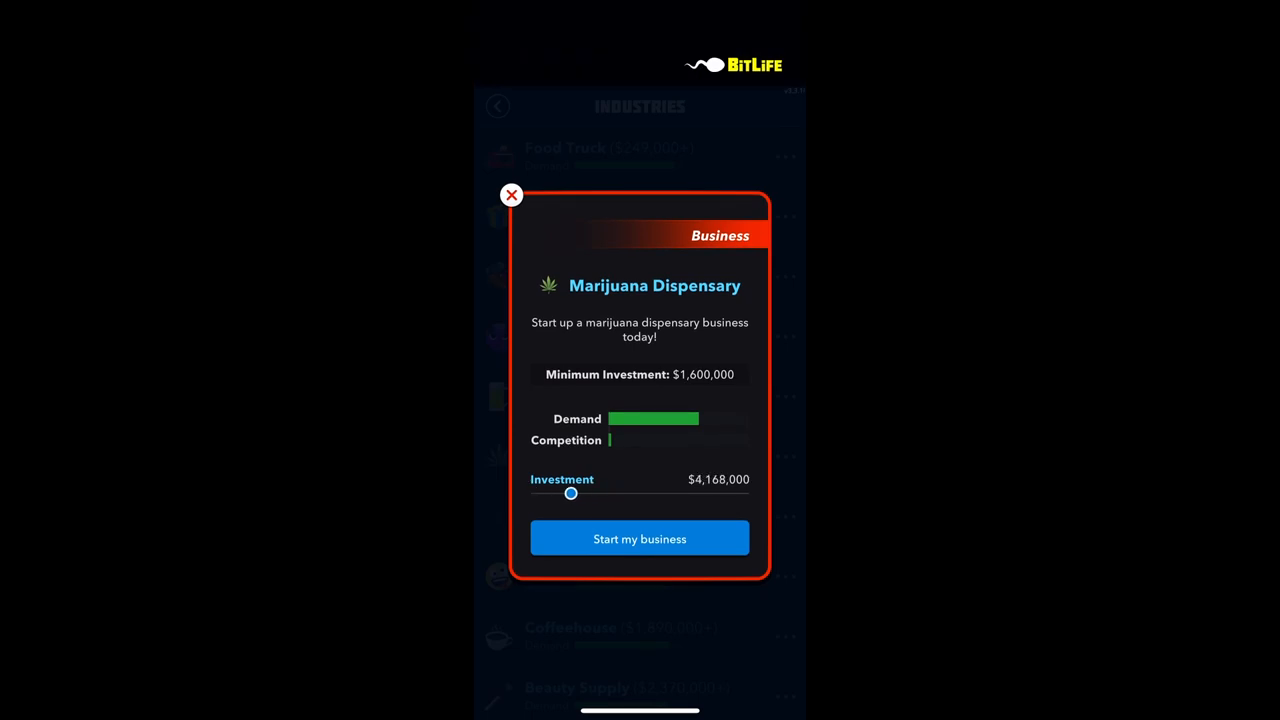
drag(572, 492, 548, 492)
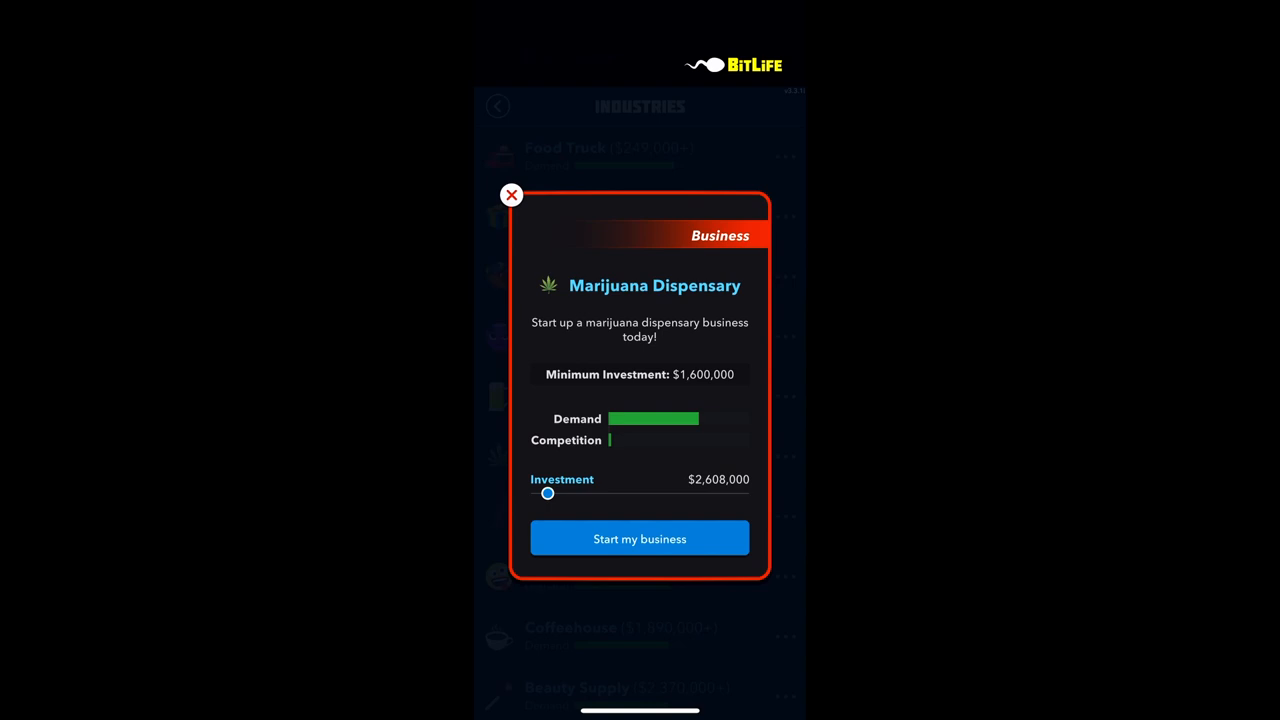
click(640, 538)
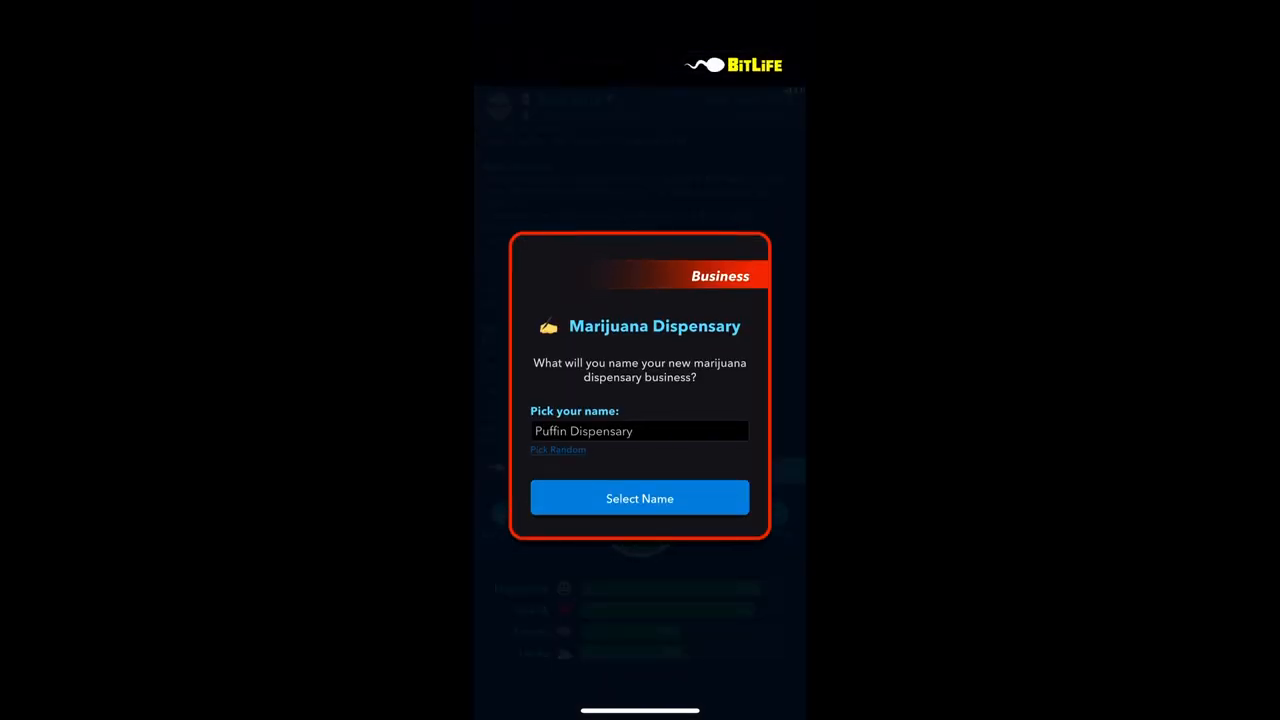
Name the dispensary 'Puff Bros Marijuana Dispensary' and accept the $8,660 CEO salary
text(Puff Bros Marijuana Dispensary)
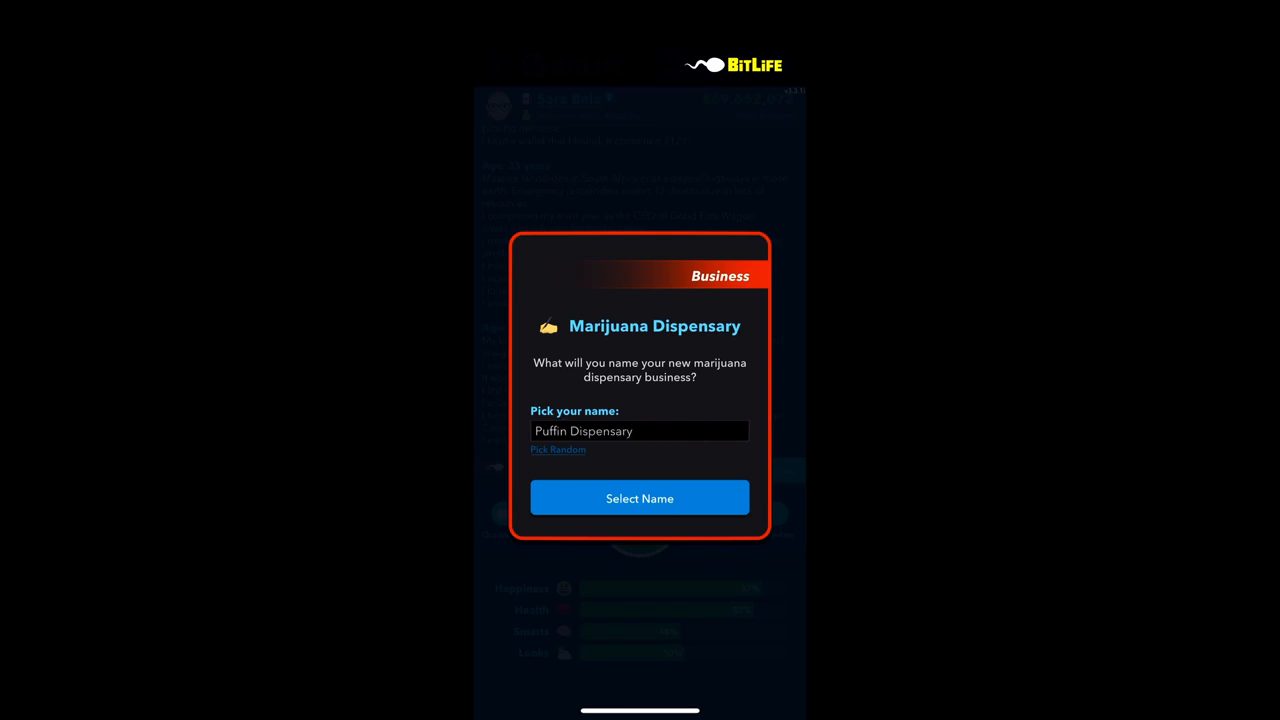
click(640, 496)
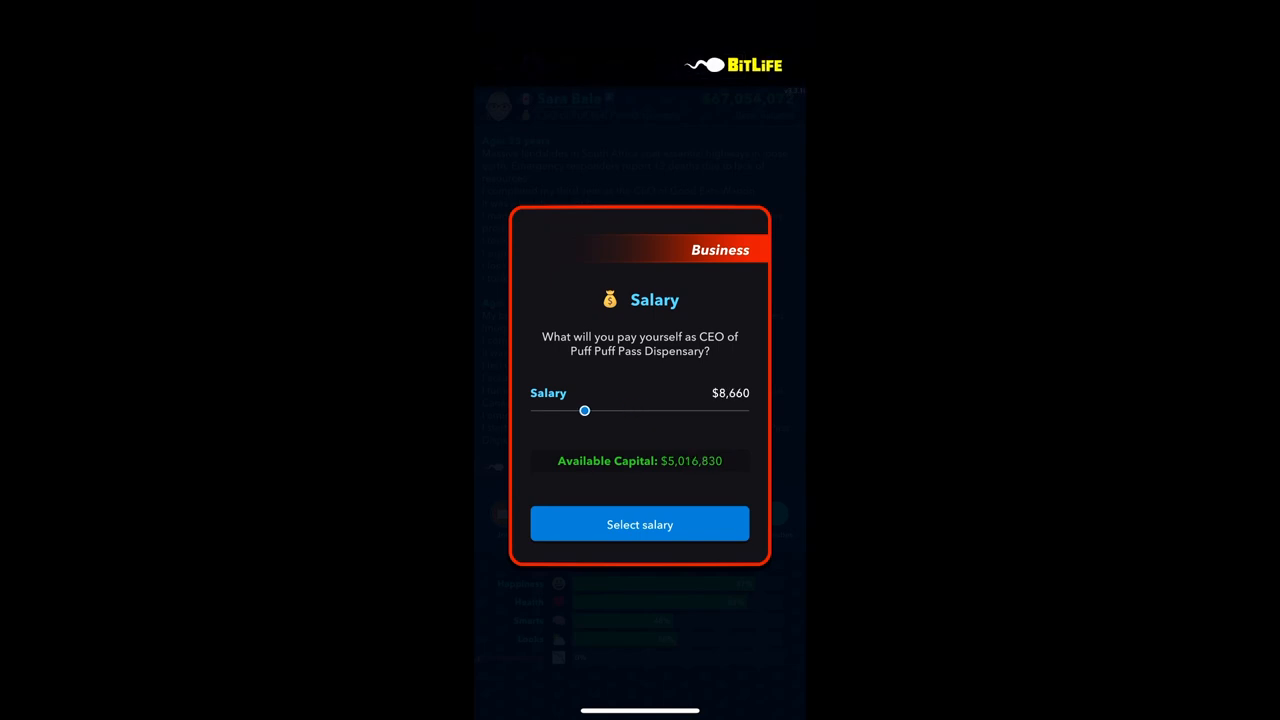
click(640, 524)
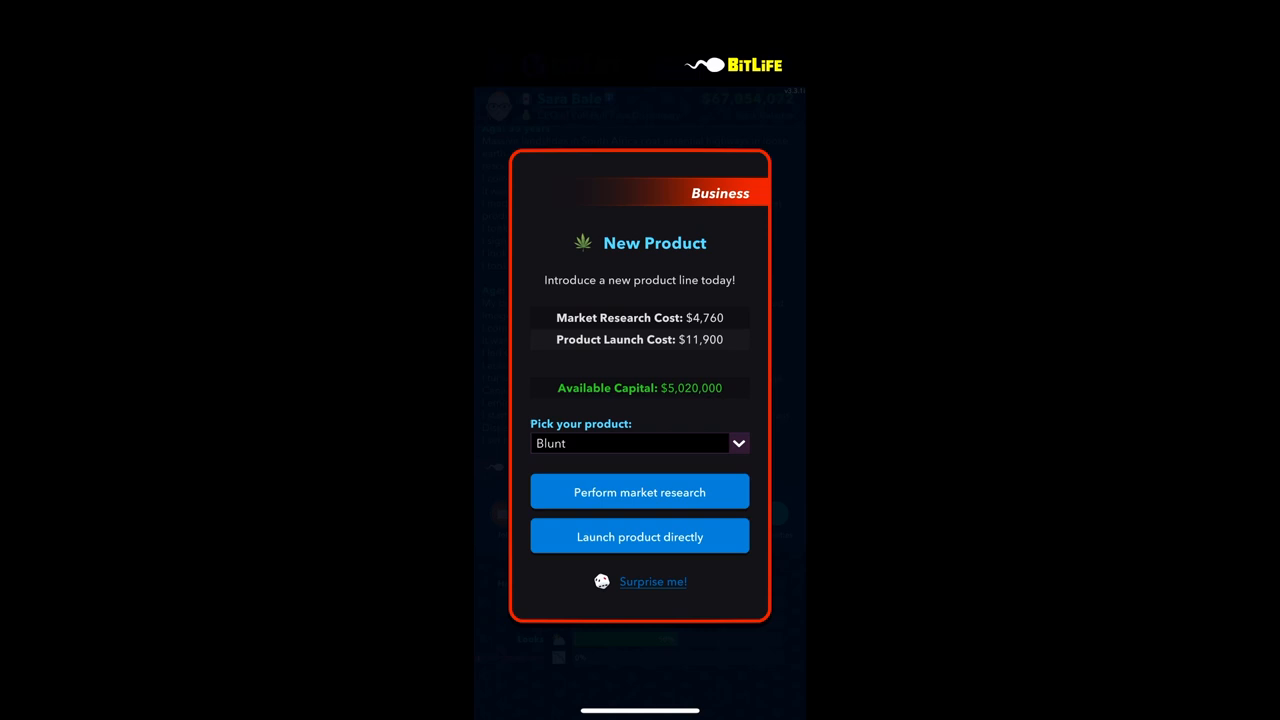
Research demand for the Bong and another candidate product
click(640, 492)
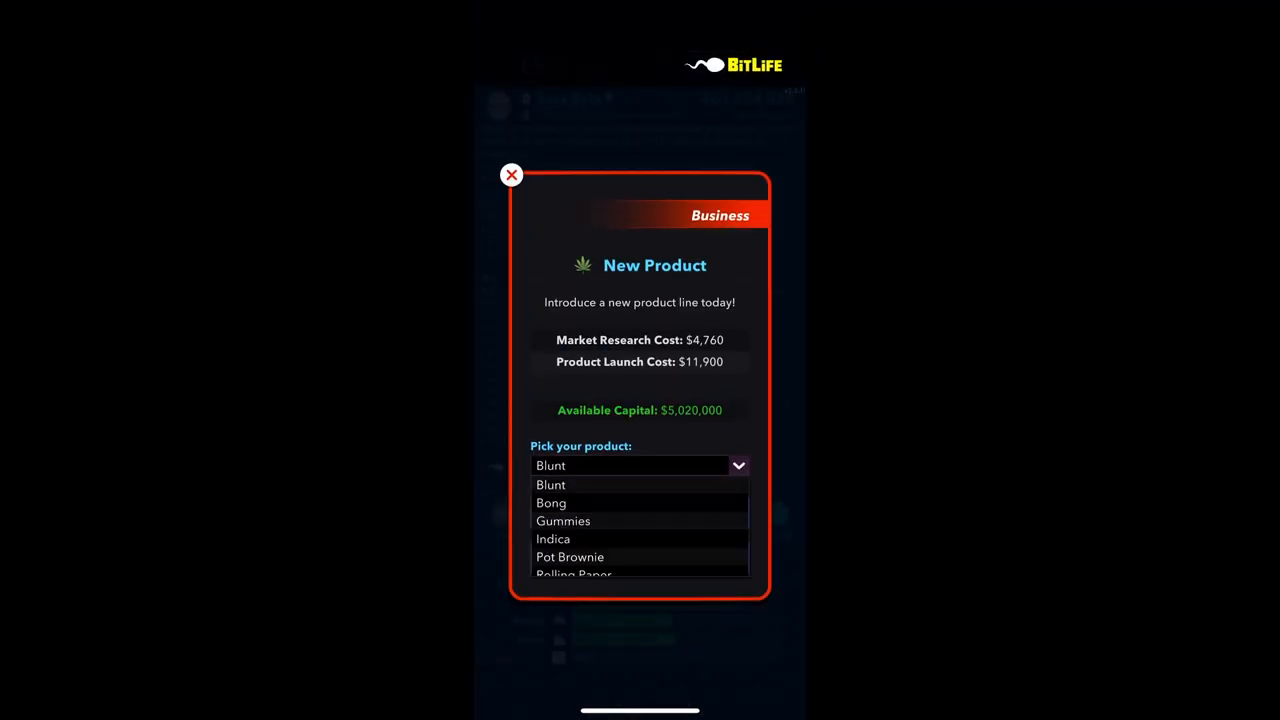
click(552, 502)
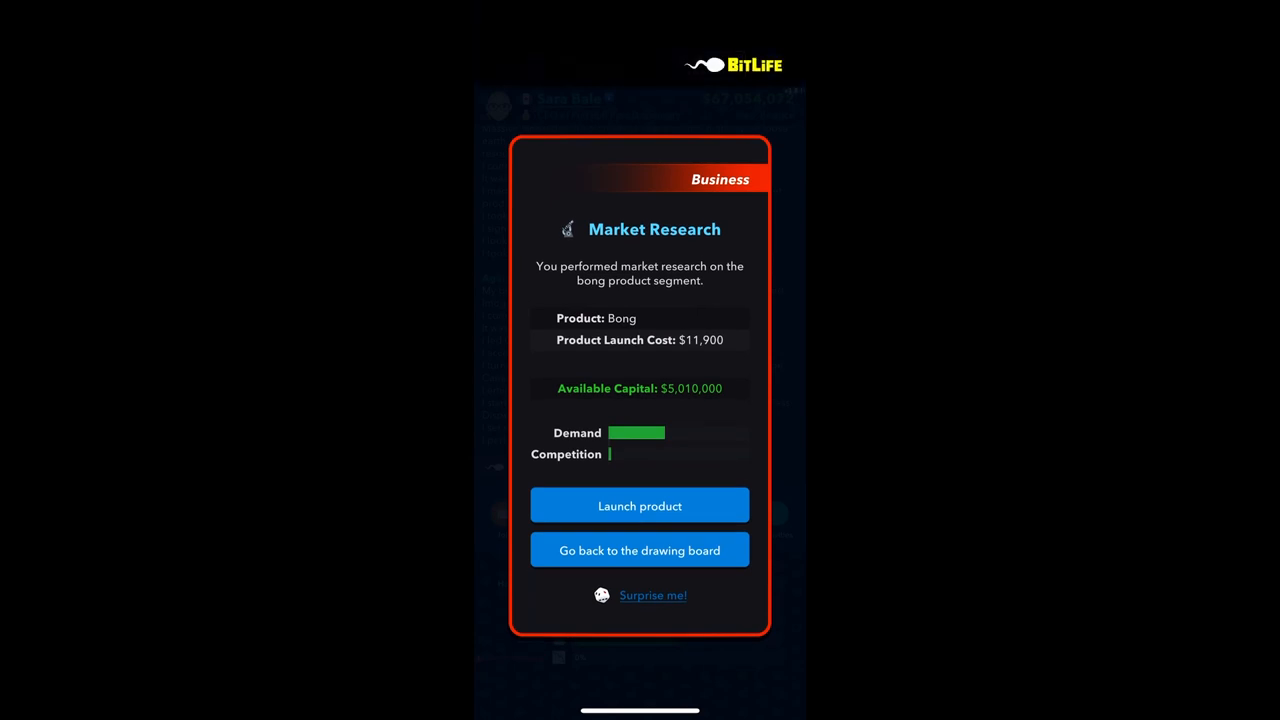
click(640, 548)
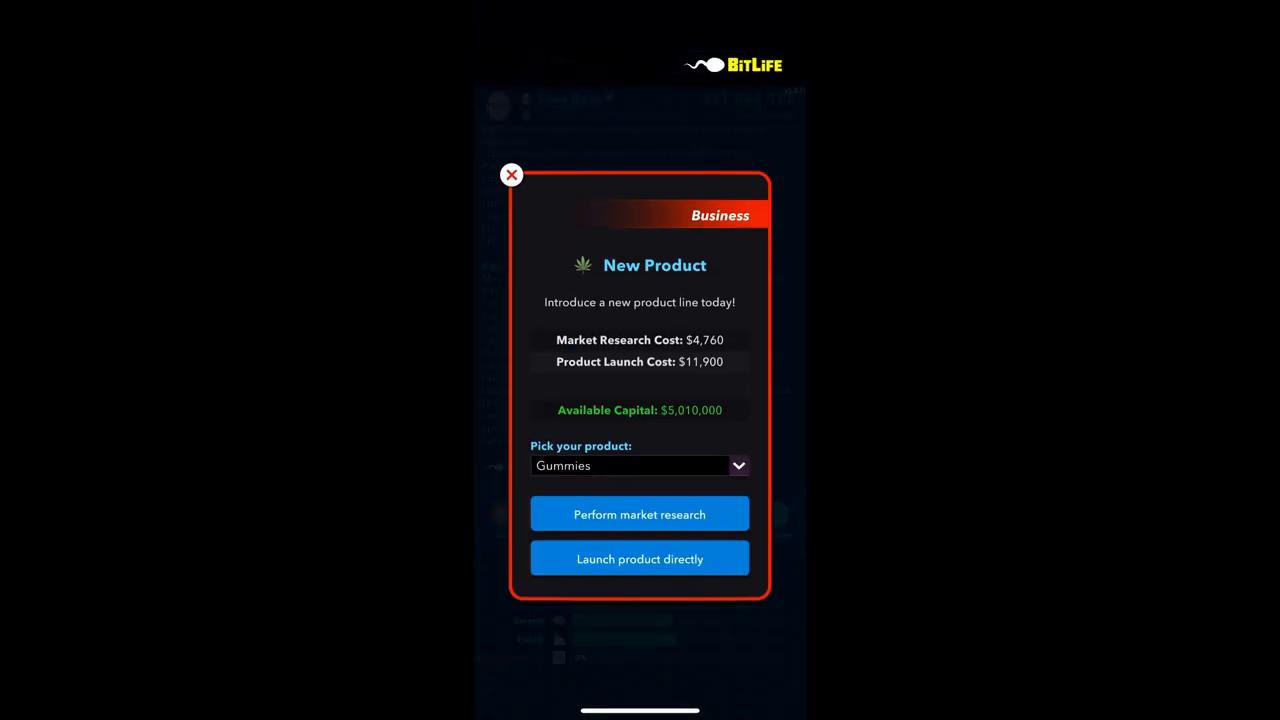
click(640, 512)
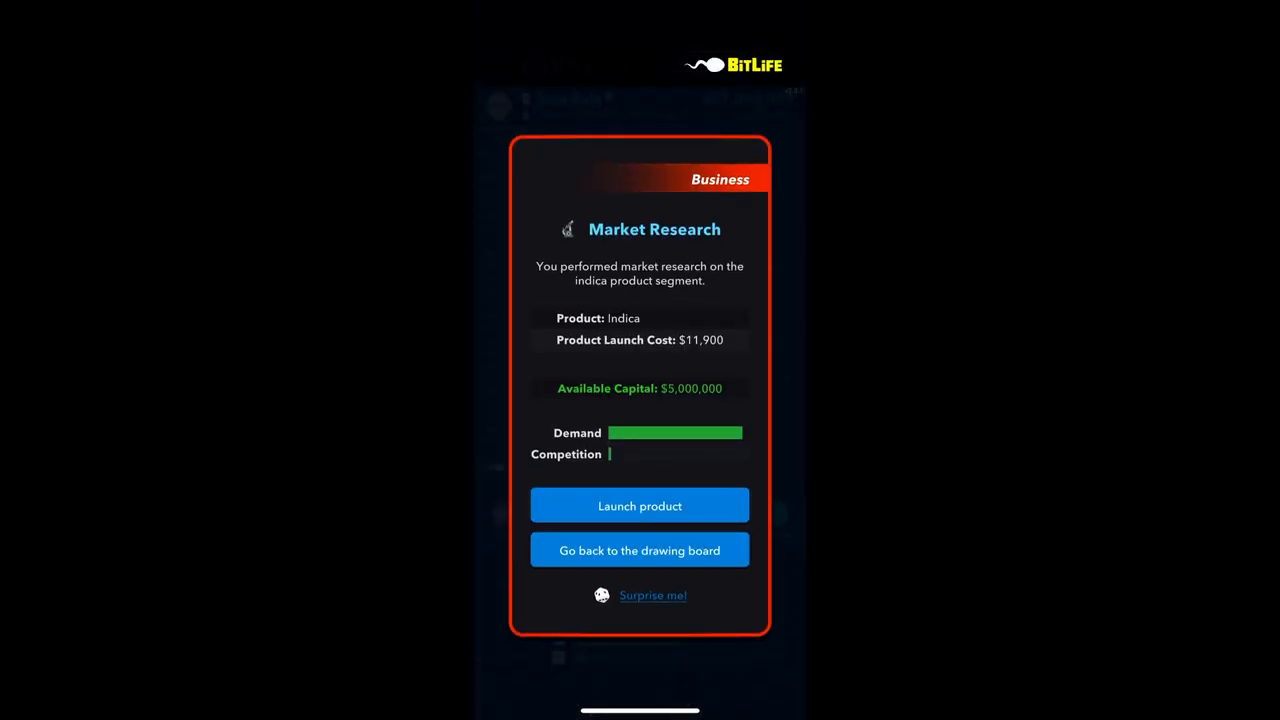
Launch Indica as Flower Fantastique and save its production plan
click(640, 504)
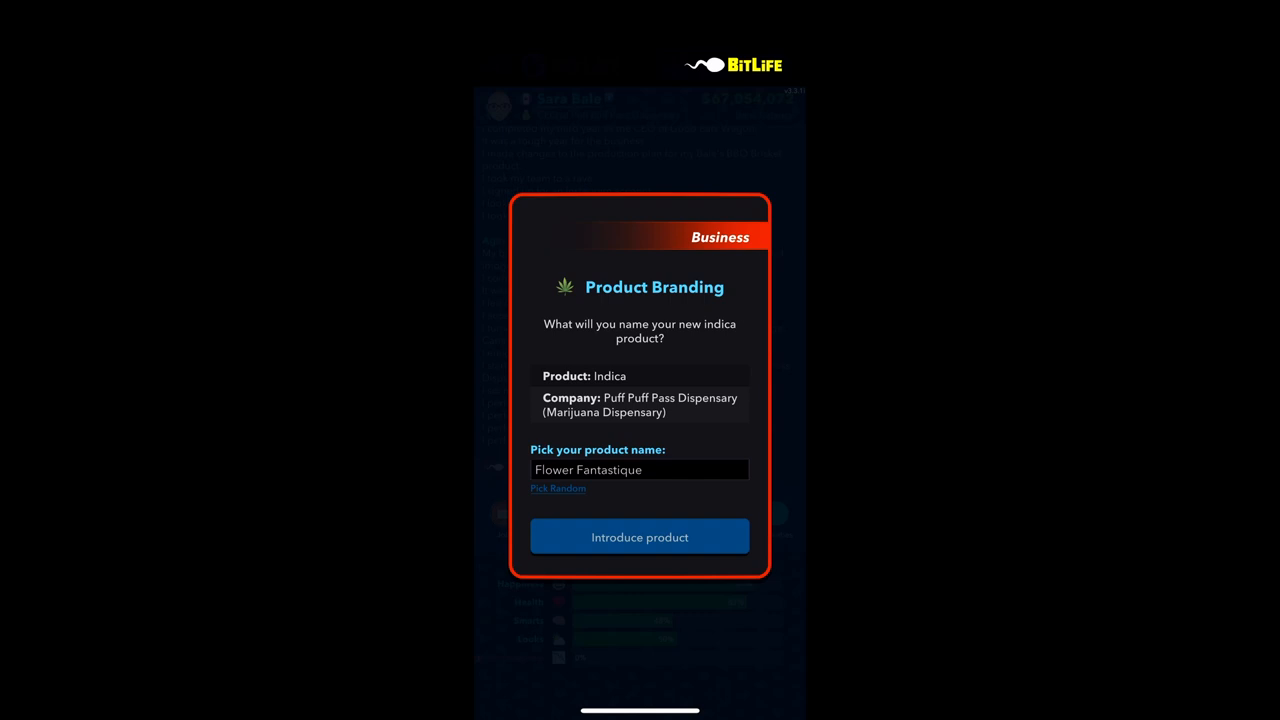
click(640, 536)
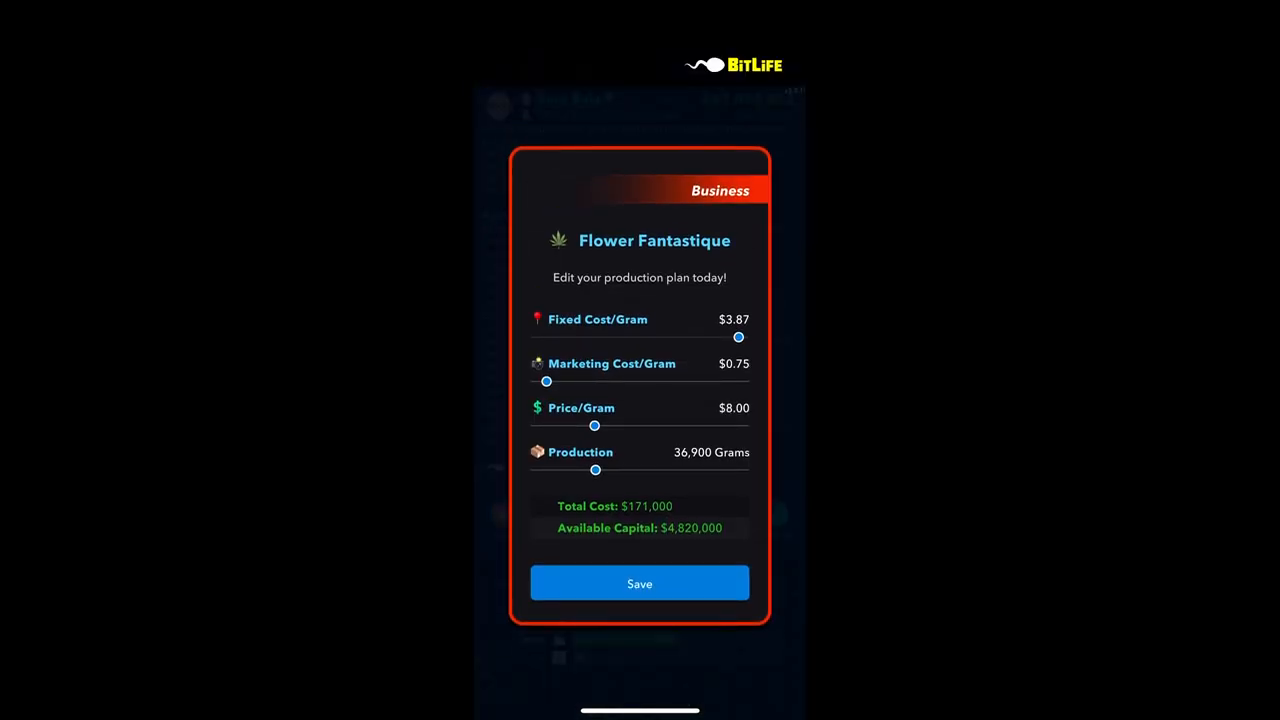
click(640, 584)
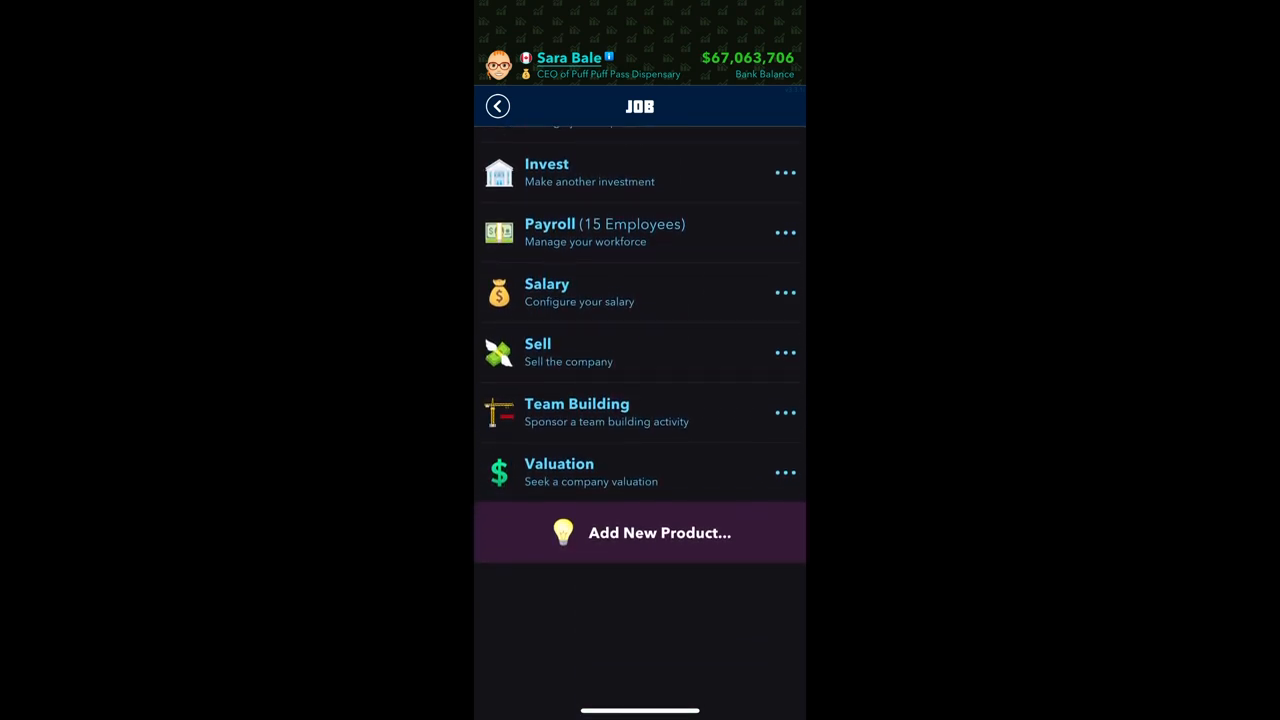
Research demand for THC-Infused Chocolate and Blunt
click(640, 532)
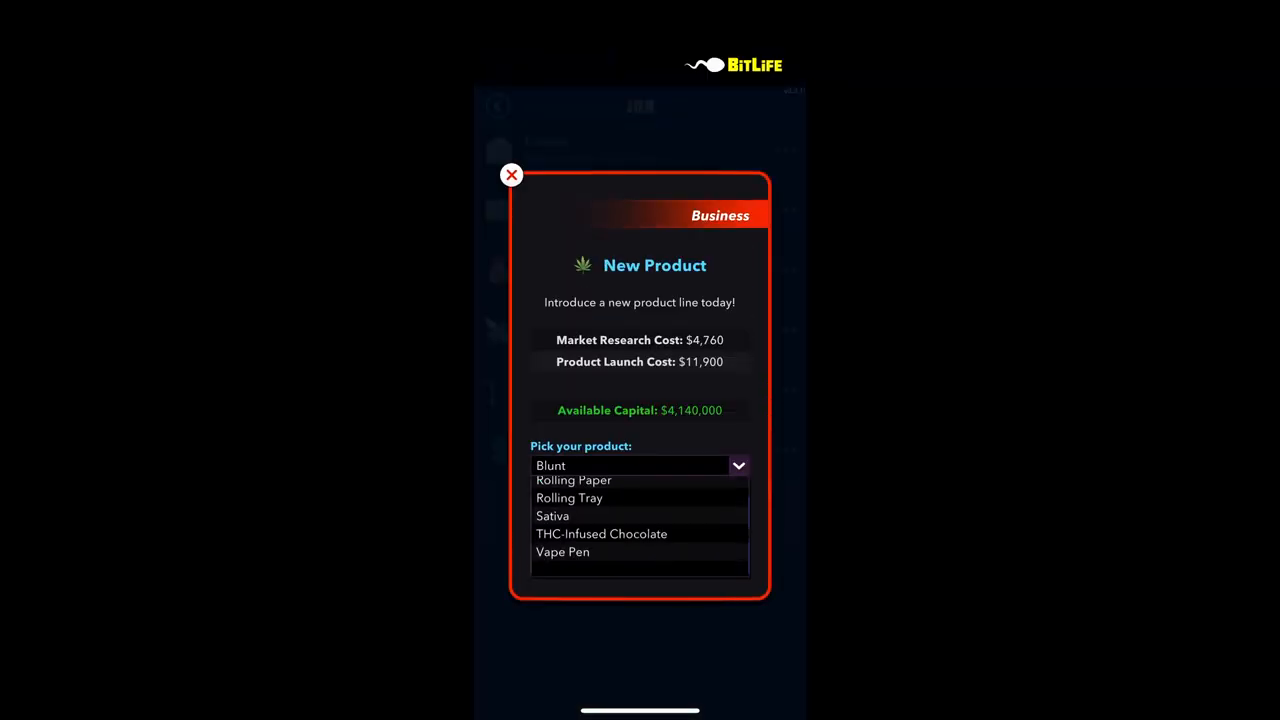
click(600, 532)
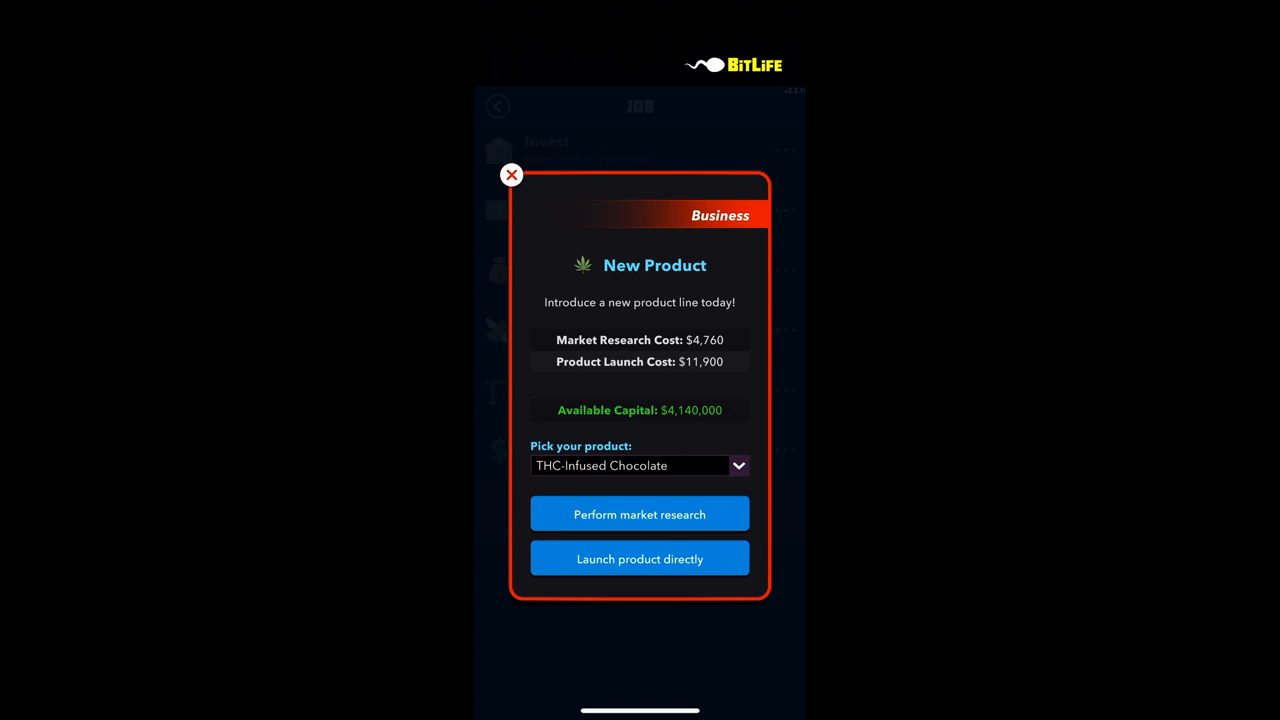
click(640, 512)
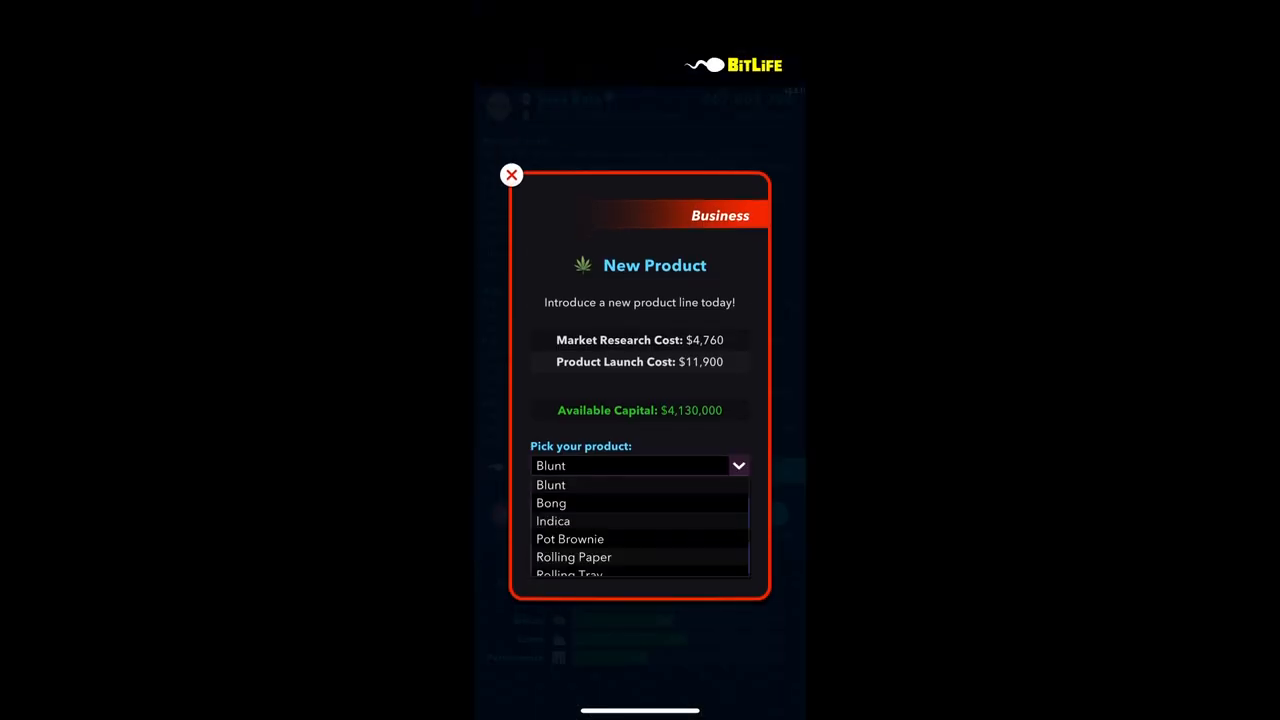
click(550, 486)
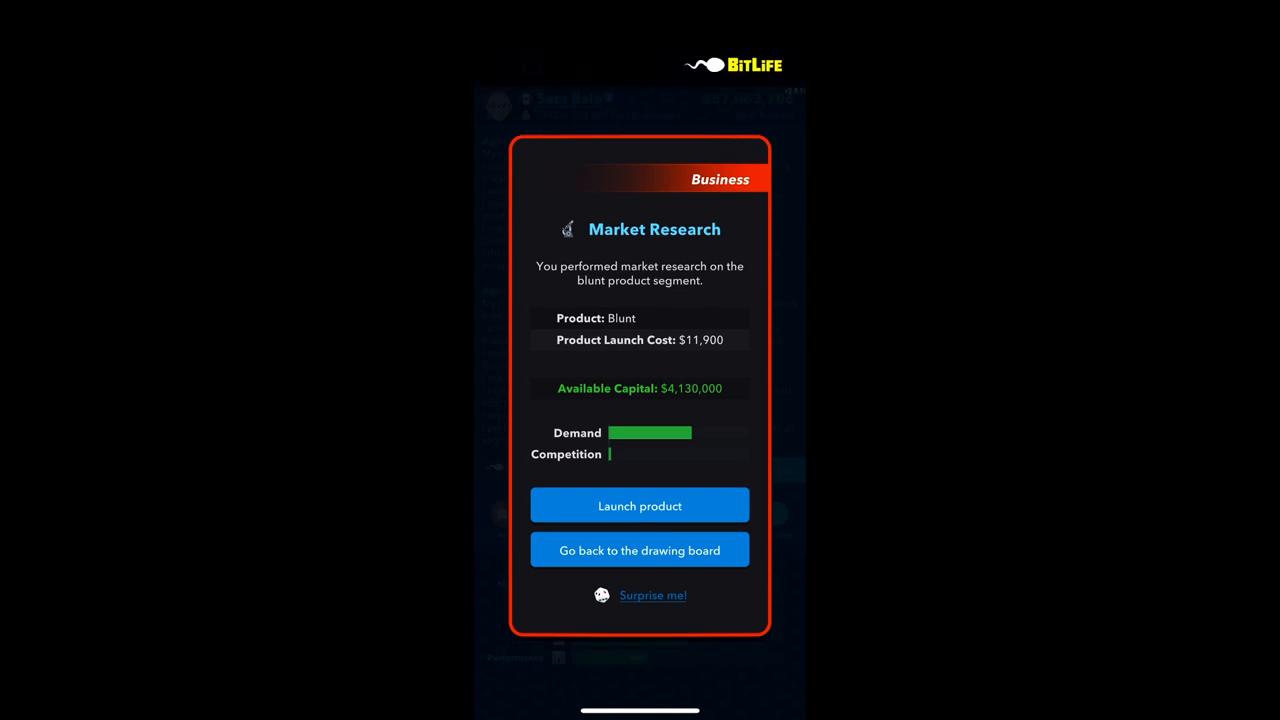
click(640, 550)
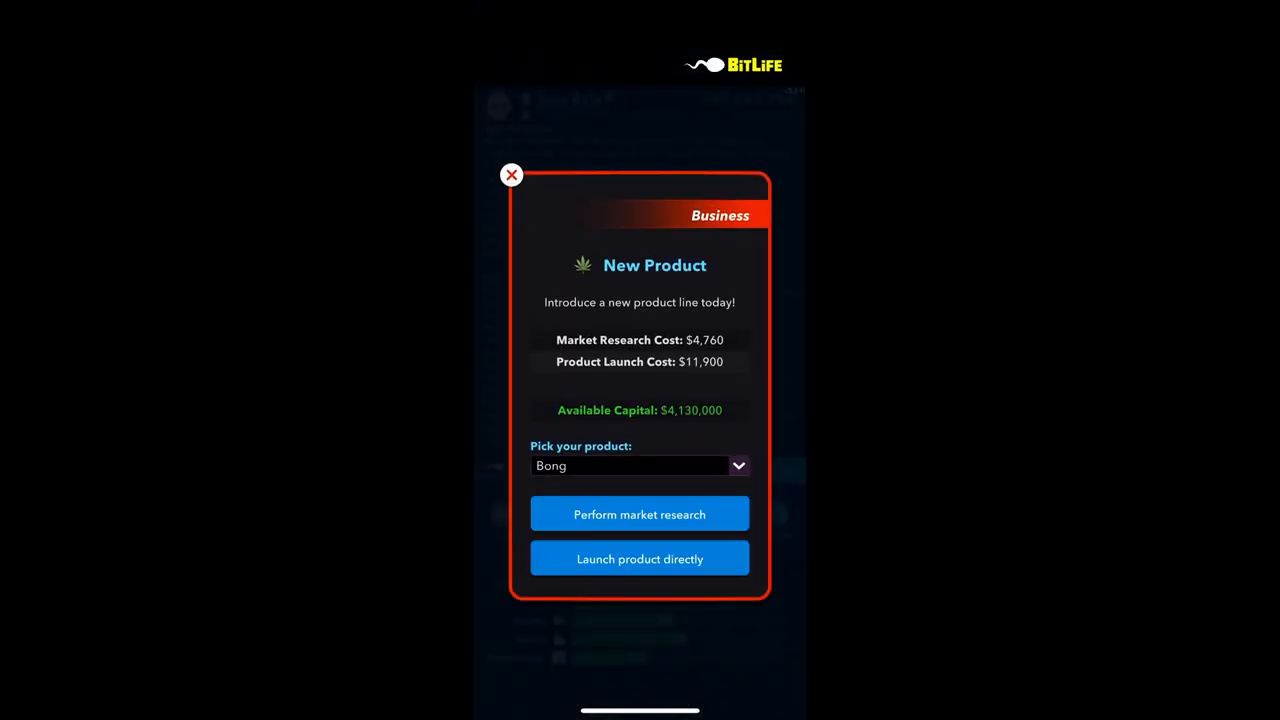
Research demand for Rolling Paper and Rolling Tray
click(640, 464)
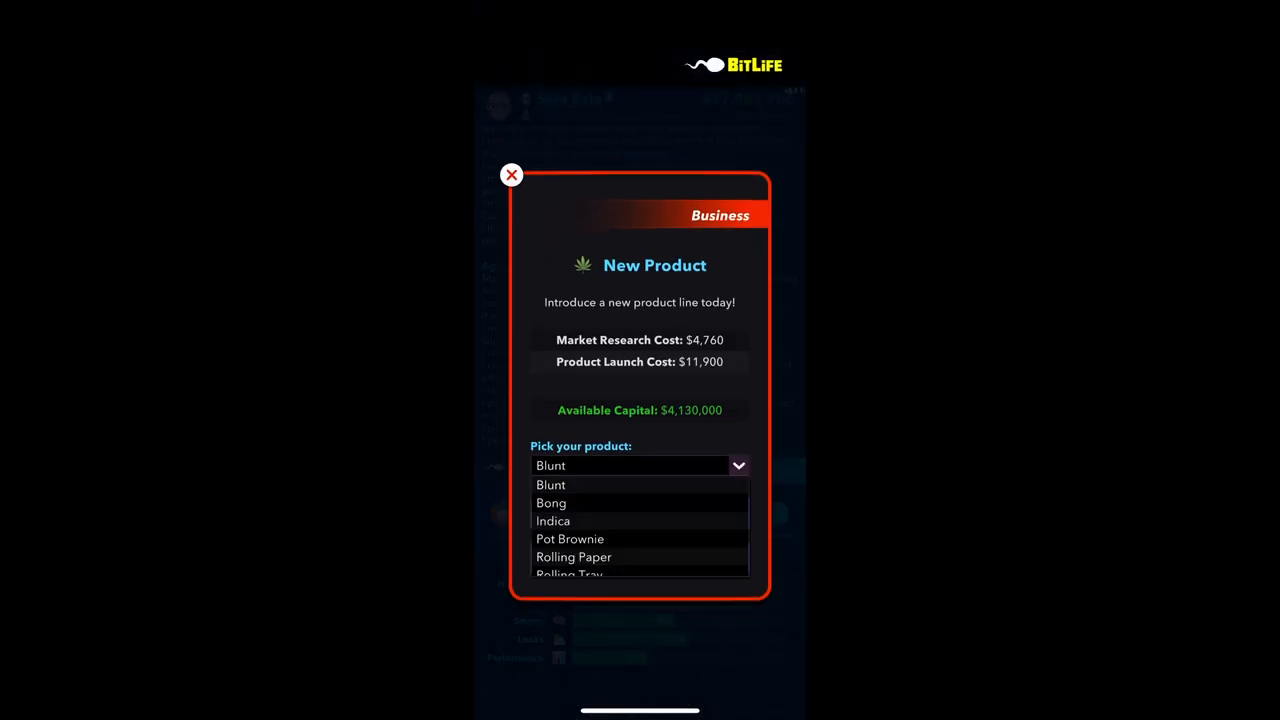
click(570, 540)
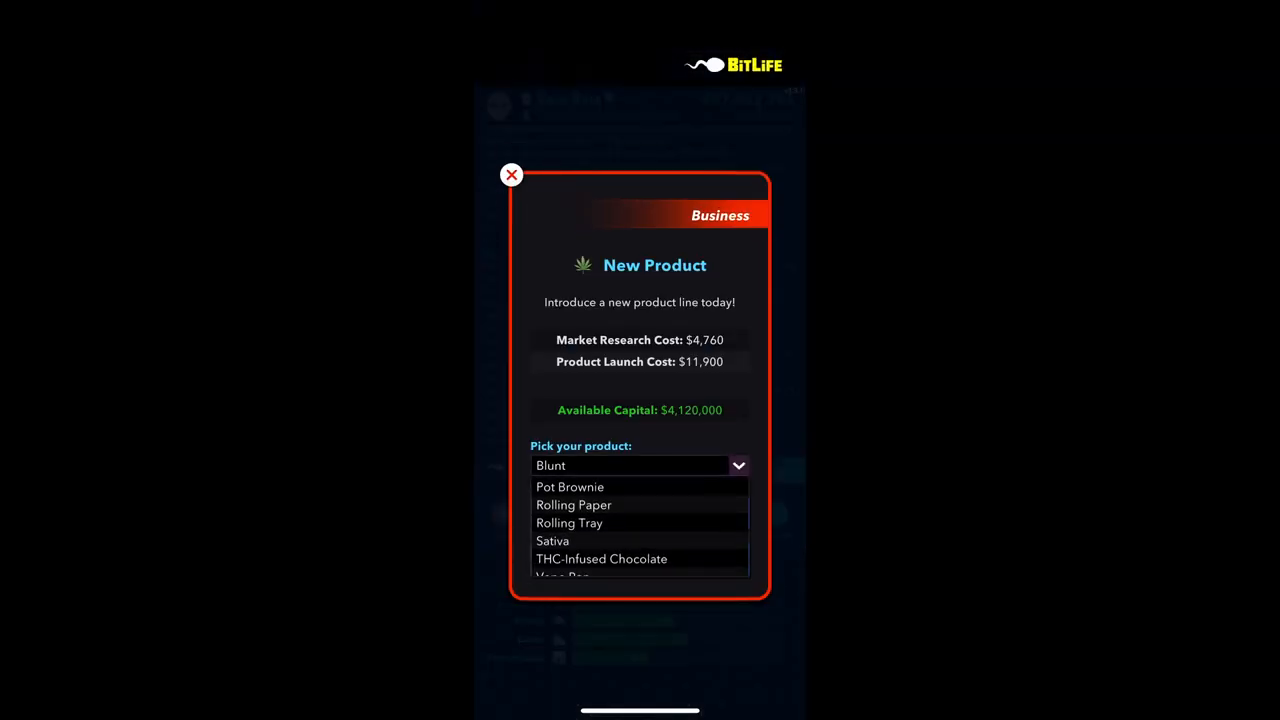
click(572, 504)
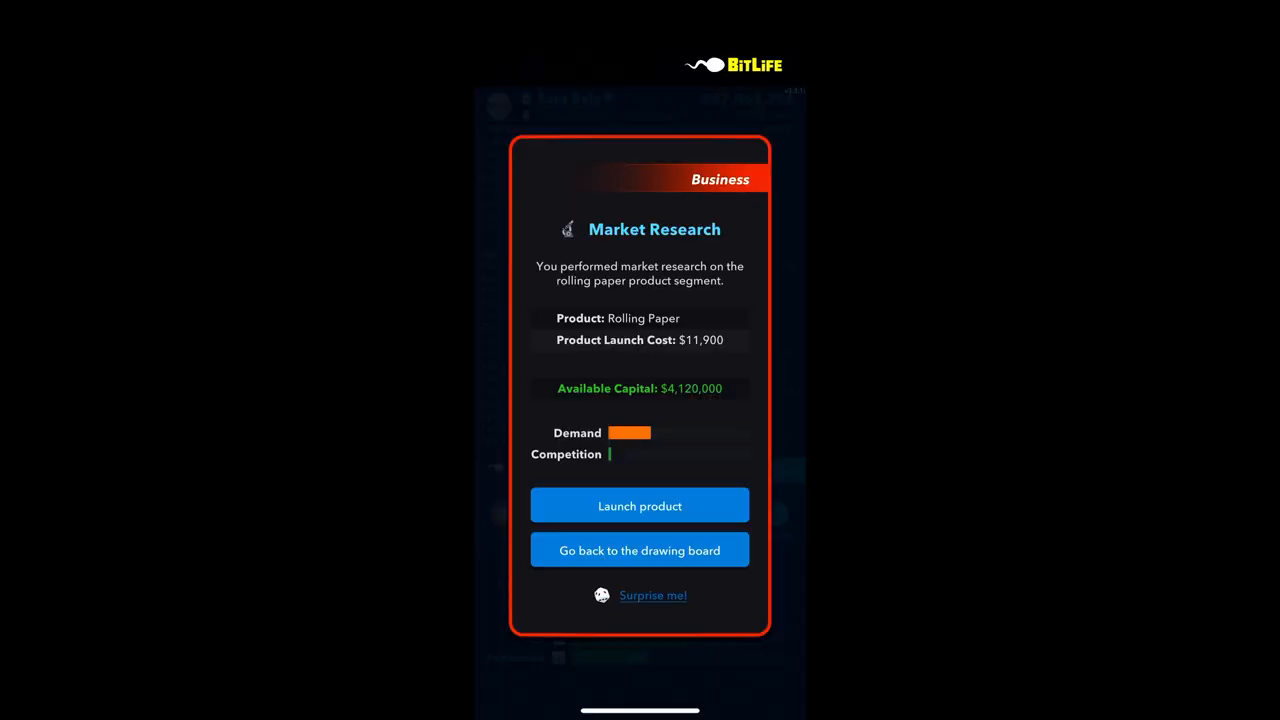
click(640, 550)
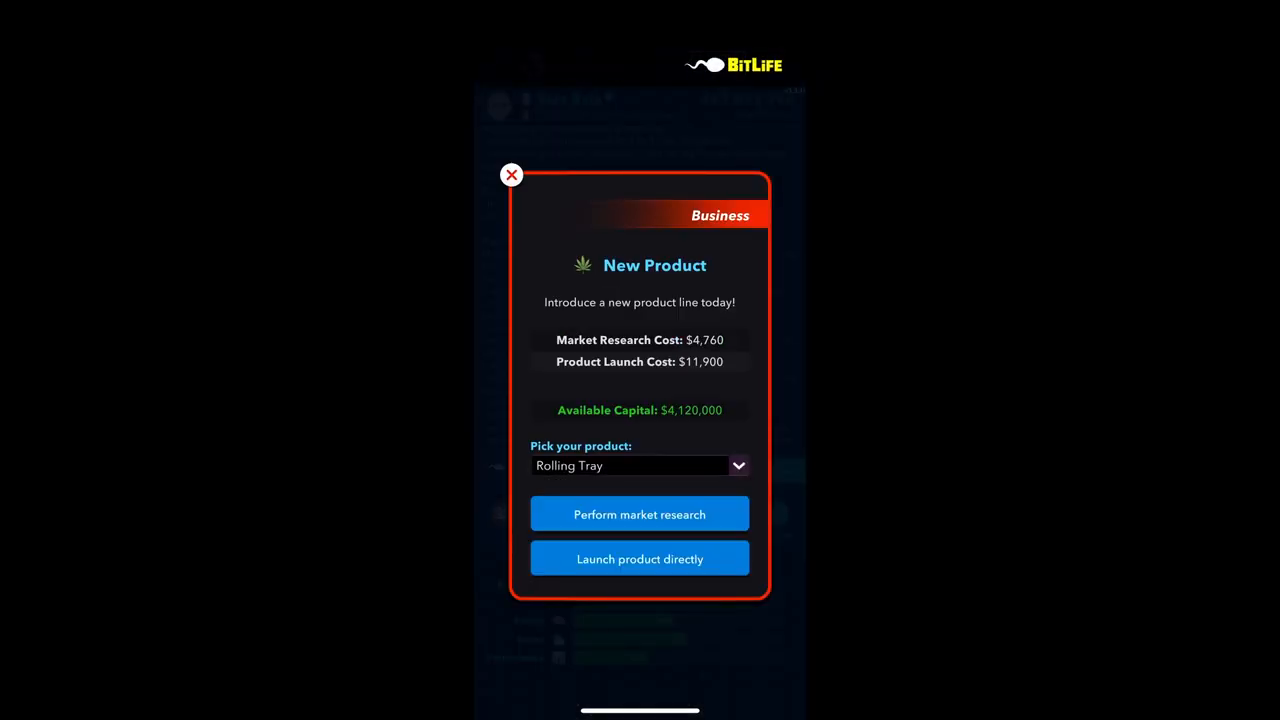
click(640, 514)
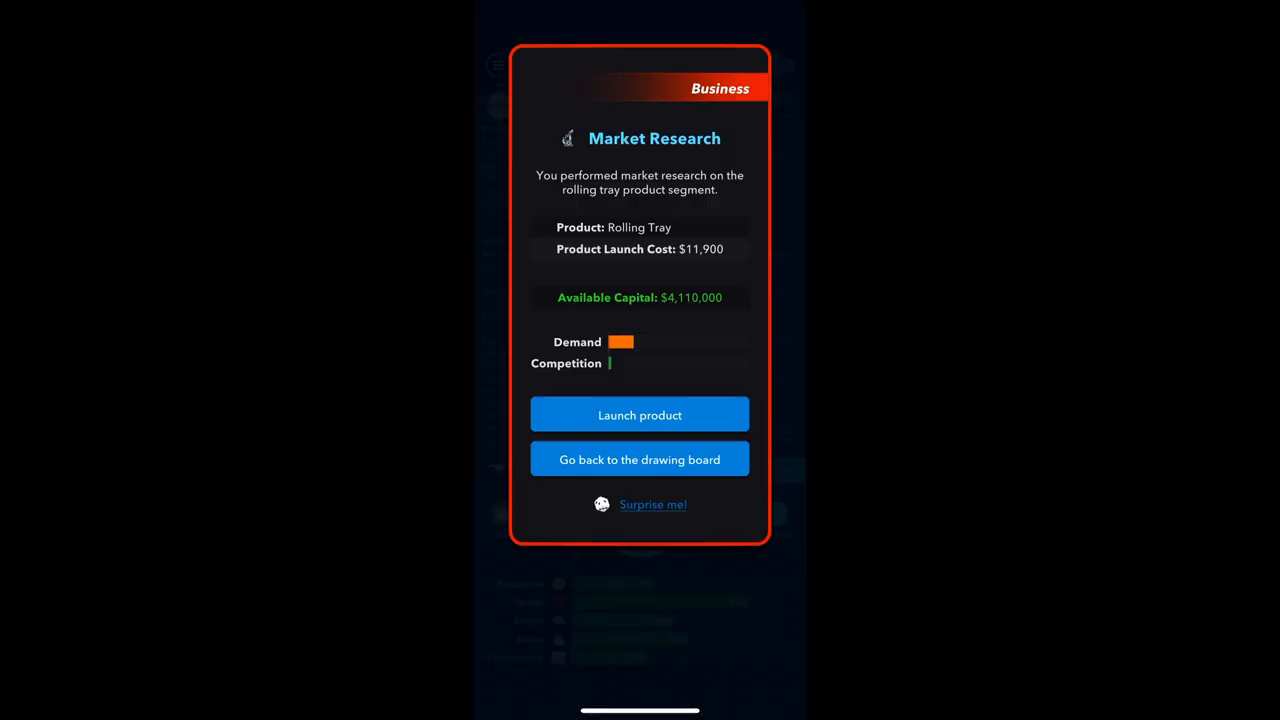
click(640, 458)
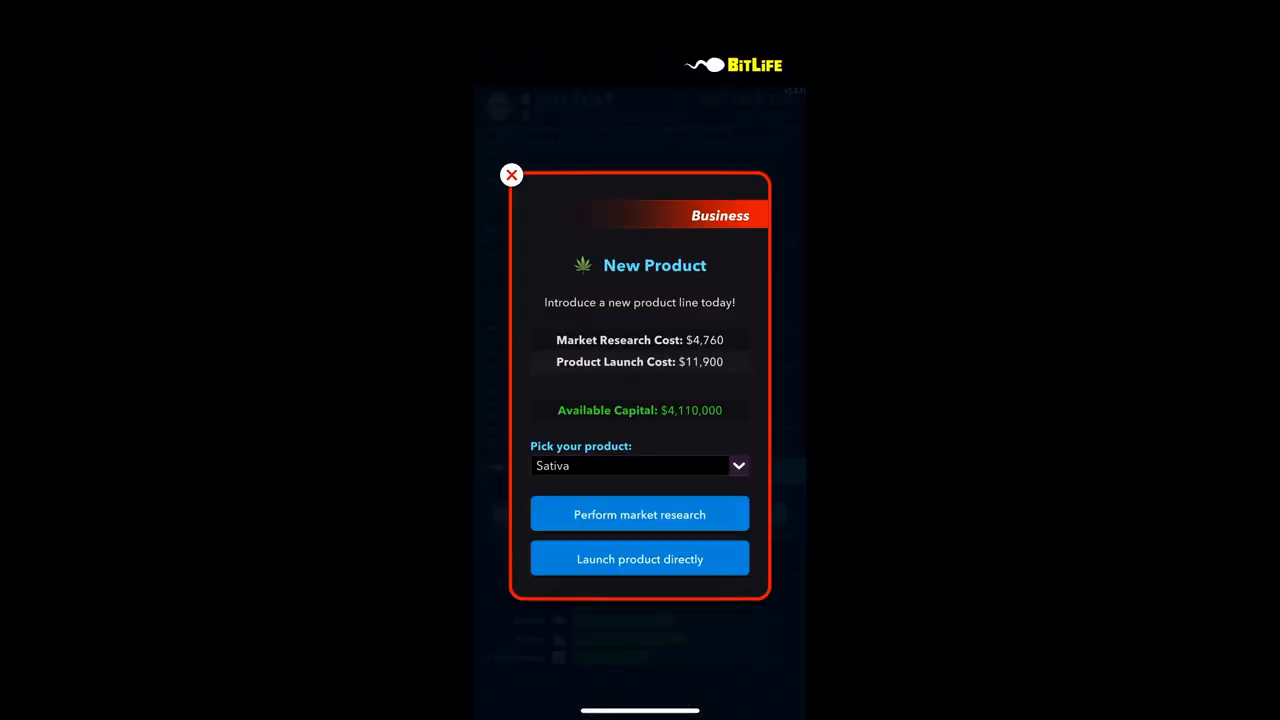
Research and launch Sativa as King Flower, saving its production plan
click(640, 512)
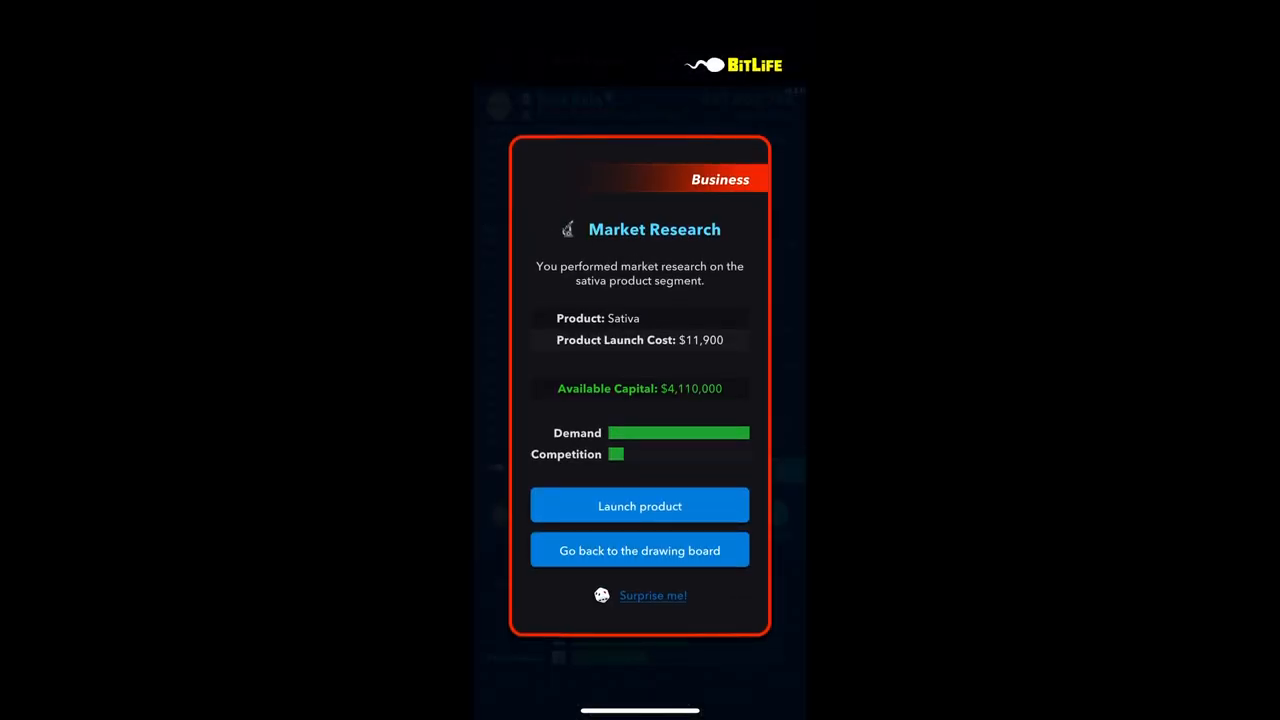
click(640, 504)
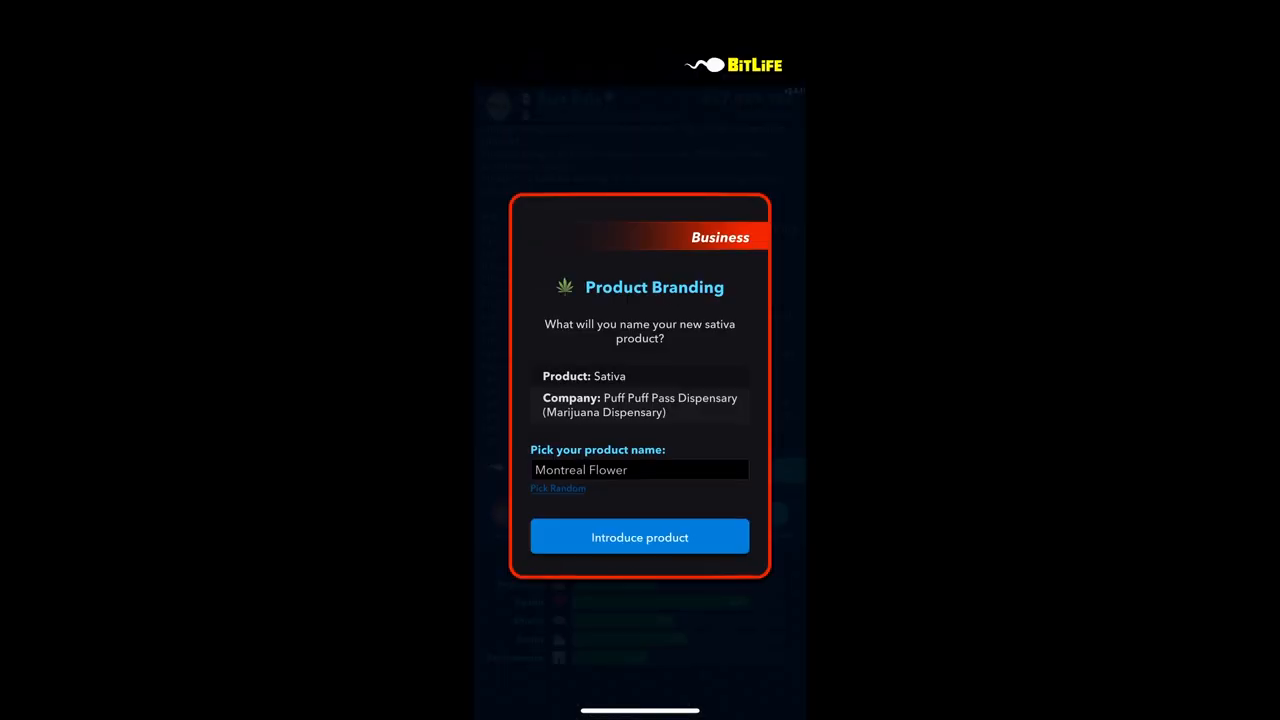
click(640, 536)
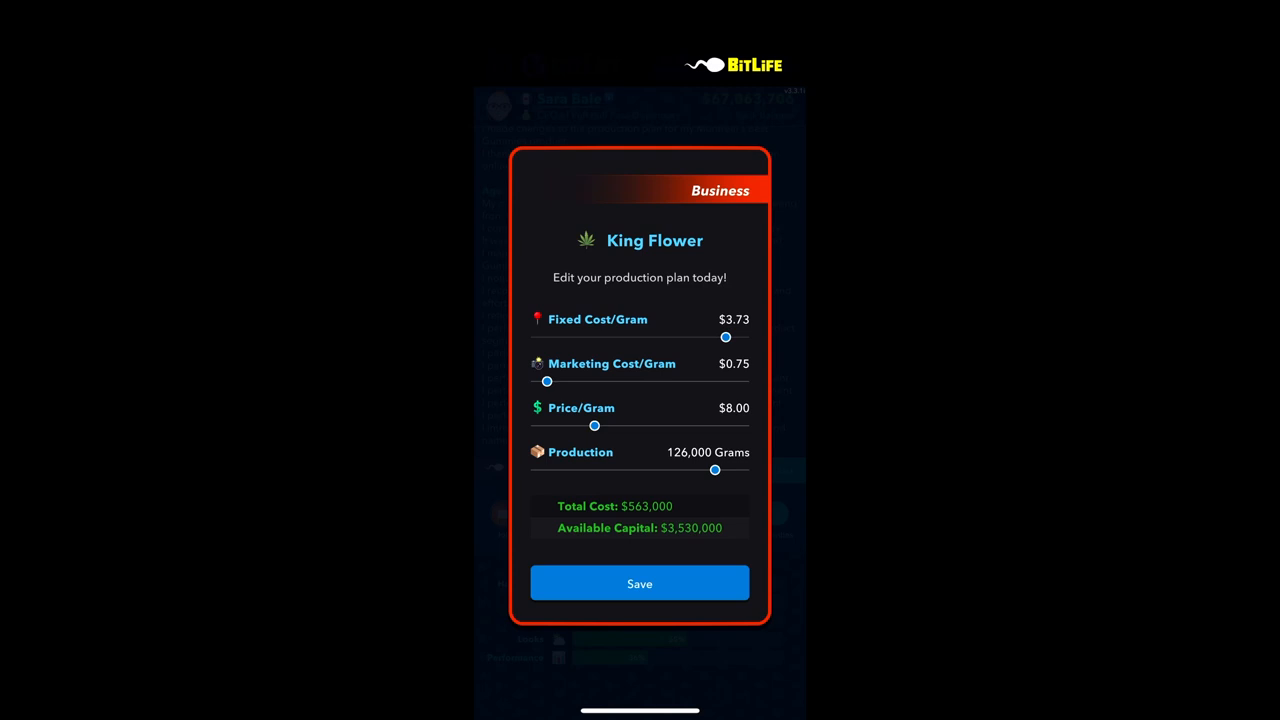
click(640, 584)
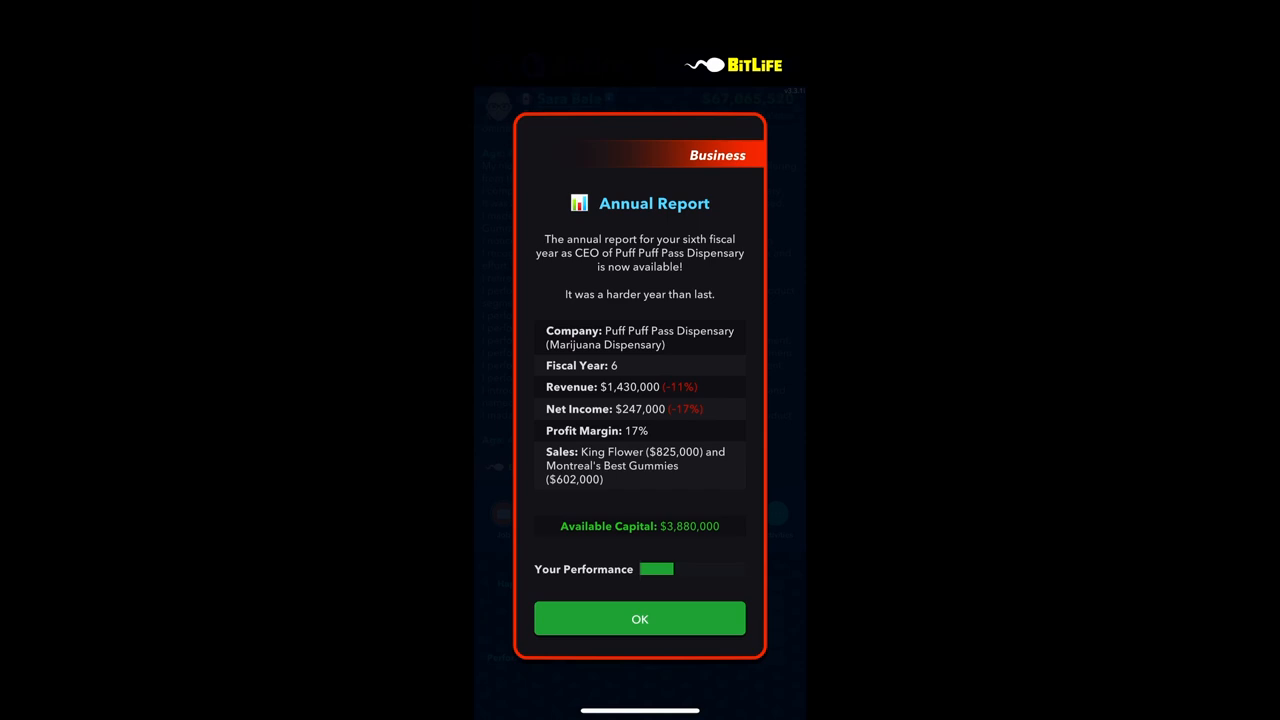
After the annual report, raise King Flower production to 134,000 grams and save
click(640, 618)
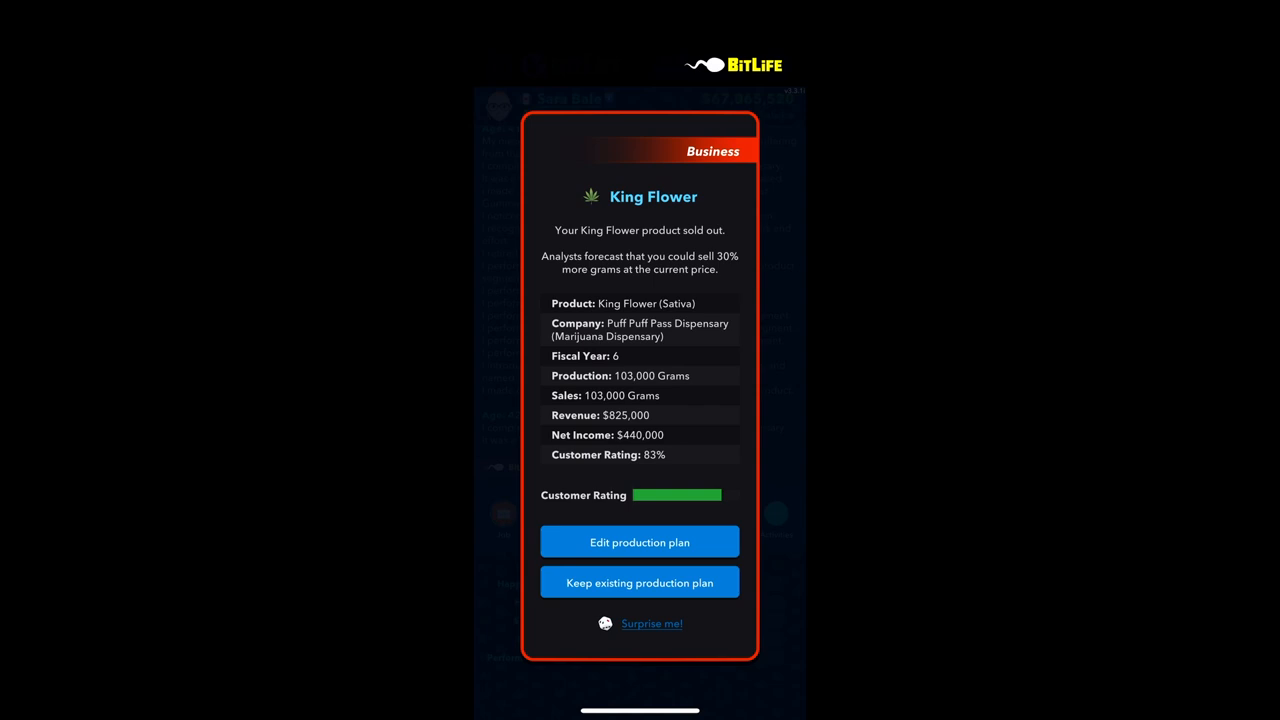
click(640, 540)
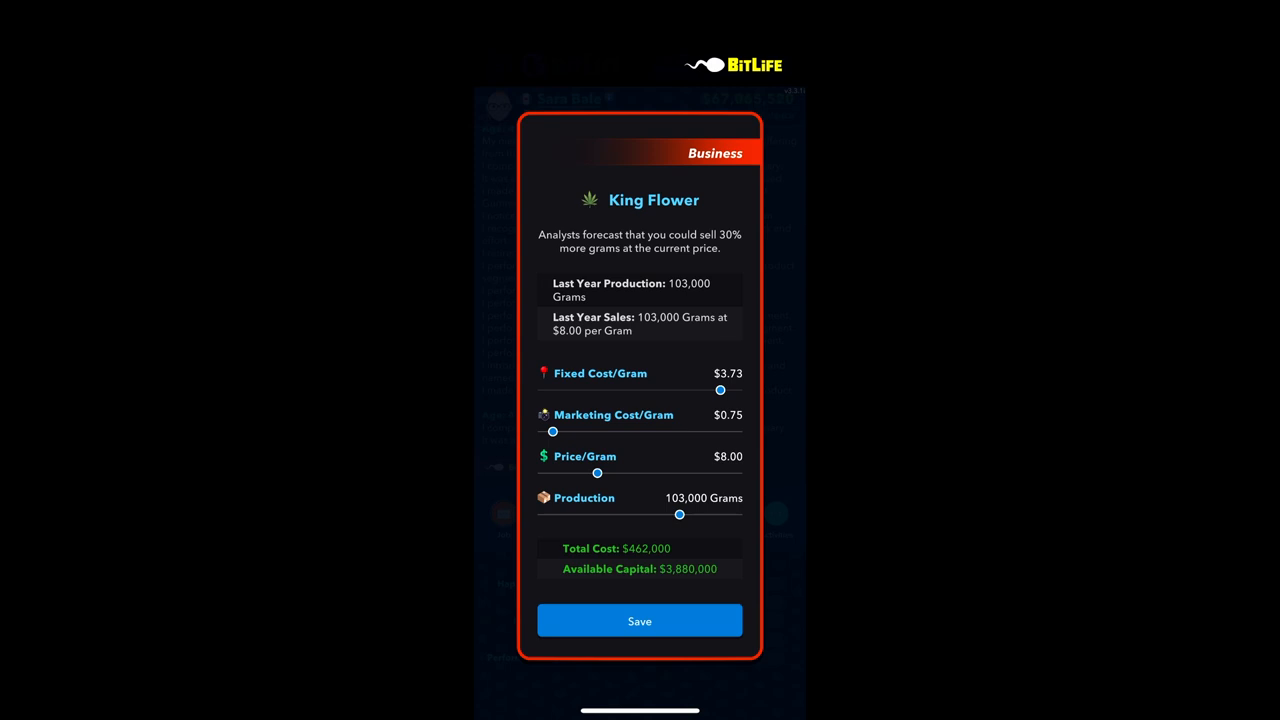
drag(680, 514, 712, 514)
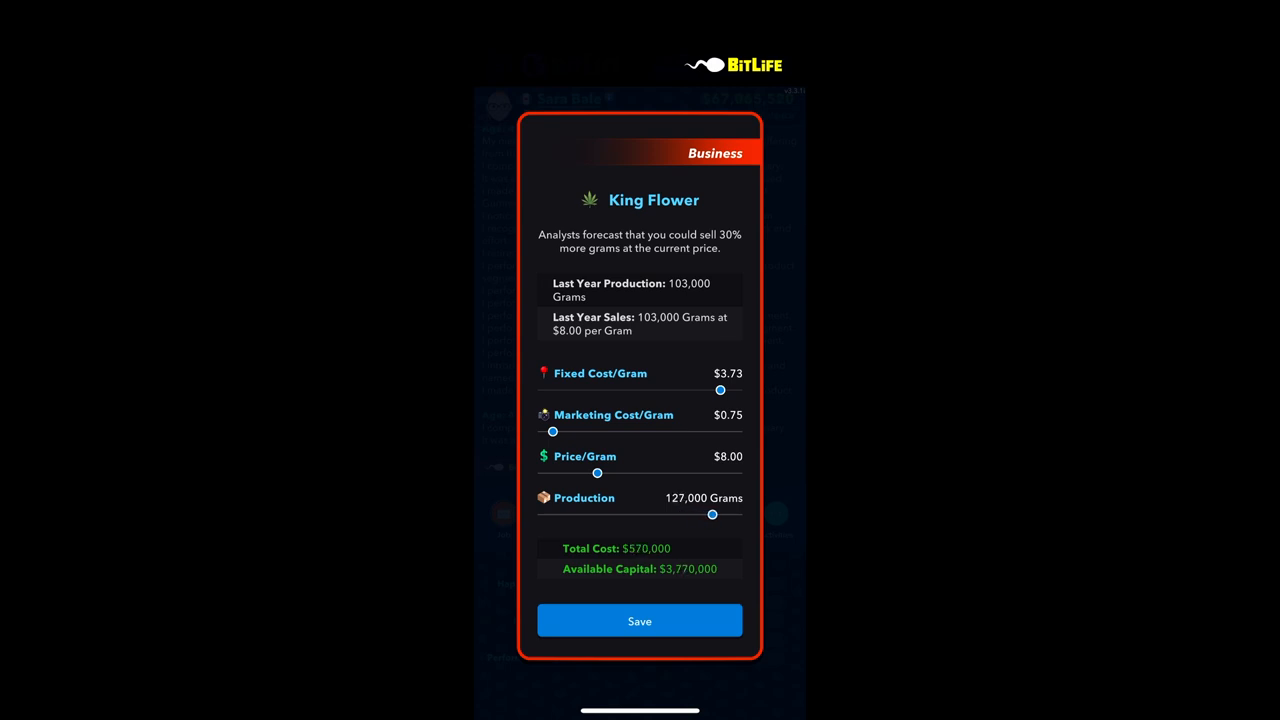
drag(712, 514, 722, 514)
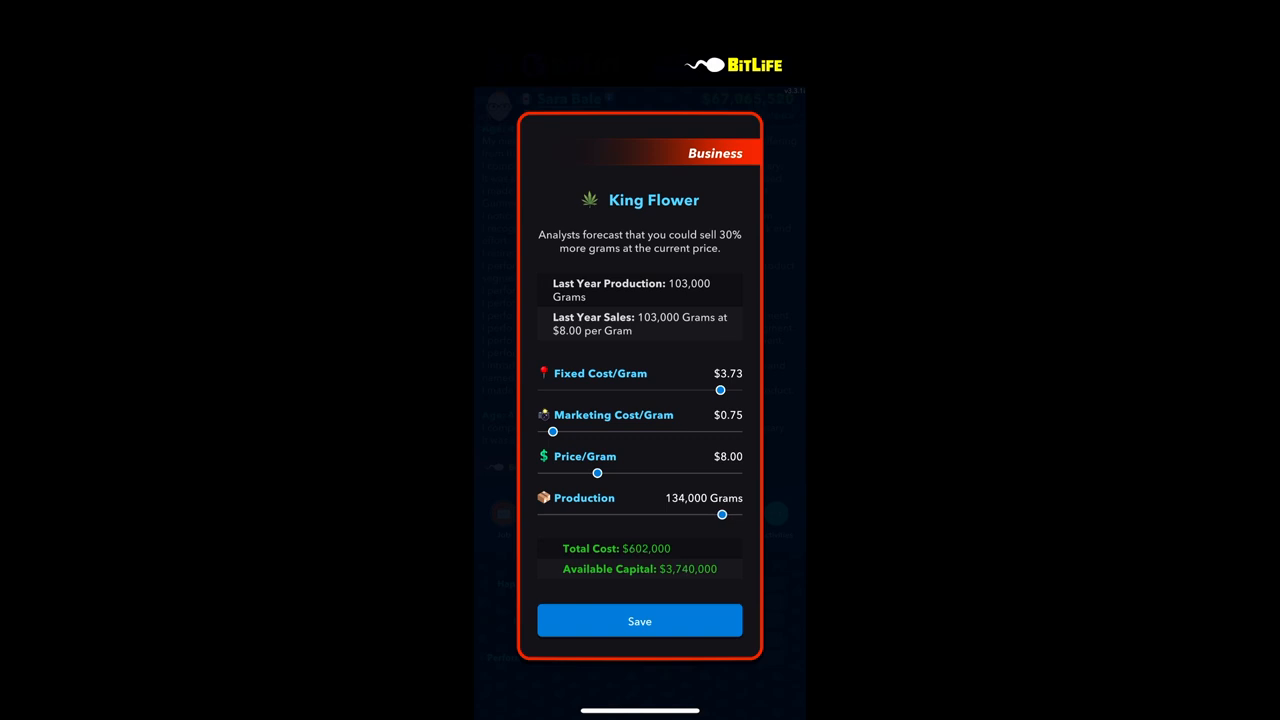
click(640, 620)
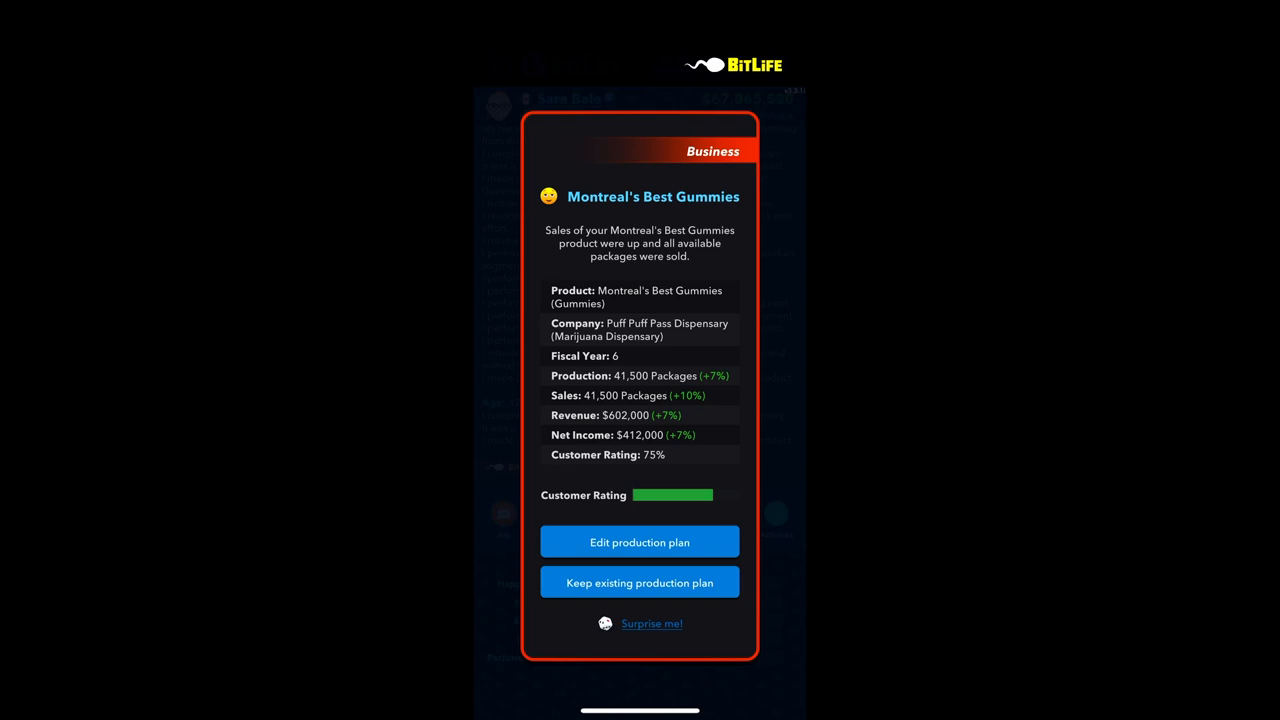
Save the Montreal's Best Gummies production plan unchanged
click(640, 540)
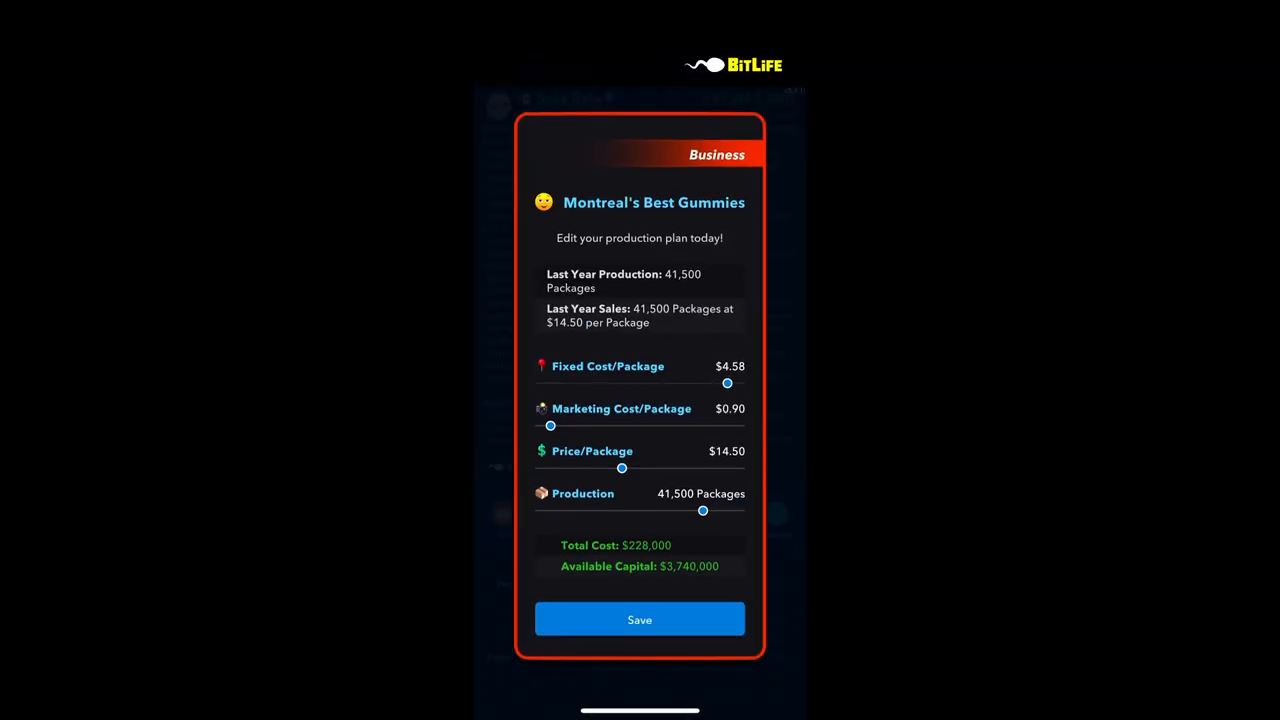
click(640, 620)
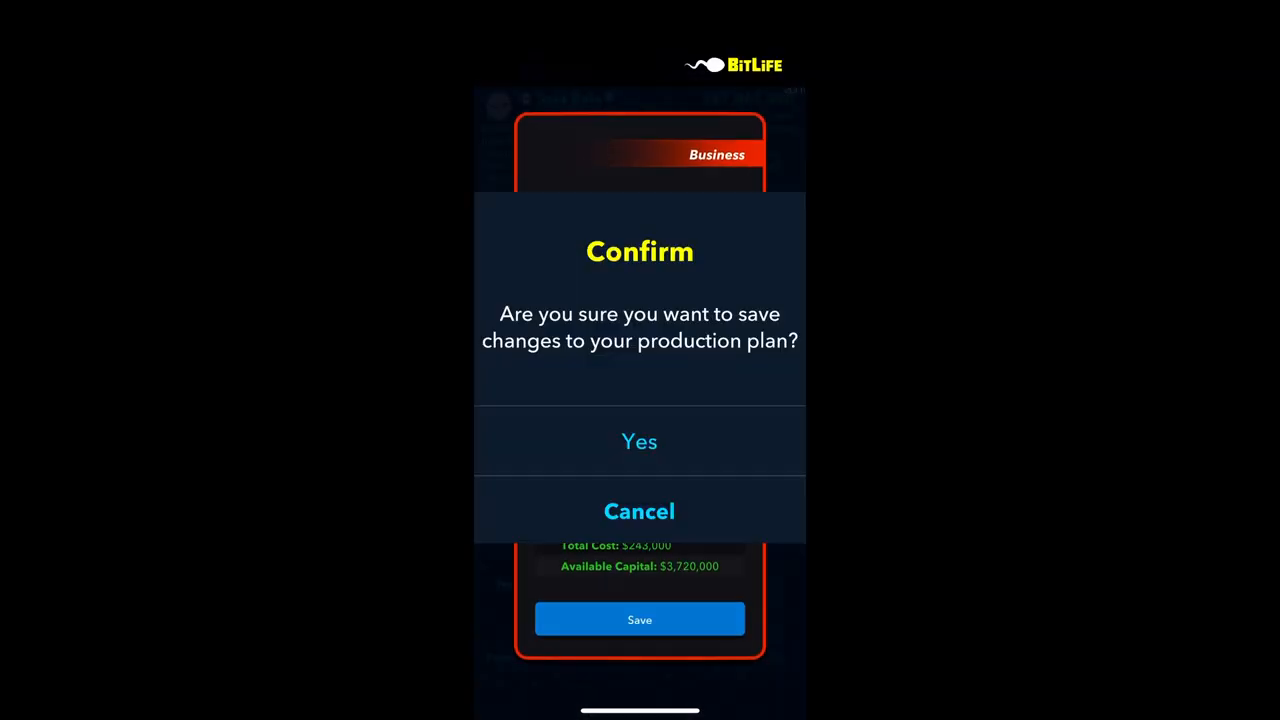
click(640, 442)
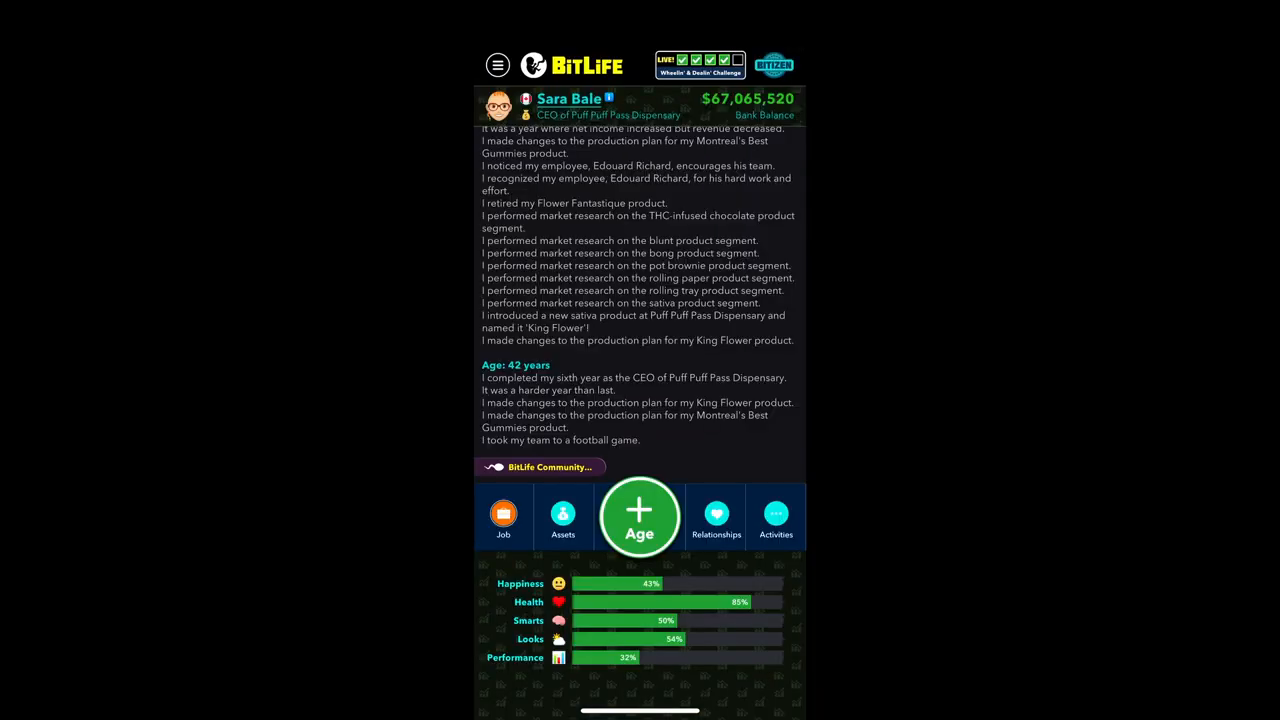
Advance a year and acknowledge the seventh-year report showing $1,620,000 revenue
click(640, 516)
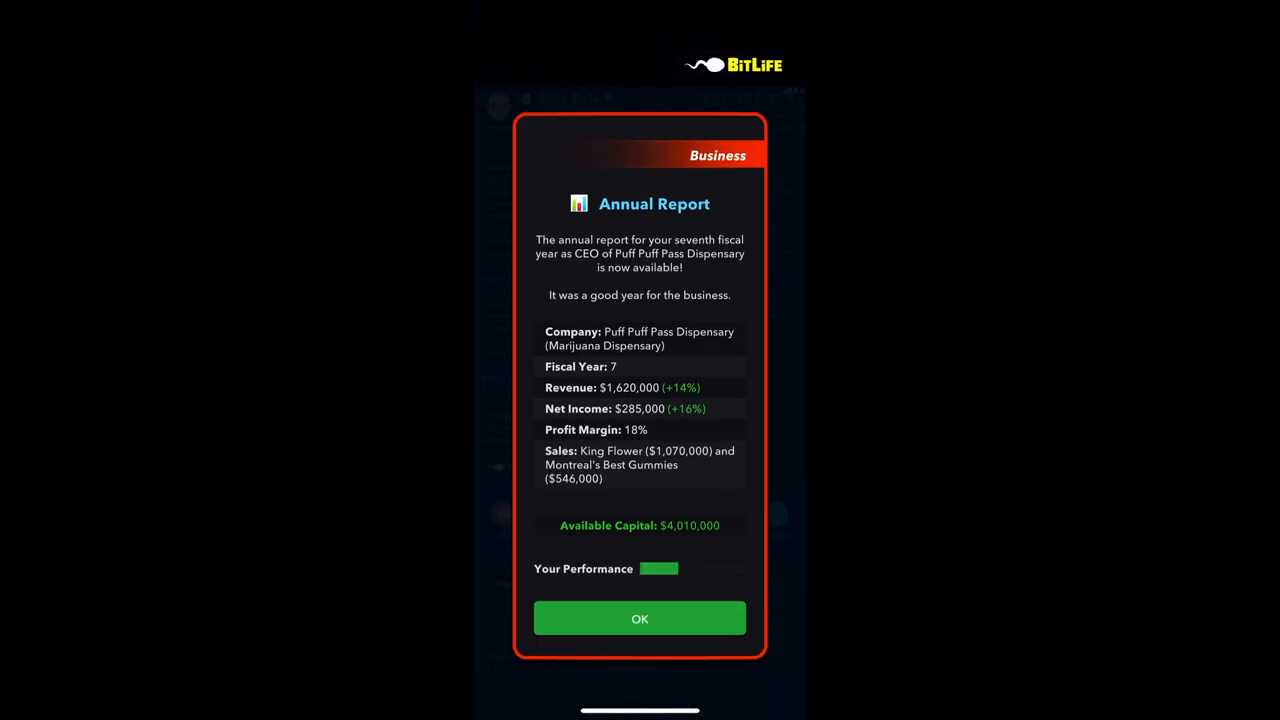
click(640, 618)
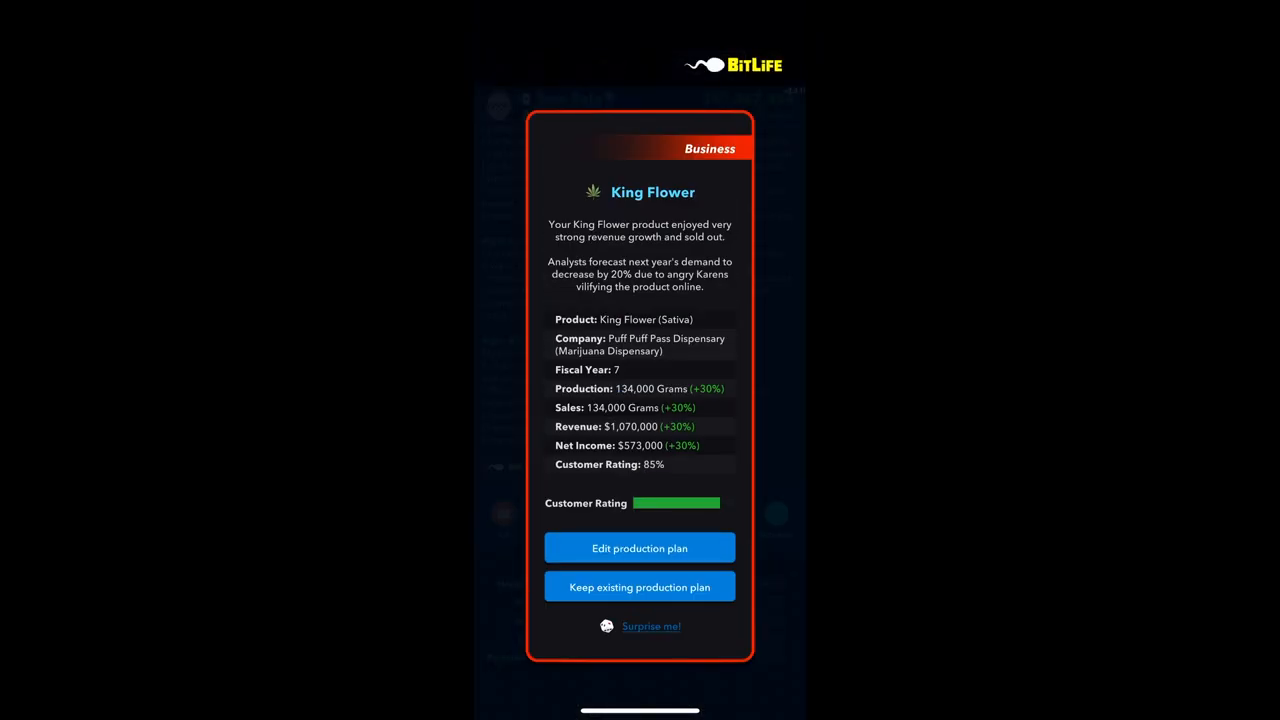
Cut King Flower production to about 104,000 grams and save the plan
click(640, 548)
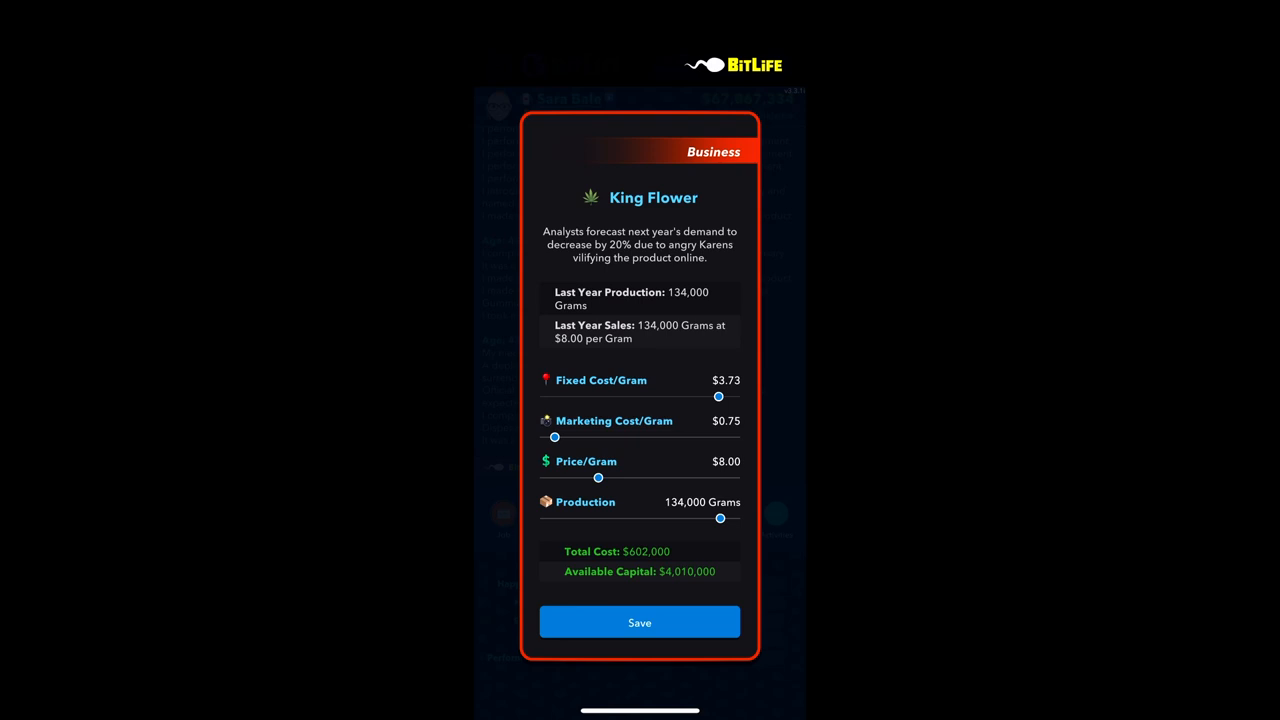
drag(720, 518, 714, 518)
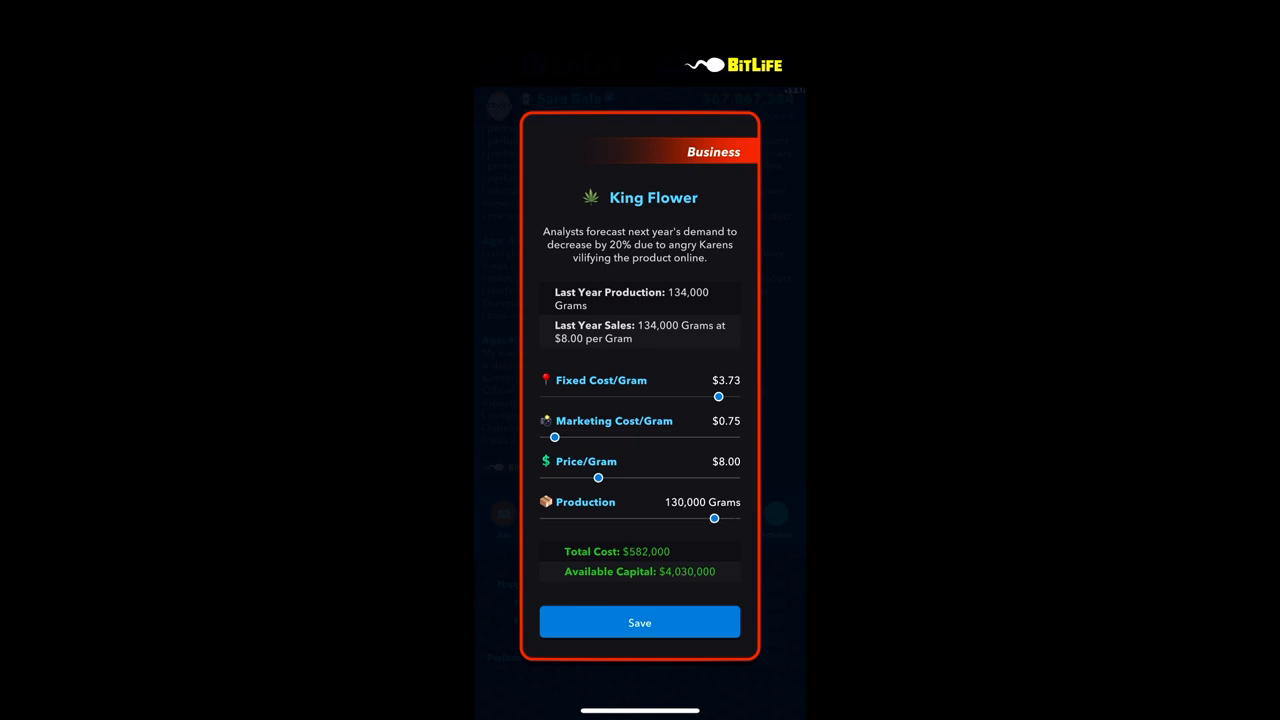
drag(714, 518, 684, 518)
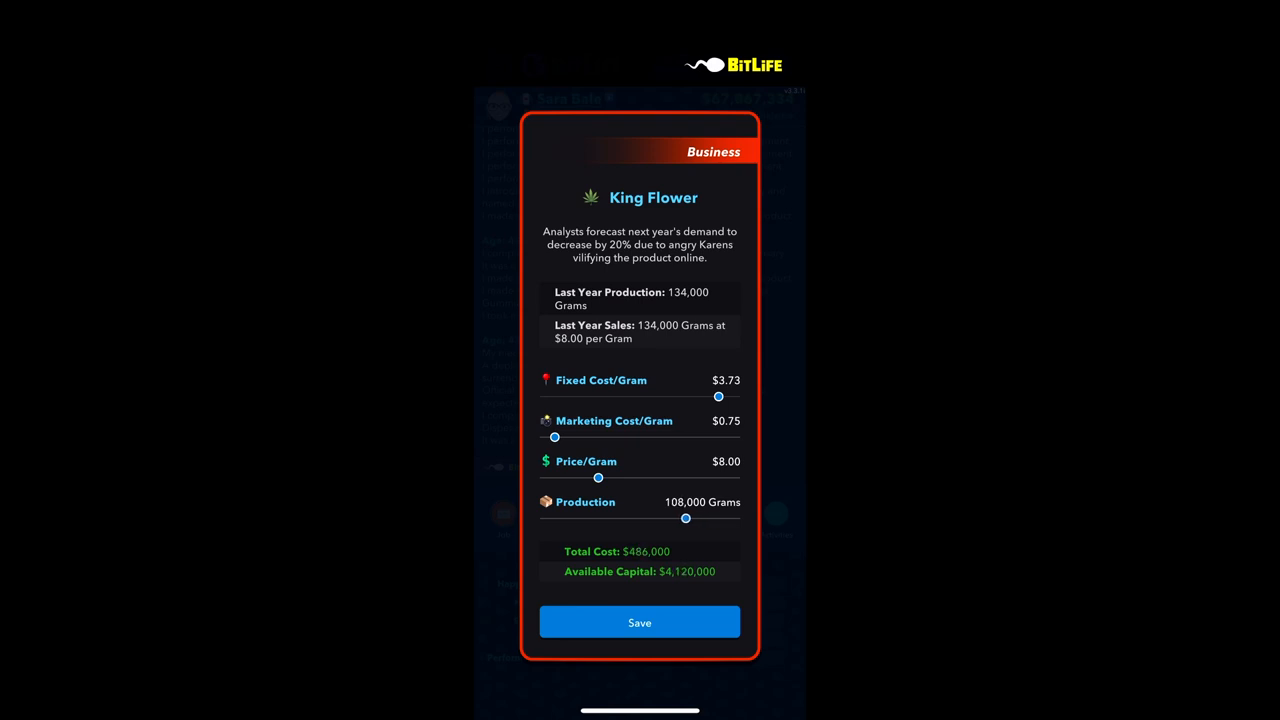
click(640, 622)
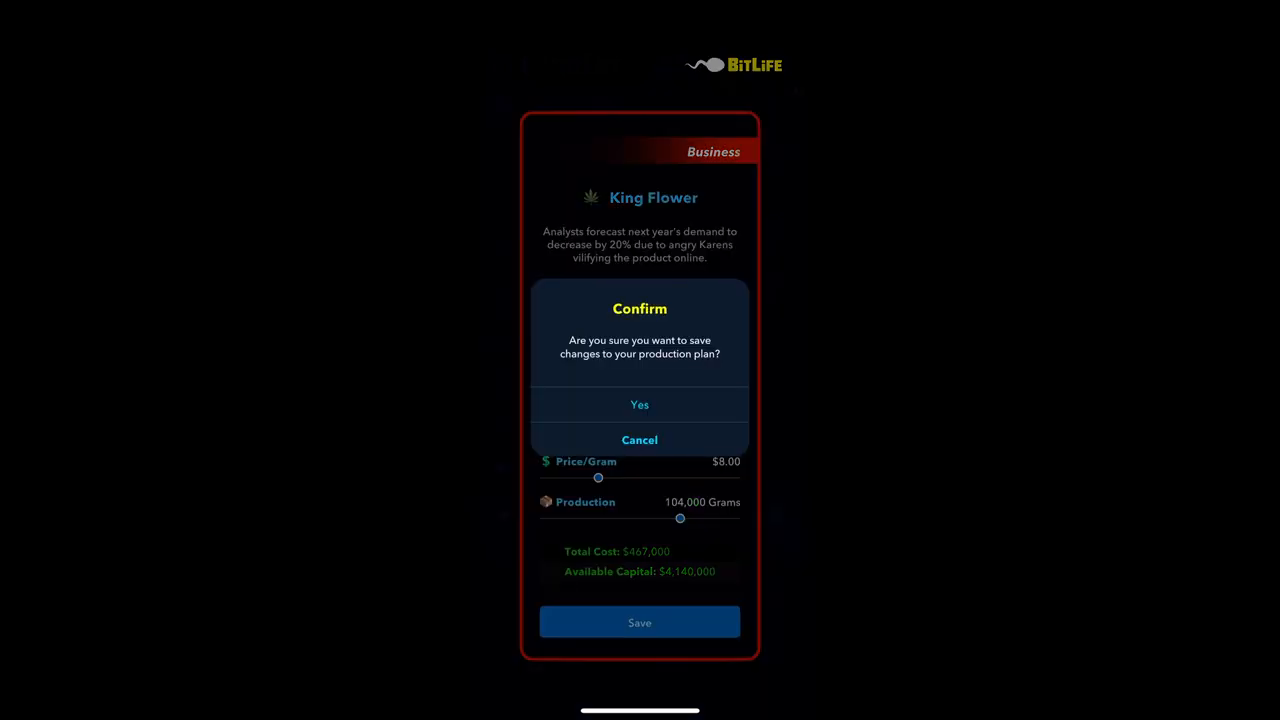
click(640, 404)
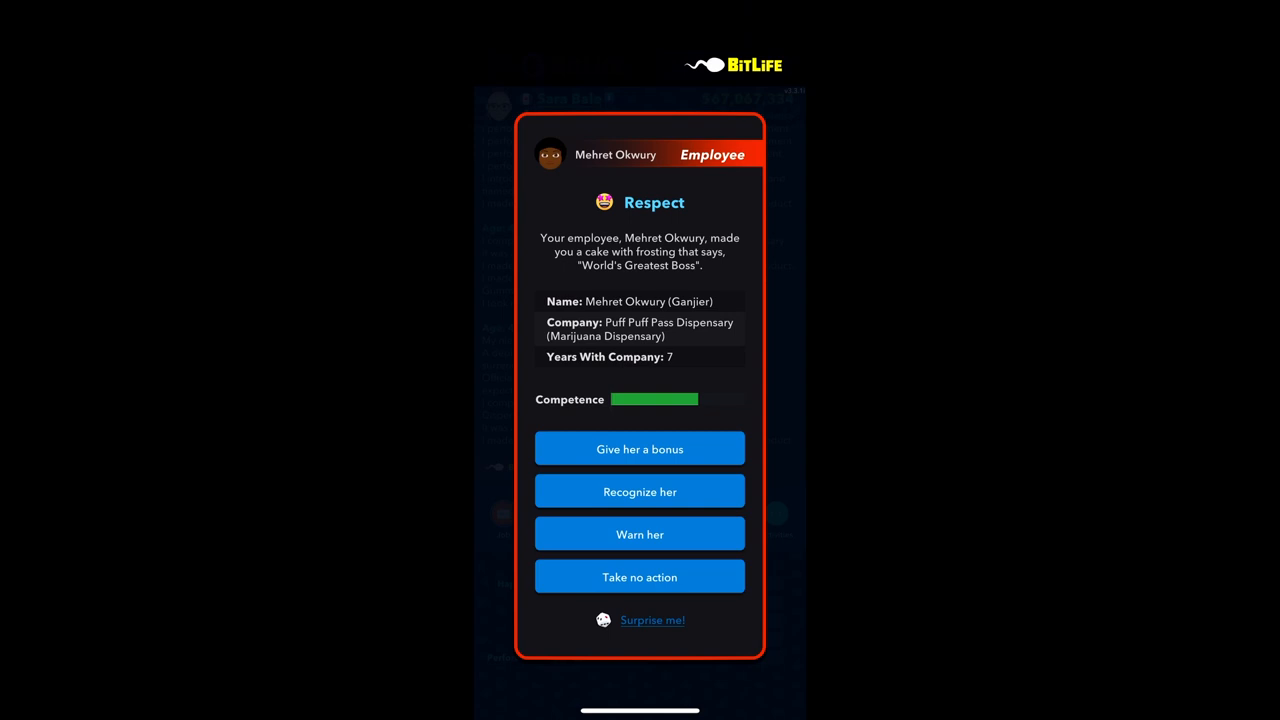
Recognize the employee who baked the 'World's Greatest Boss' cake
click(640, 492)
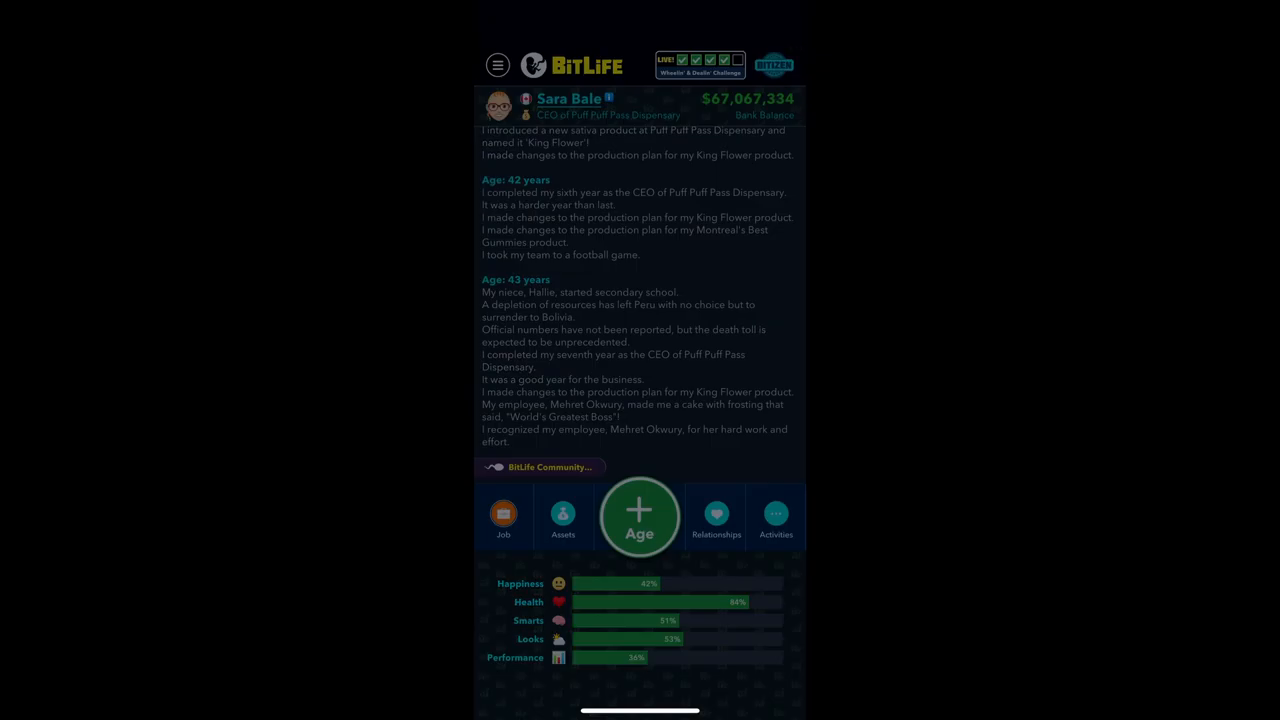
Retire the Montreal's Best Gummies product and dismiss the challenge progress card
click(504, 516)
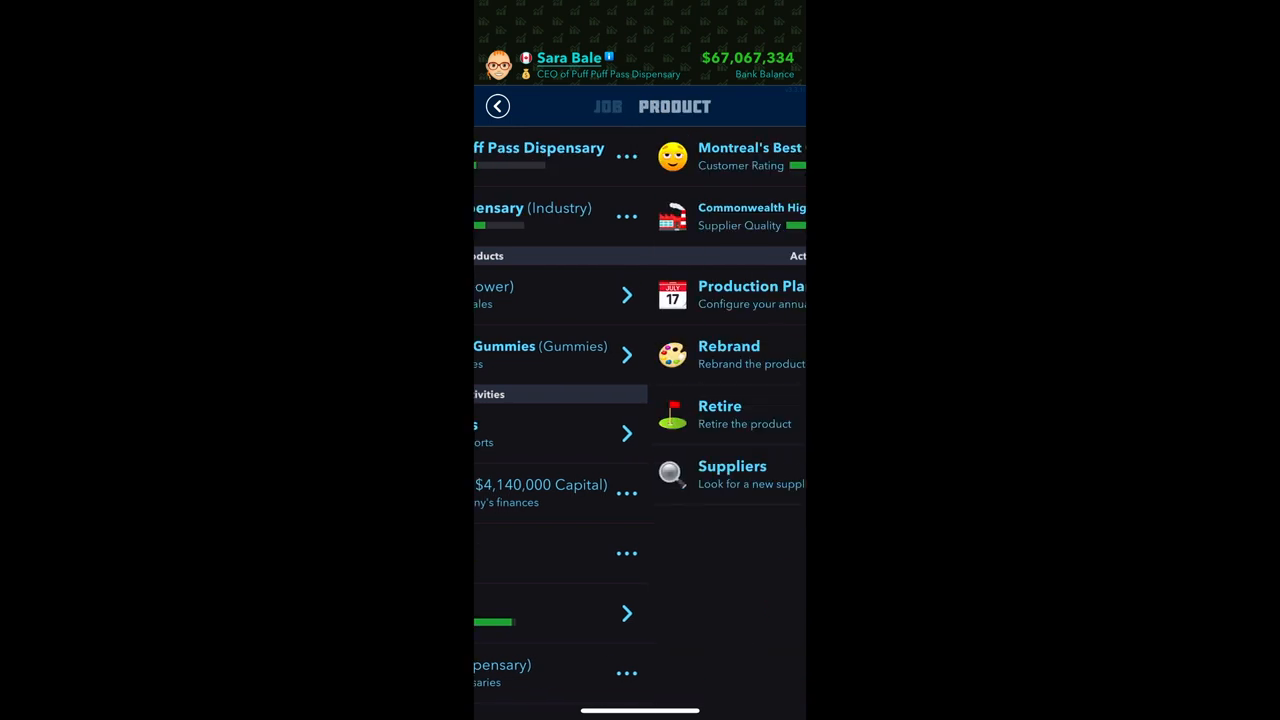
click(720, 406)
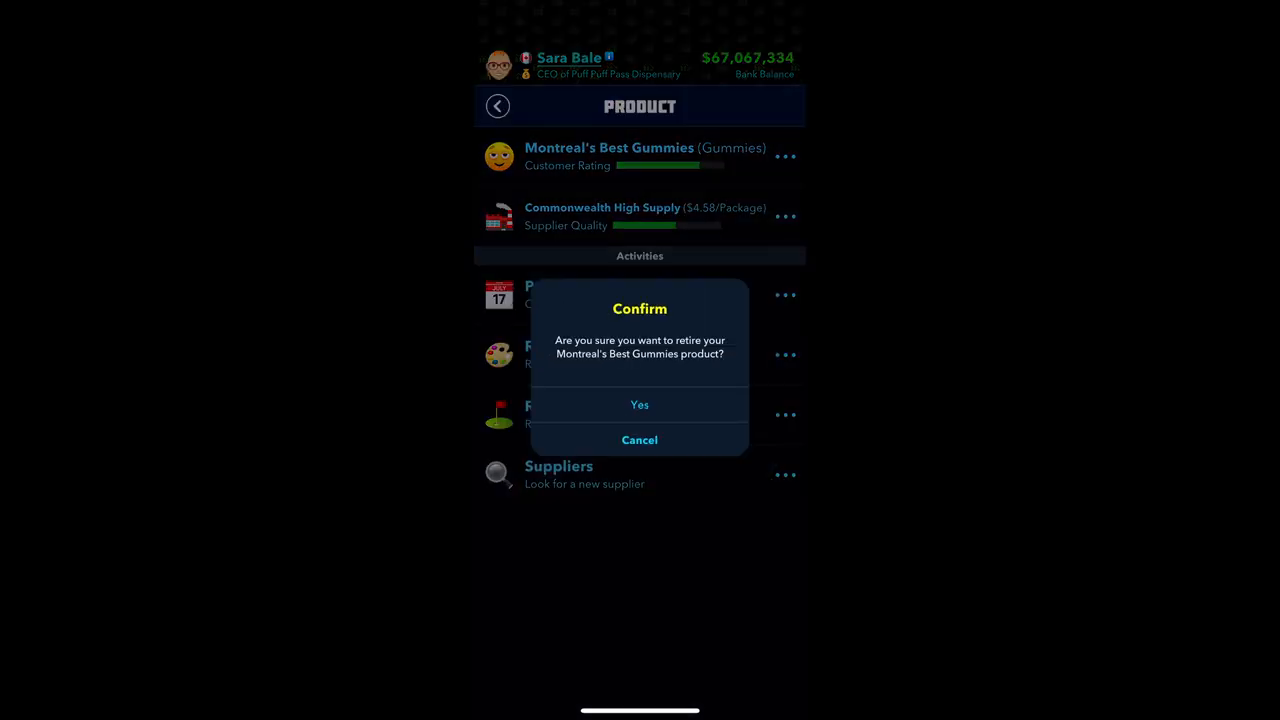
click(640, 404)
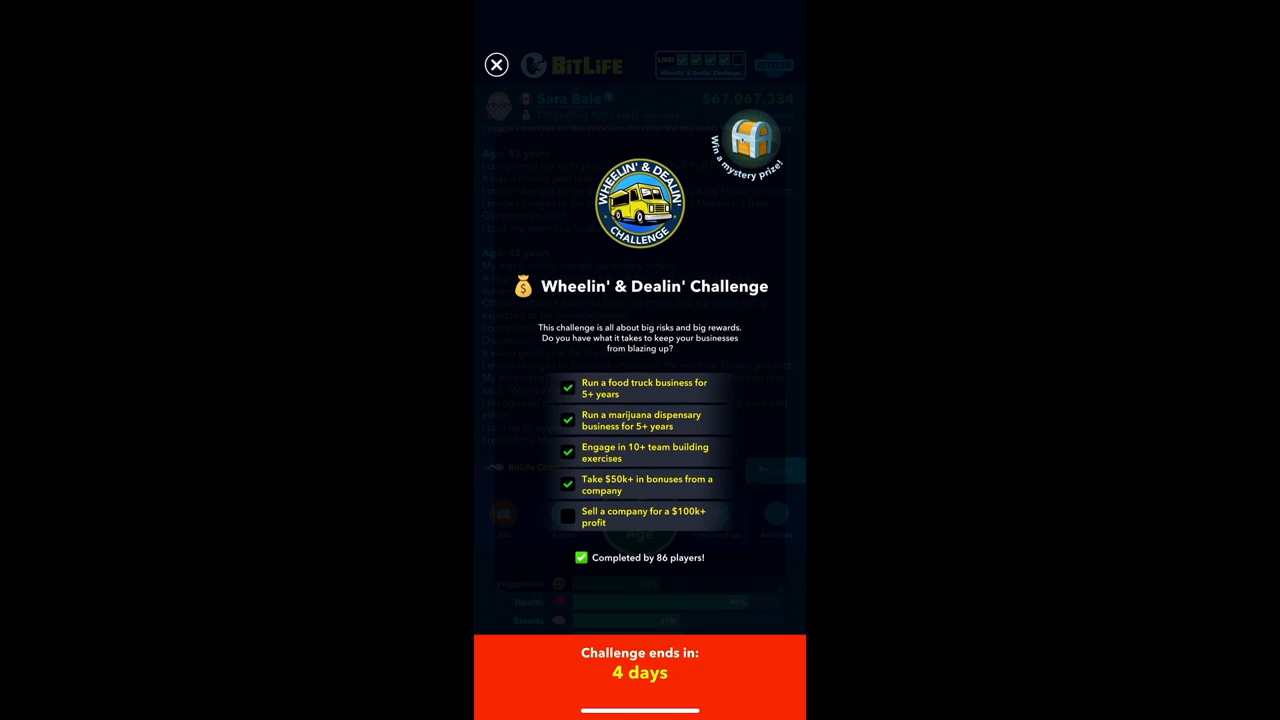
click(496, 64)
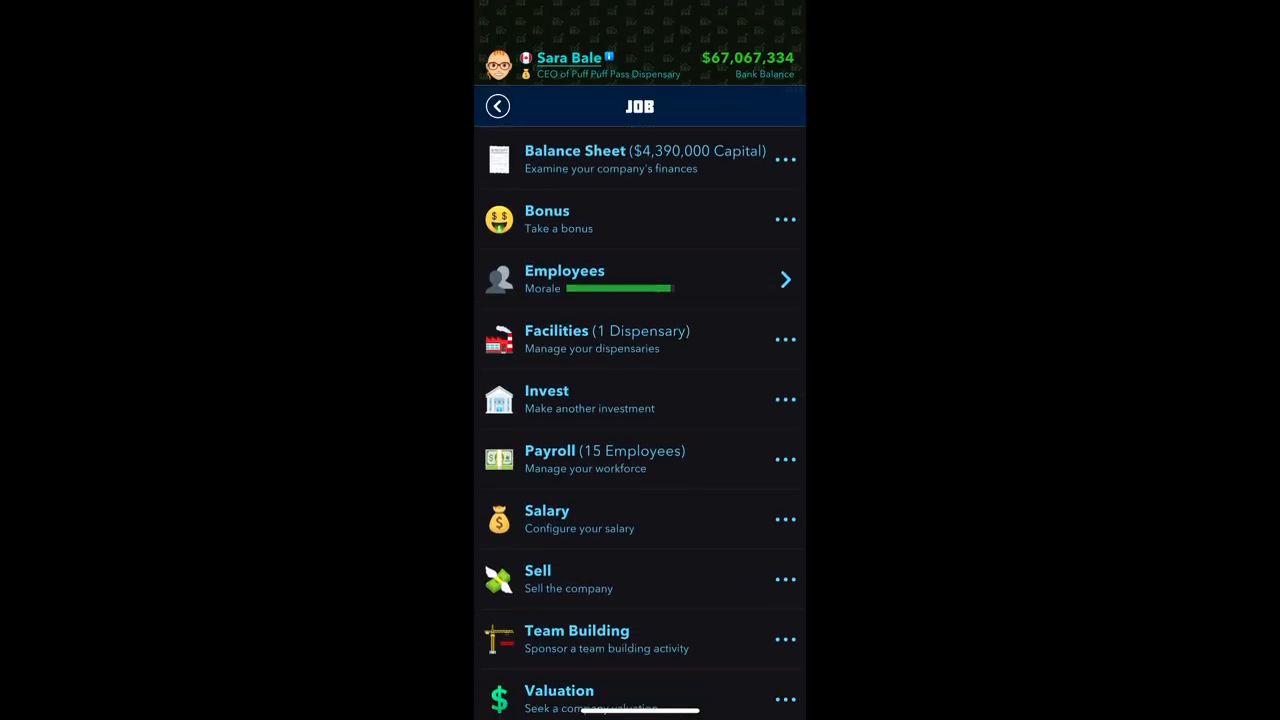
Pay for a company valuation, getting Puff Puff Pass Dispensary valued at $5,100,000
click(560, 692)
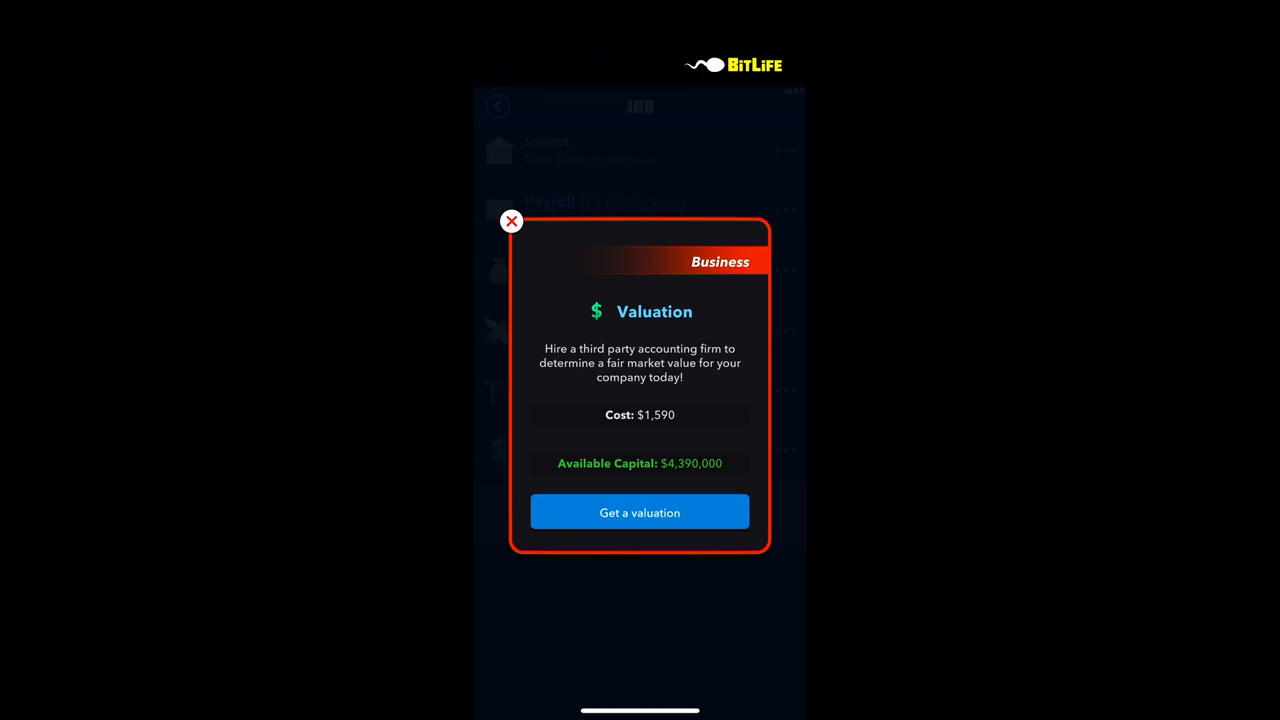
click(640, 512)
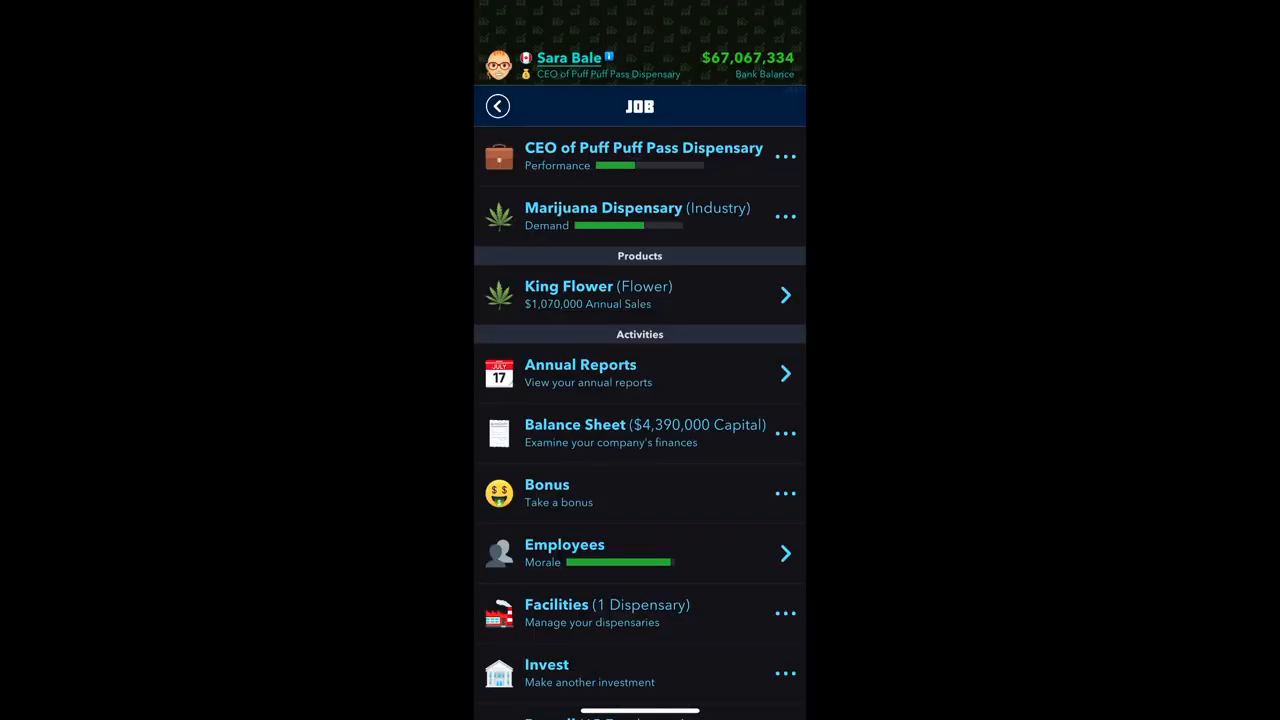
Decline the investment offer and list the company for sale
click(546, 664)
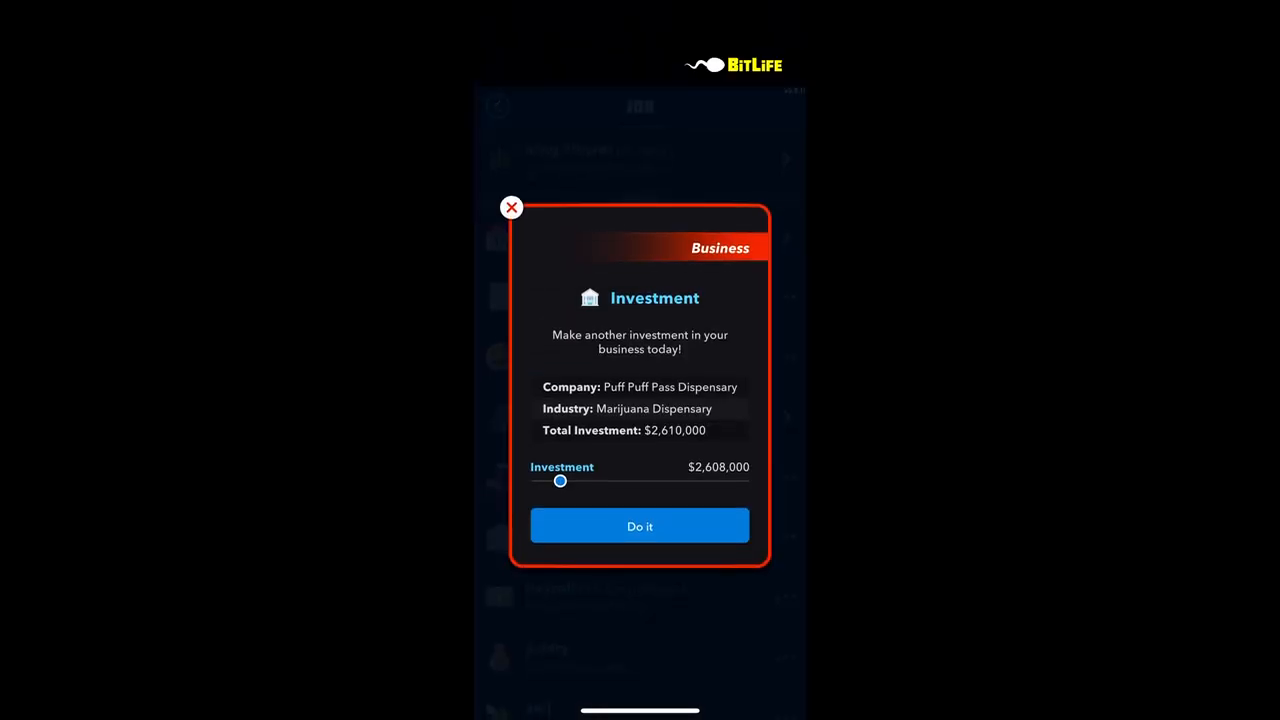
click(640, 526)
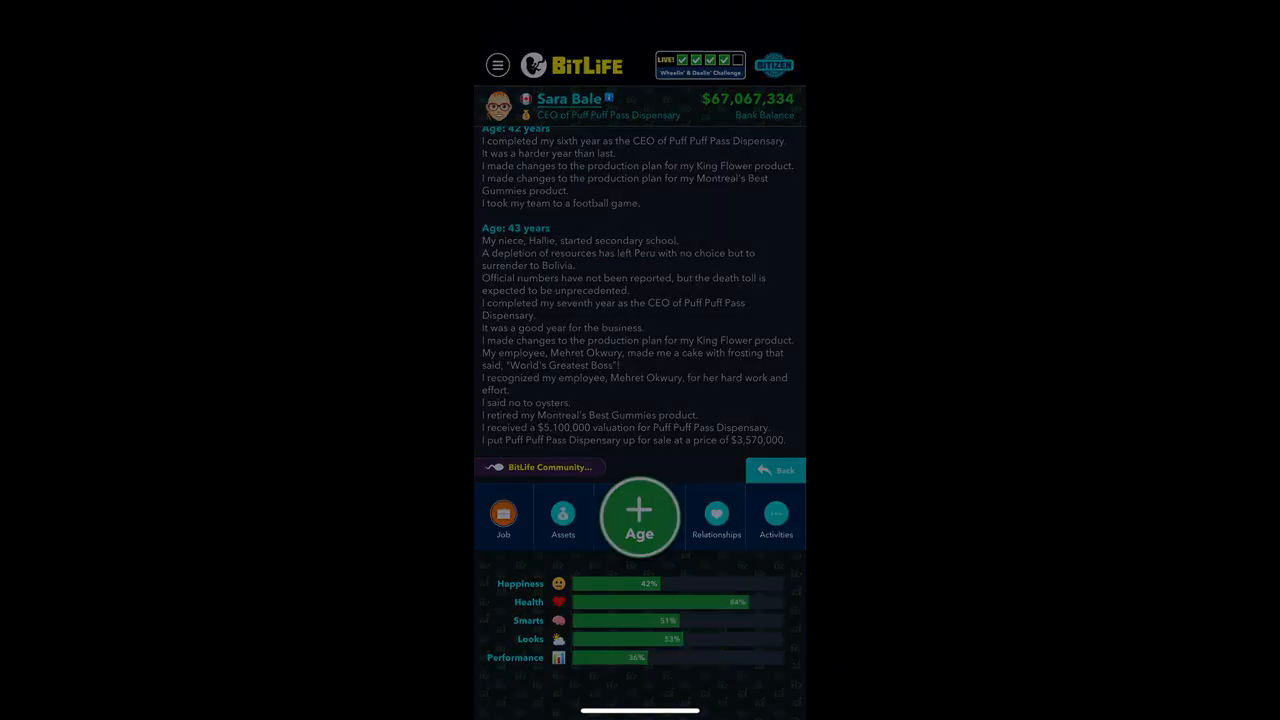
click(640, 516)
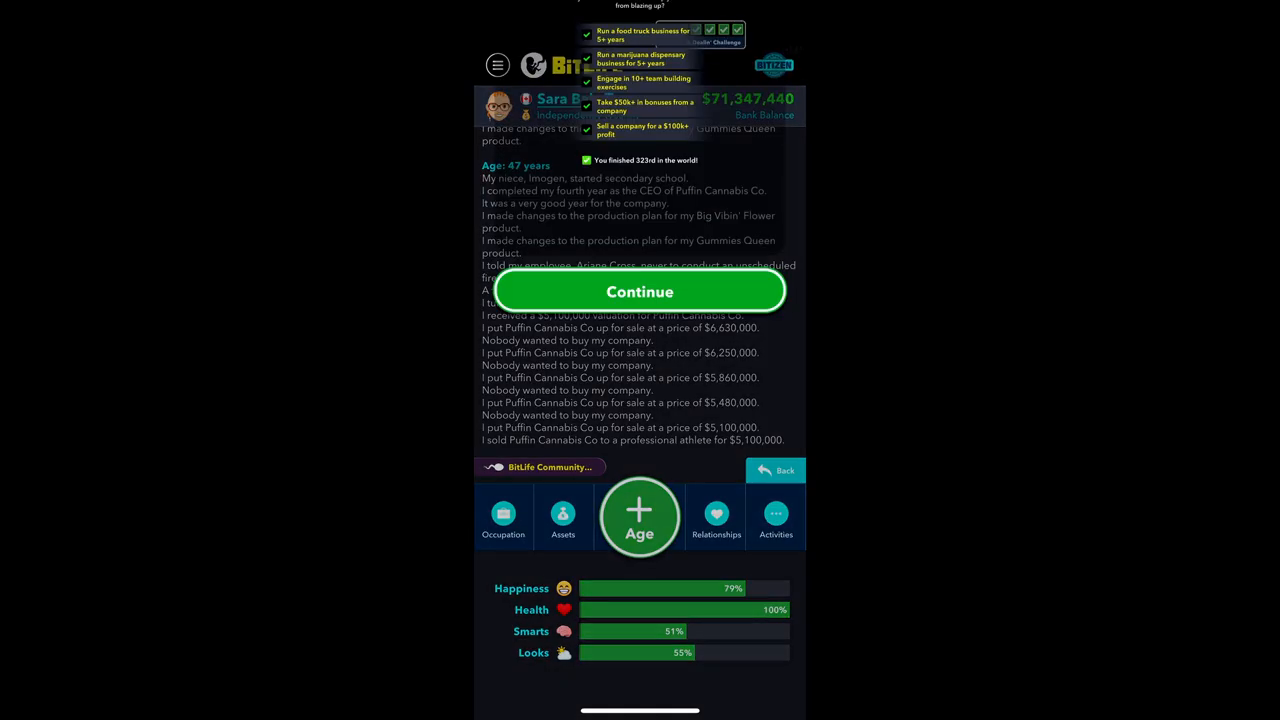
Continue past the challenge-completed screens and pick a treasure chest, winning the Super Cycle Racing Helmet
click(640, 292)
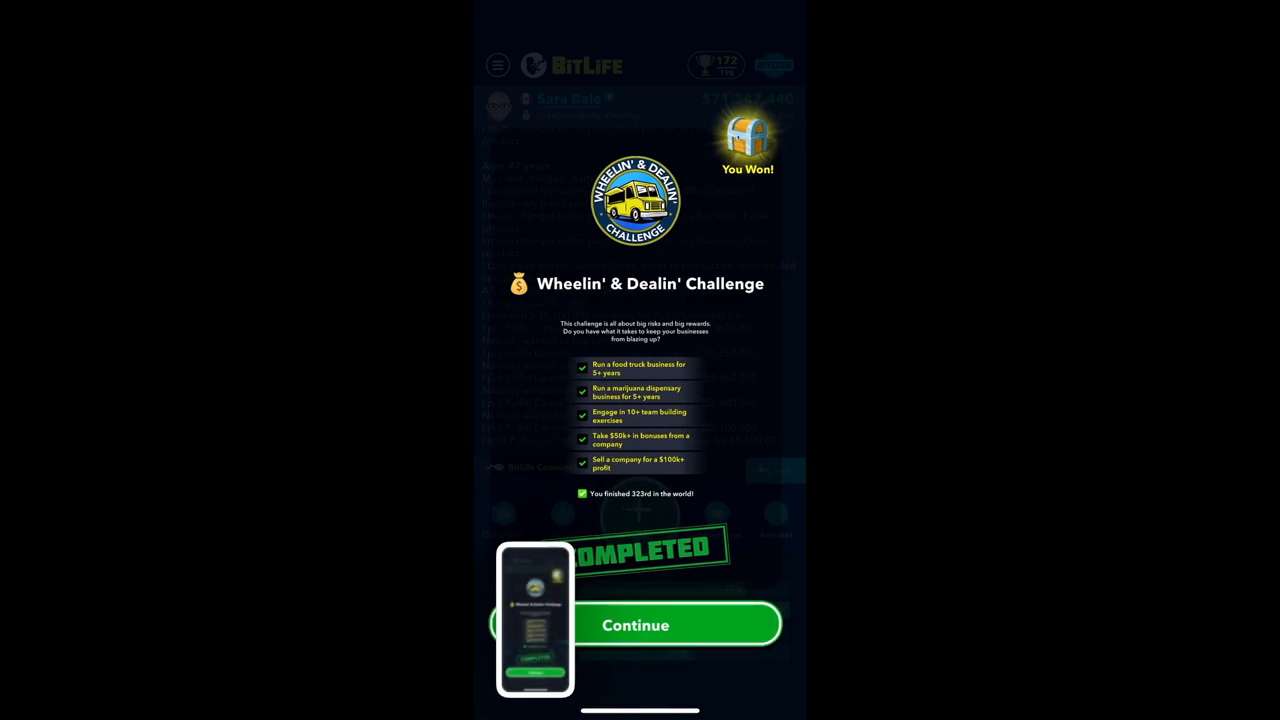
click(640, 624)
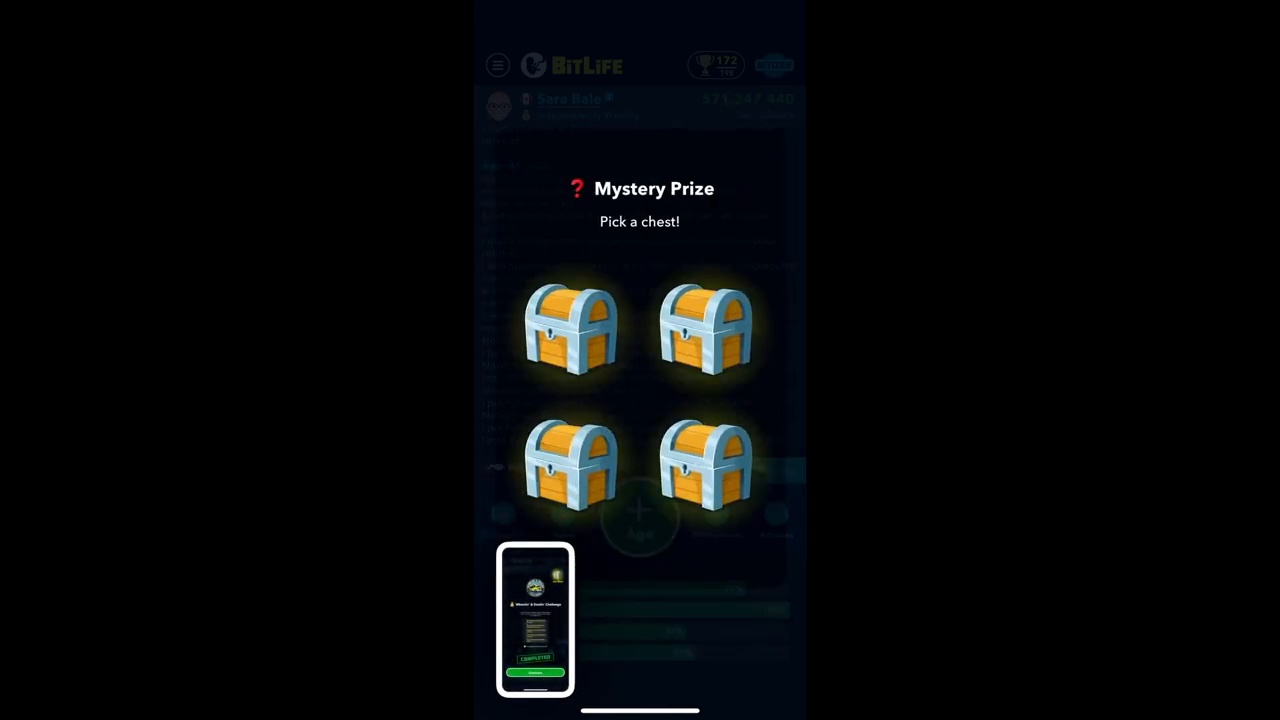
click(570, 330)
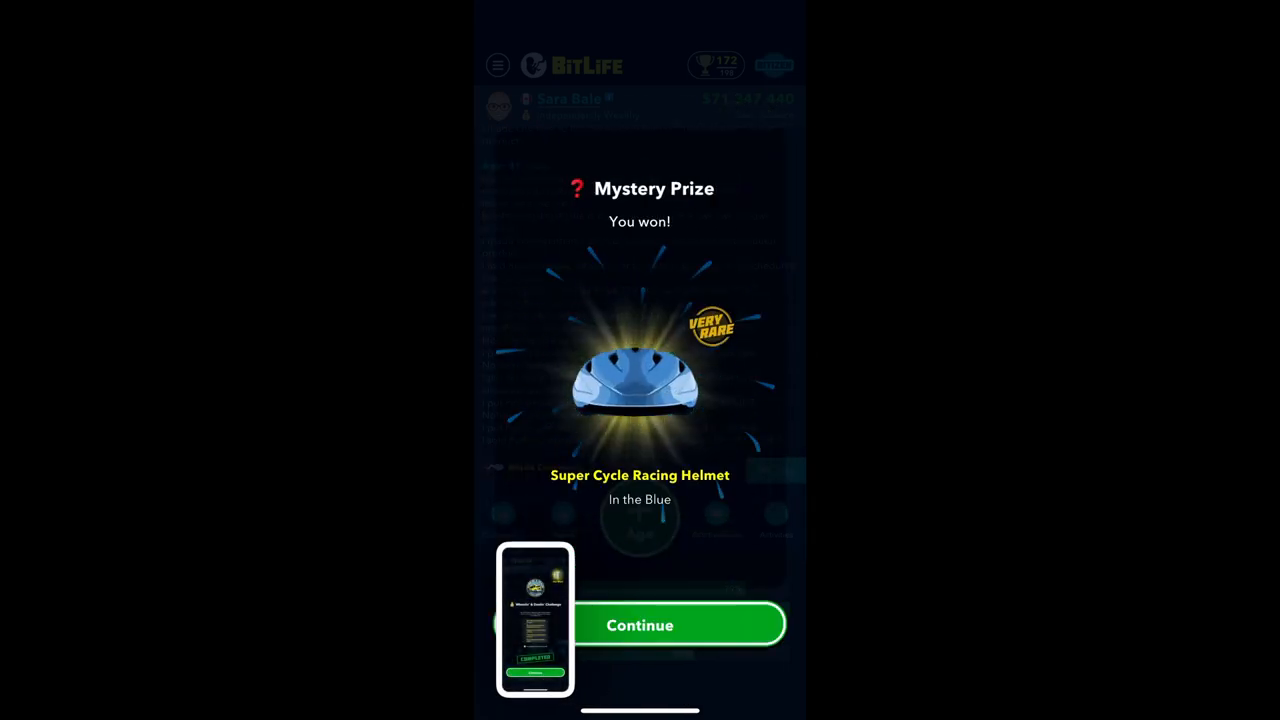